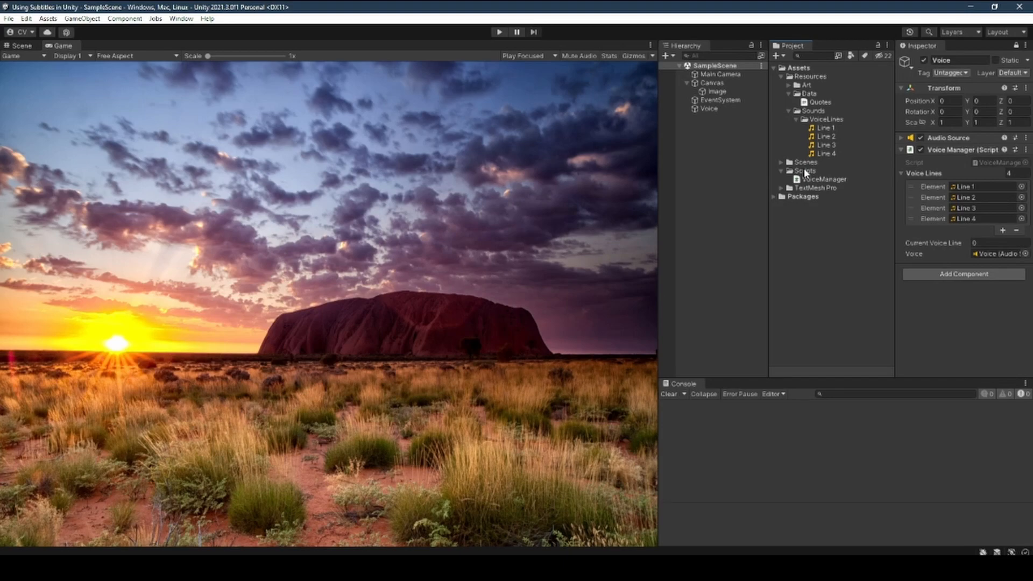
# - Create a new C# script named SubtitleController in the Scripts folder
pyautogui.rightClick(807, 169)
pyautogui.write('SubtitleController')
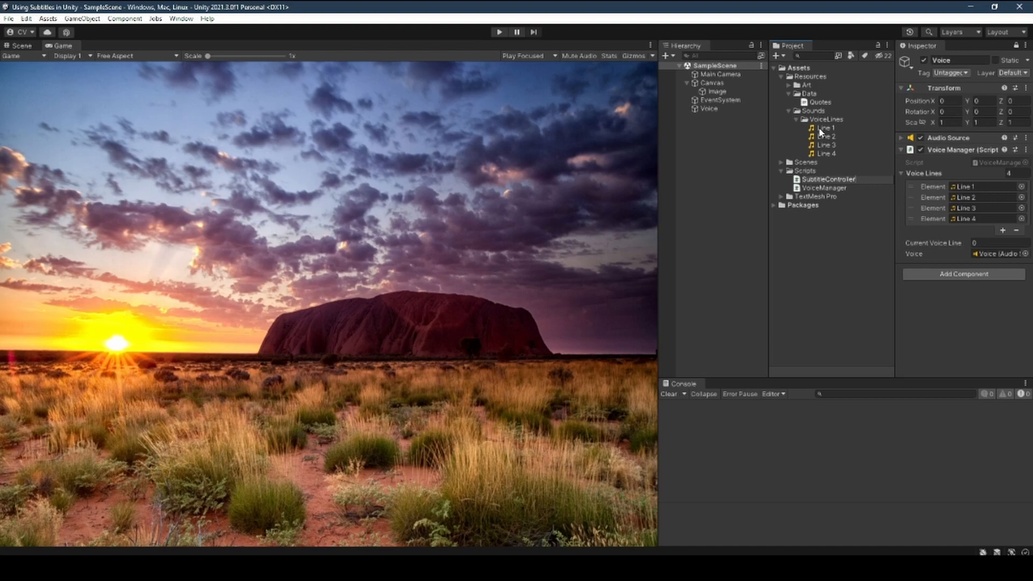
pyautogui.click(831, 179)
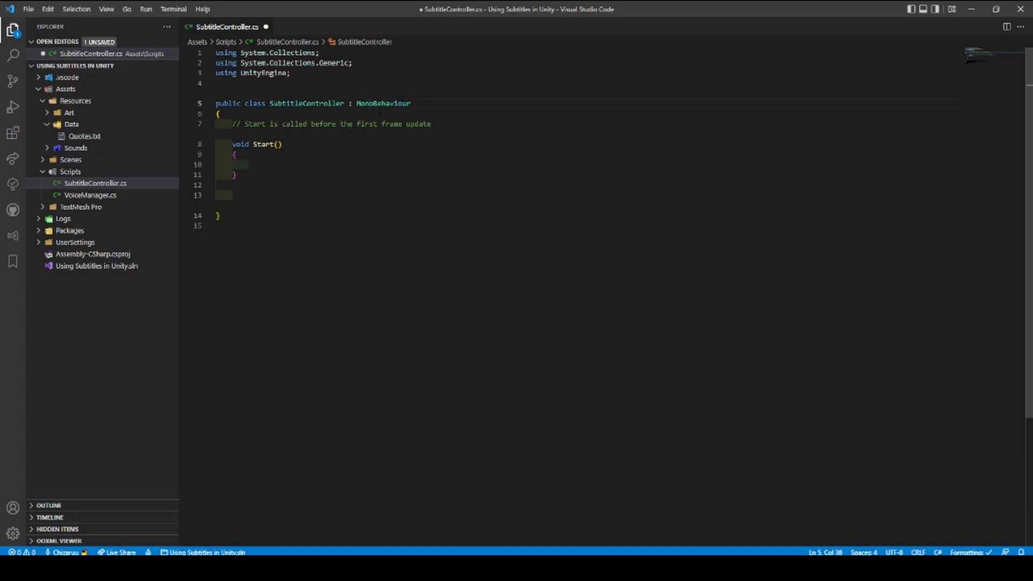
# - Declare private TextAsset subtitlesTextFile, string voiceLinesFolderPath, Subtitle[] subtitles and int currentSubtitleIndex
pyautogui.write('pri')
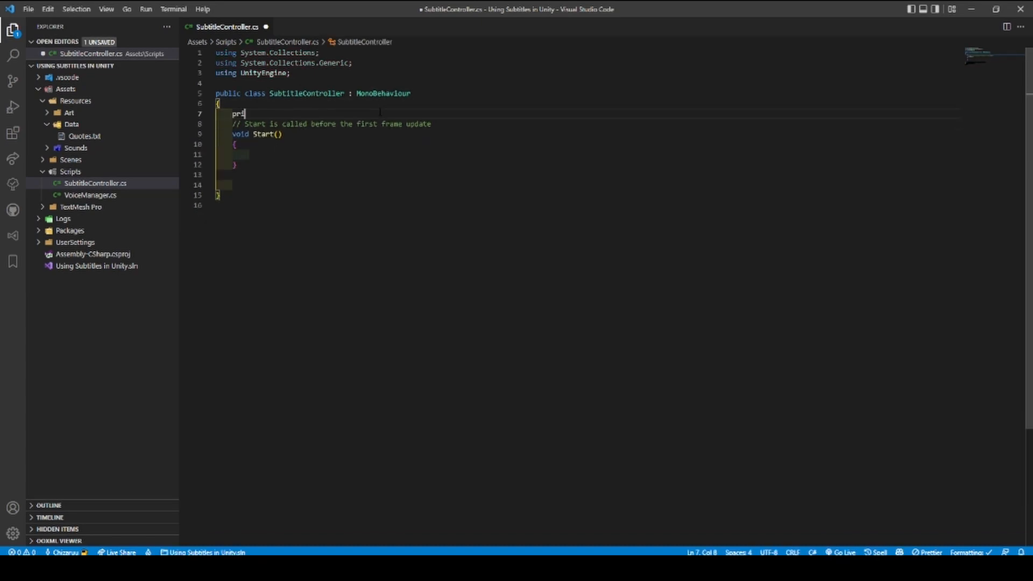
pyautogui.write('private Te')
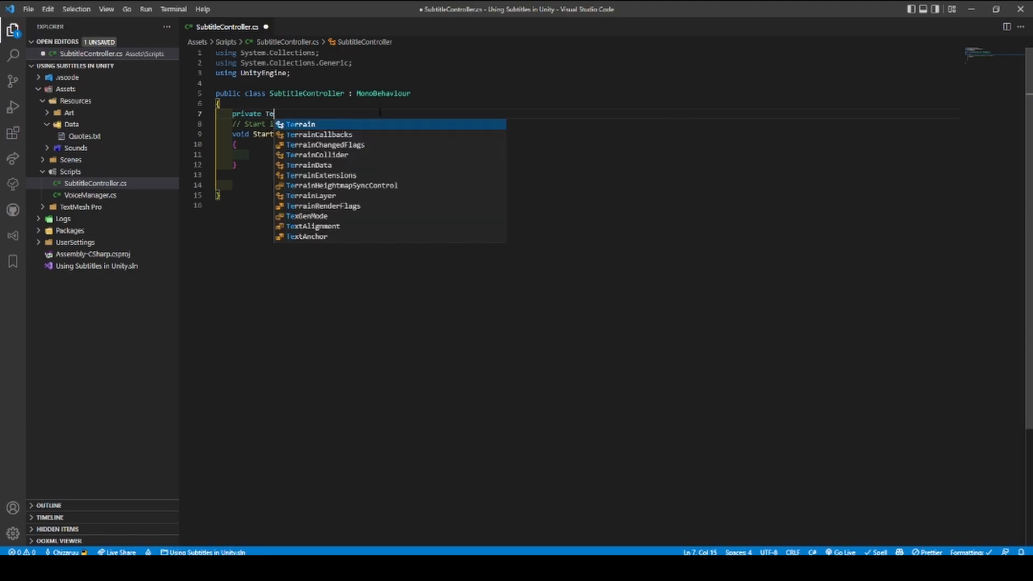
pyautogui.write('extAsset')
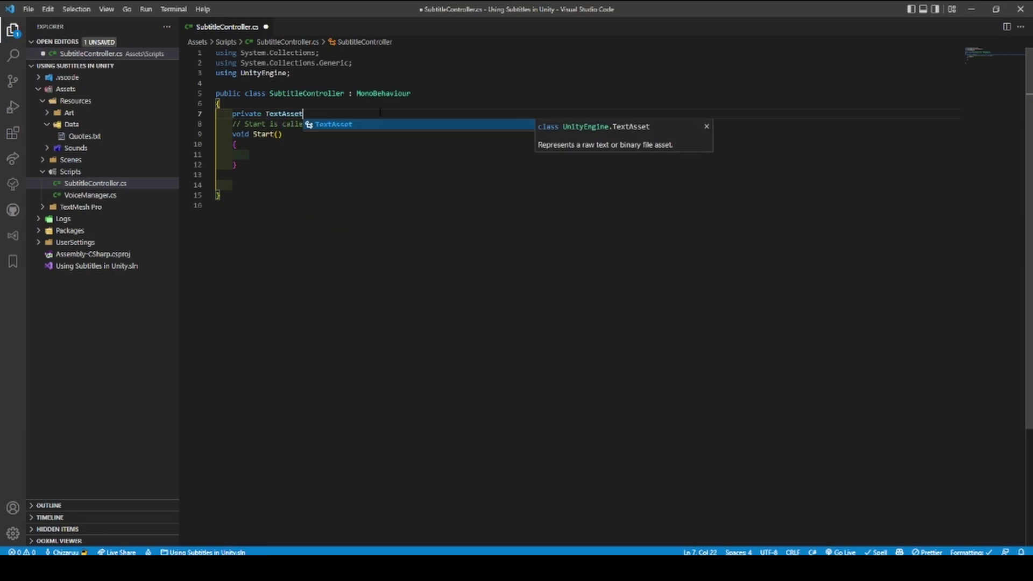
pyautogui.write('su')
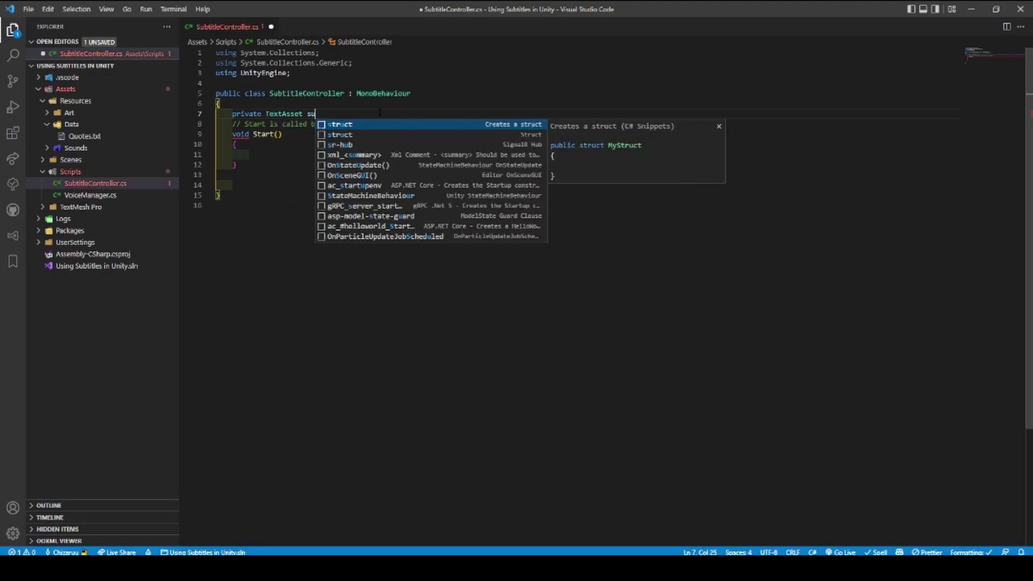
pyautogui.write('btitles')
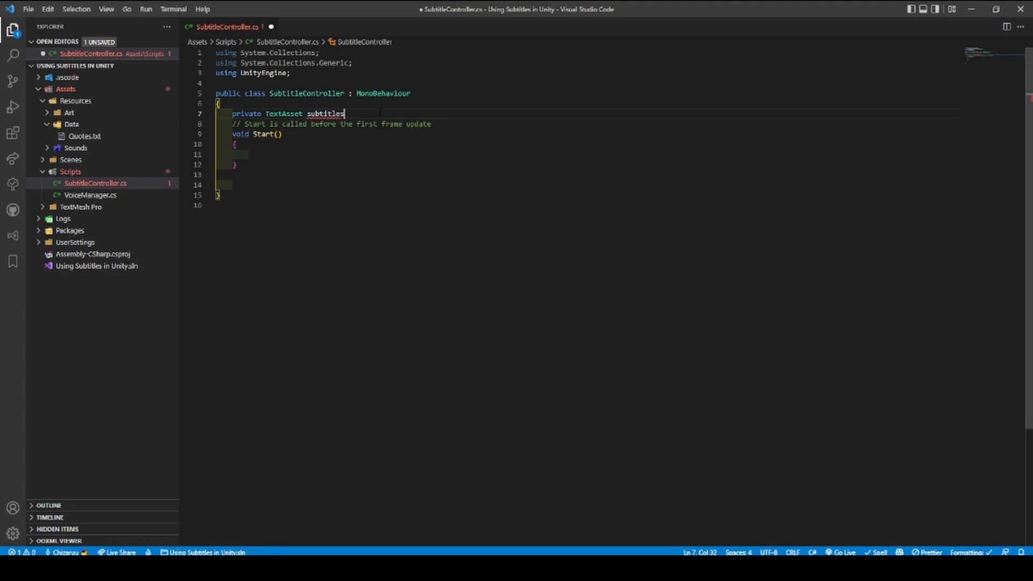
pyautogui.write('TextFile;')
pyautogui.write('private ')
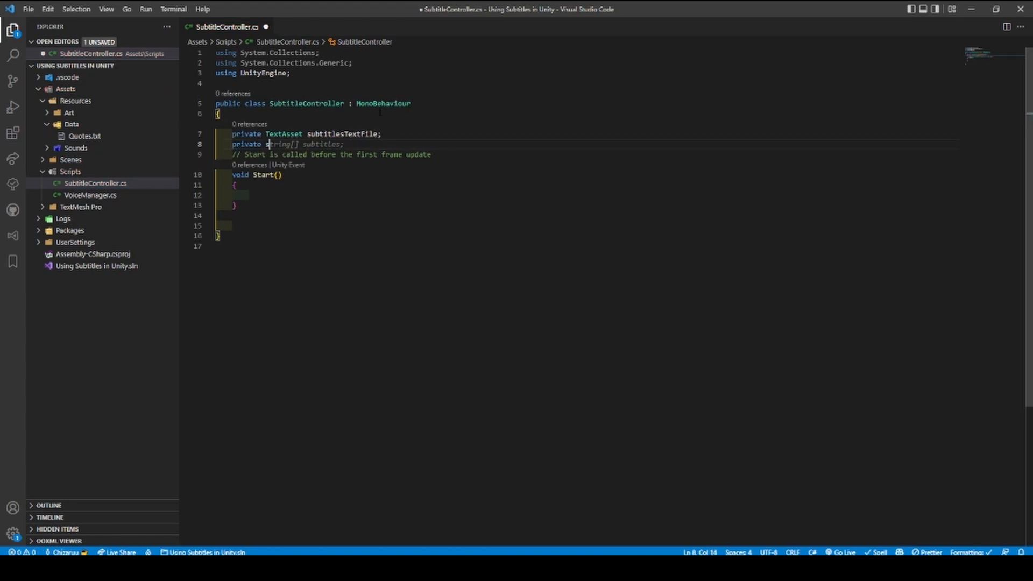
pyautogui.write('strio')
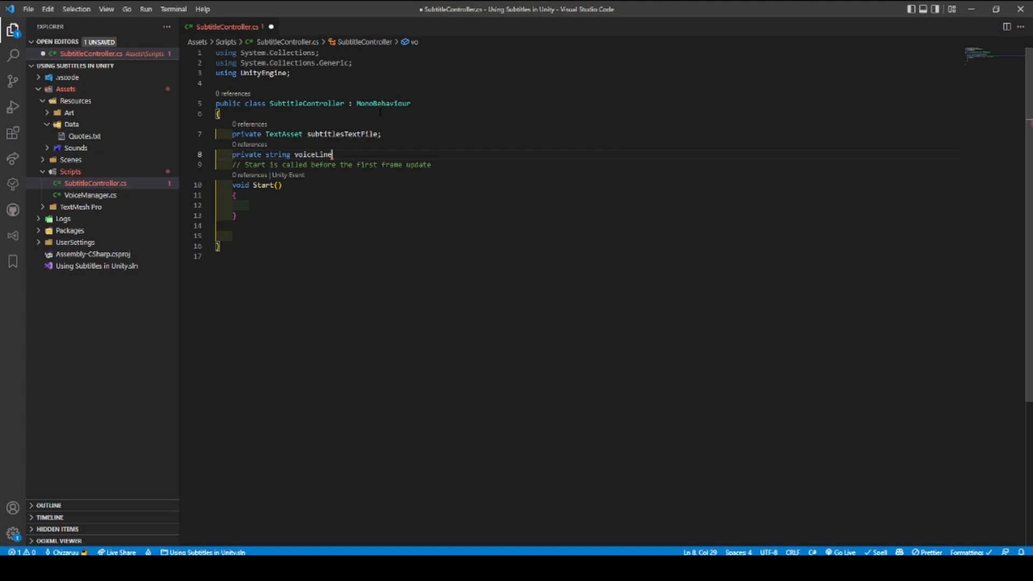
pyautogui.write('sFolderPath;')
pyautogui.write('private Subtitle[')
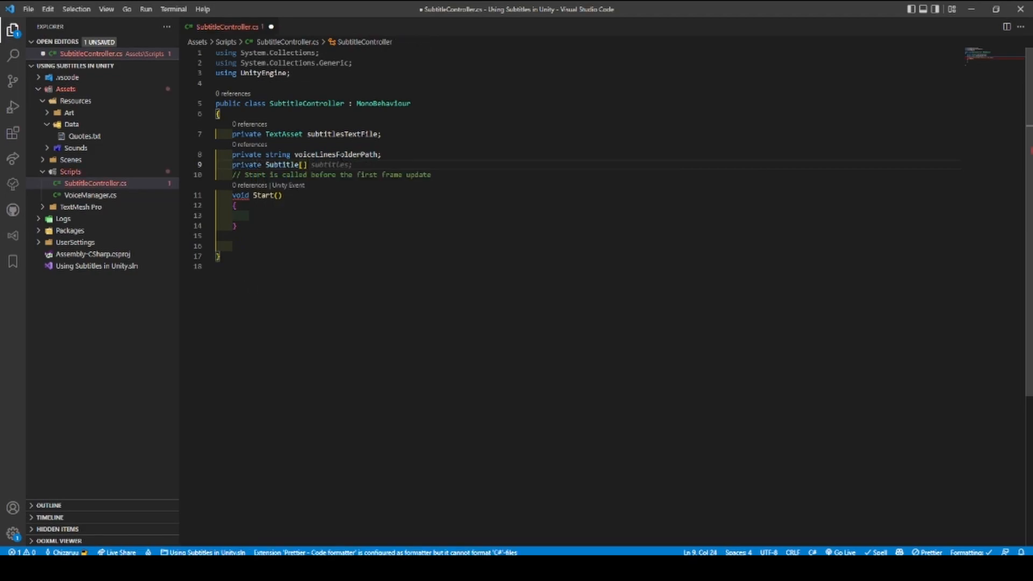
pyautogui.write('private int currentSubtitleIndex;')
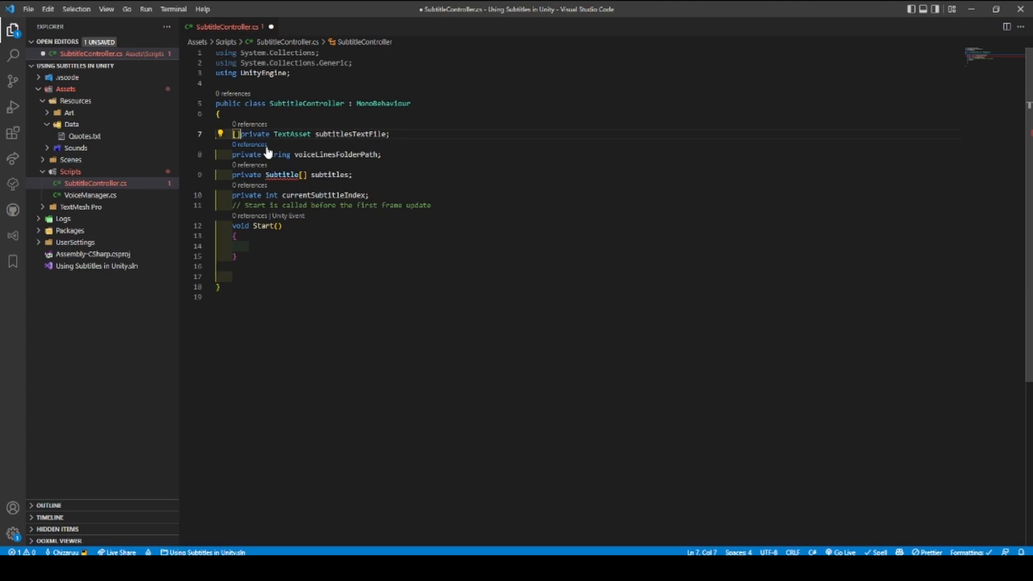
# - Prefix all four fields with [SerializeField], adding Required to subtitlesTextFile and voiceLinesFolderPath
pyautogui.write('[SerializeField]')
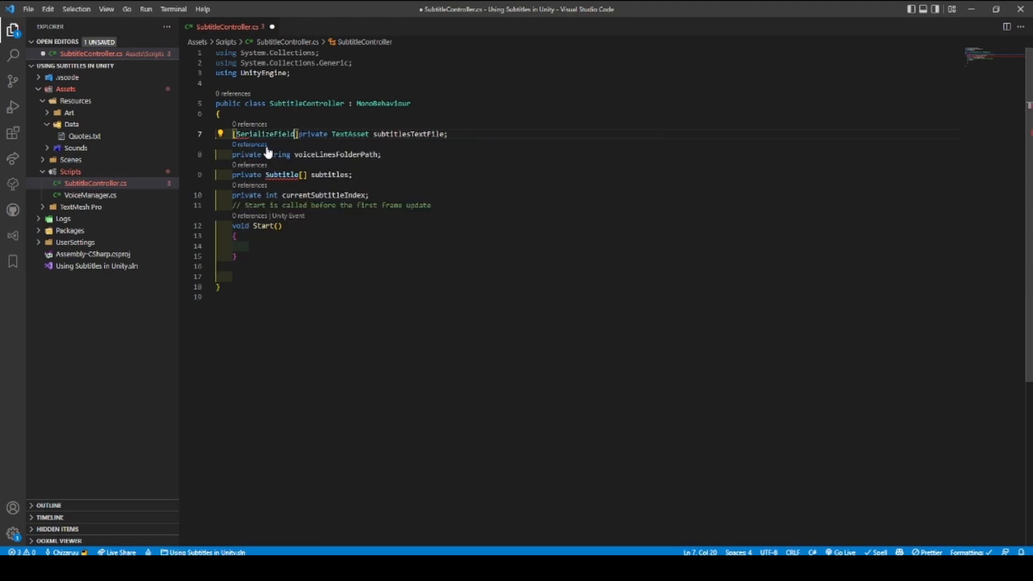
pyautogui.doubleClick(263, 134)
pyautogui.write(', ')
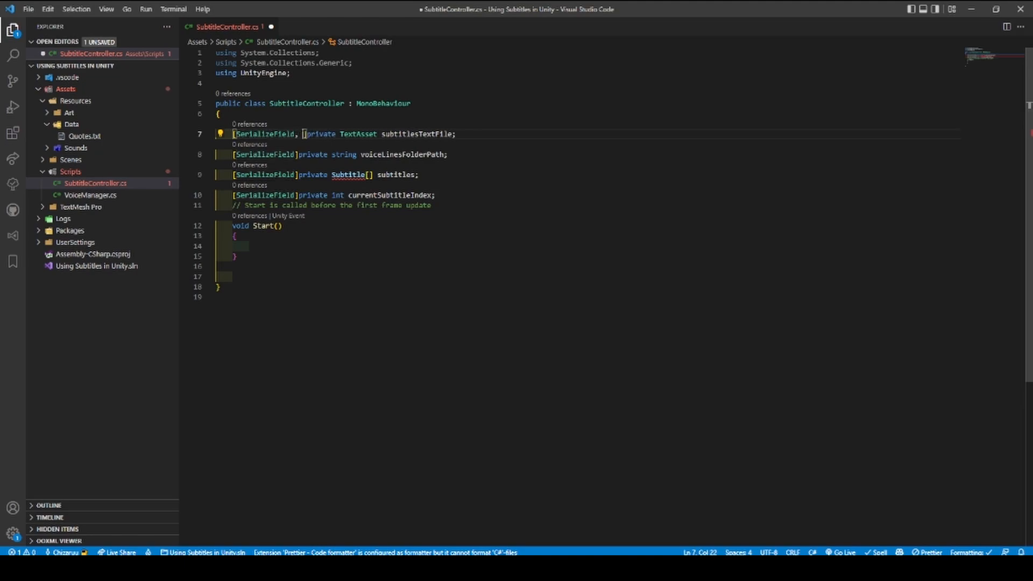
pyautogui.write('Required]')
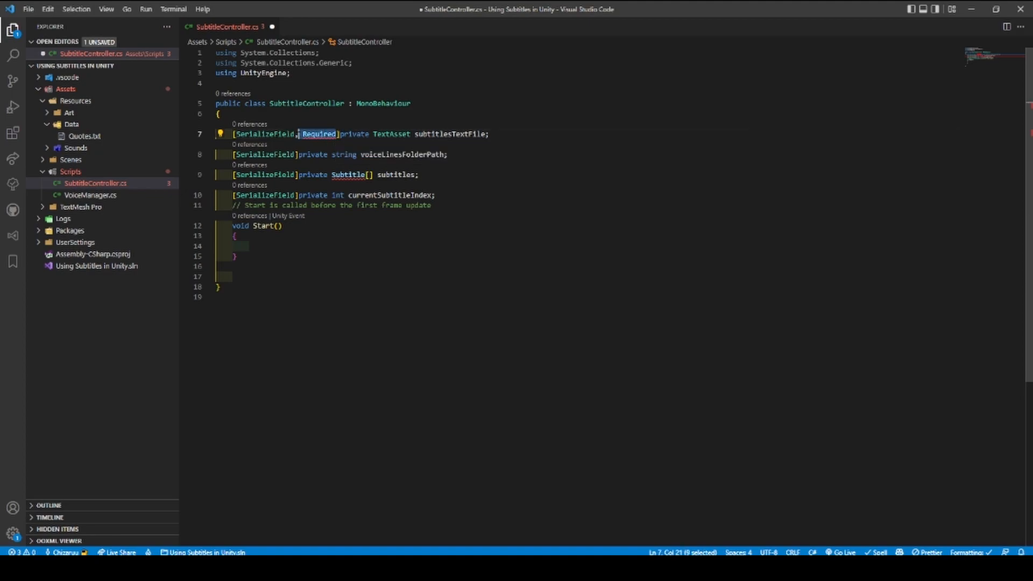
pyautogui.write(', Required')
pyautogui.click(588, 83)
pyautogui.write('using')
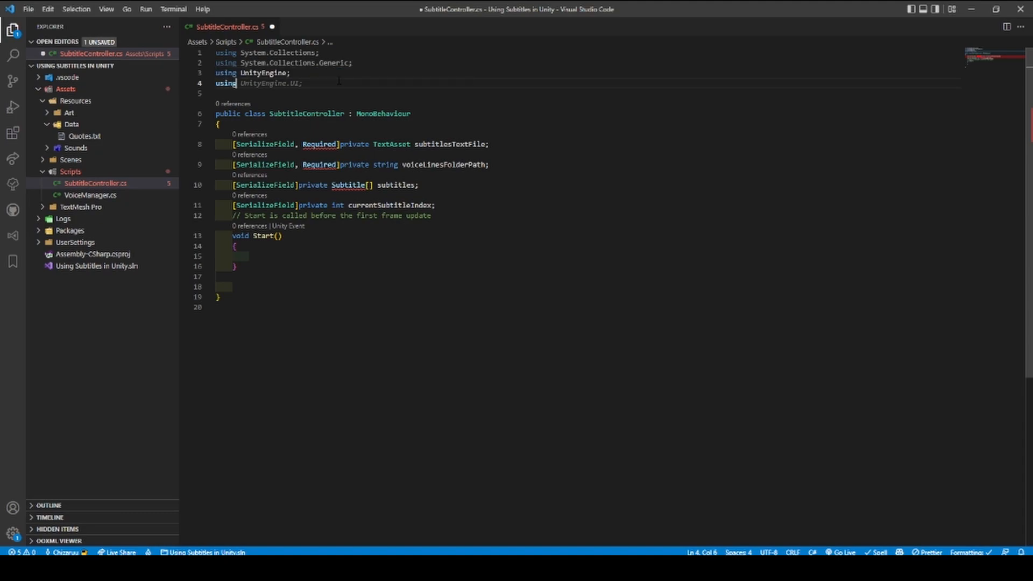
# - Add using directives for System.ComponentModel.DataAnnotations, System.Linq and TMPro
pyautogui.write('System')
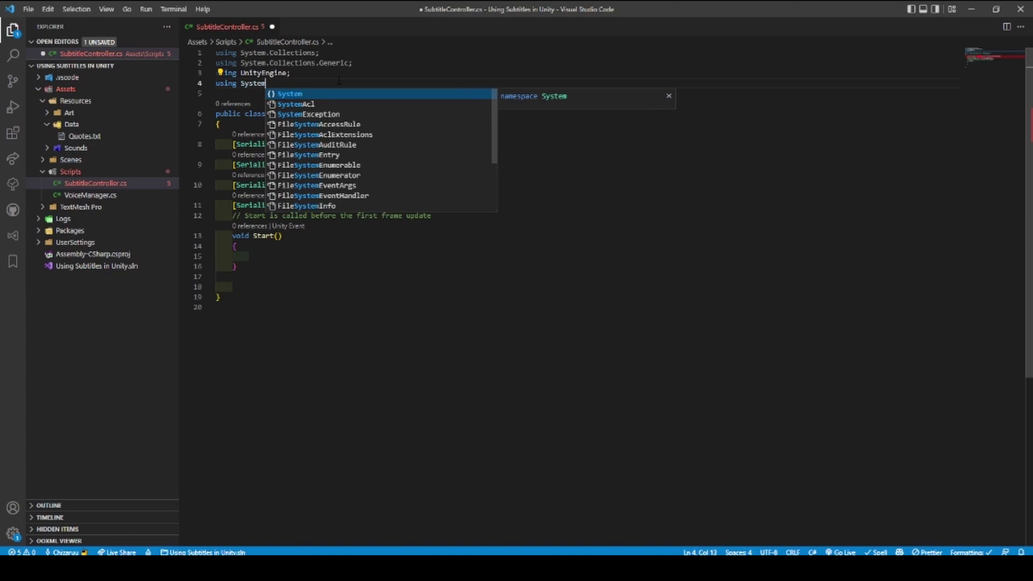
pyautogui.write('.ComponentModel.DataAnnotations;')
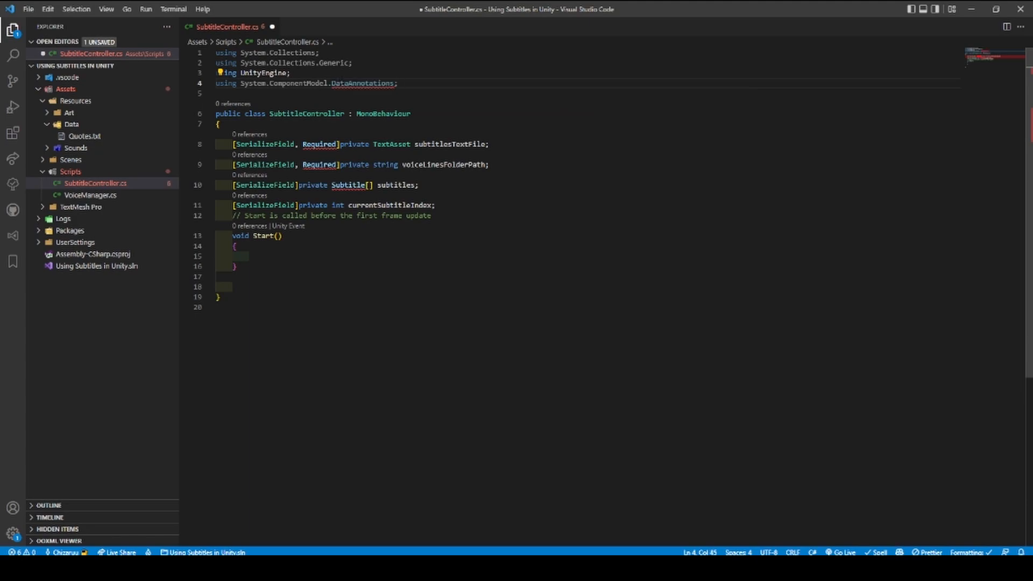
pyautogui.write('using System.Linq;')
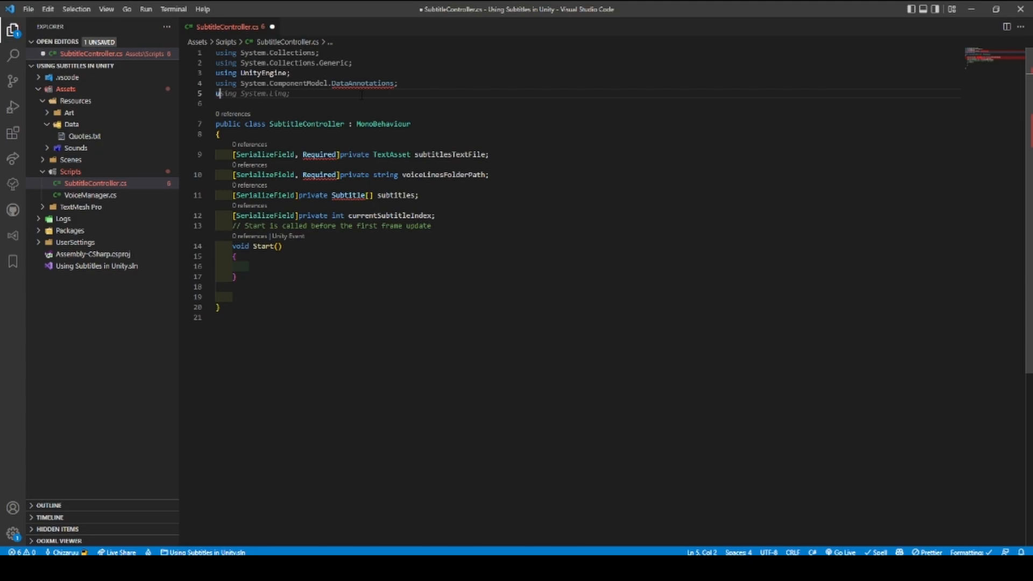
pyautogui.press('Enter')
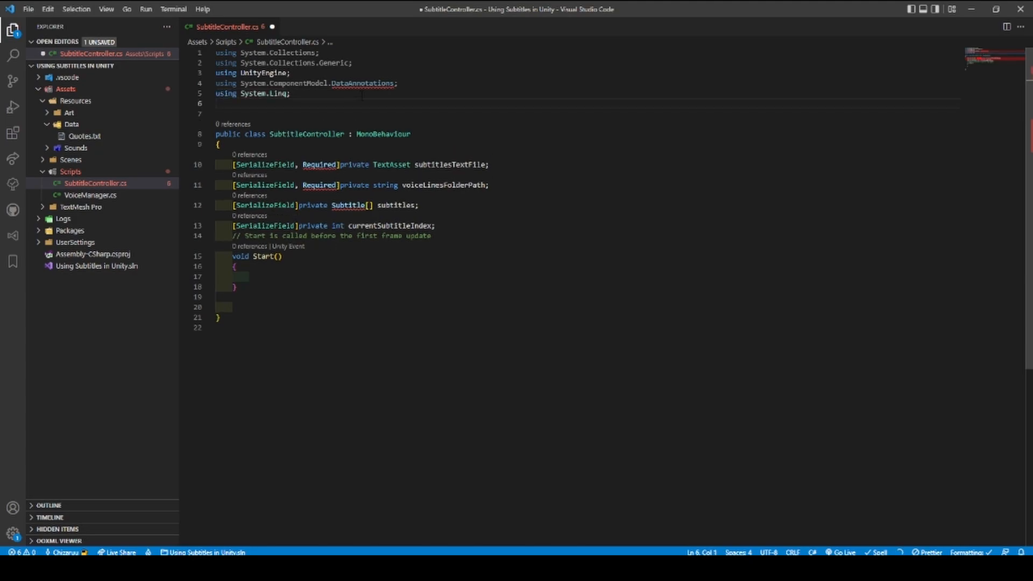
pyautogui.write('using System.Text;')
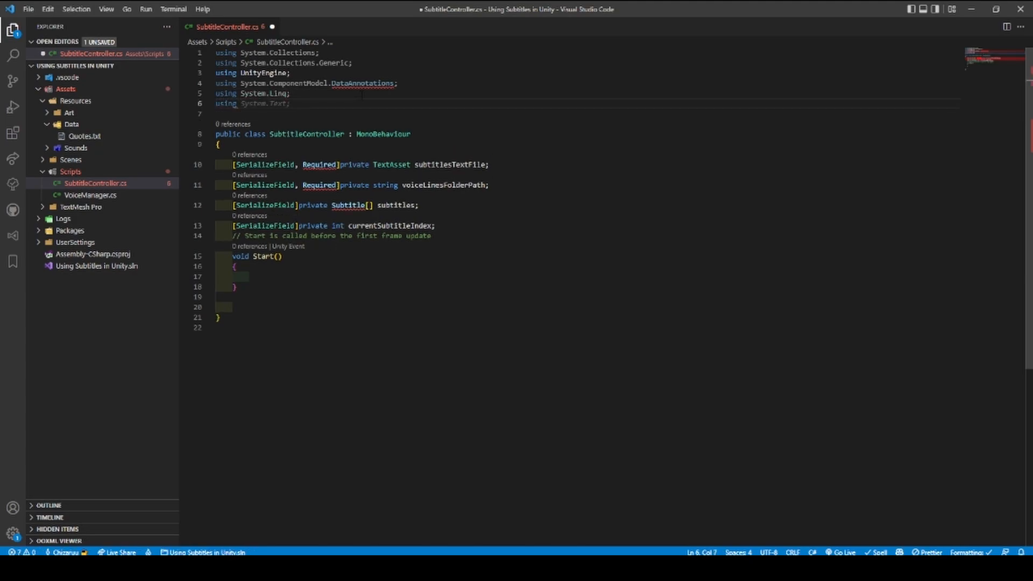
pyautogui.write('TMPro;')
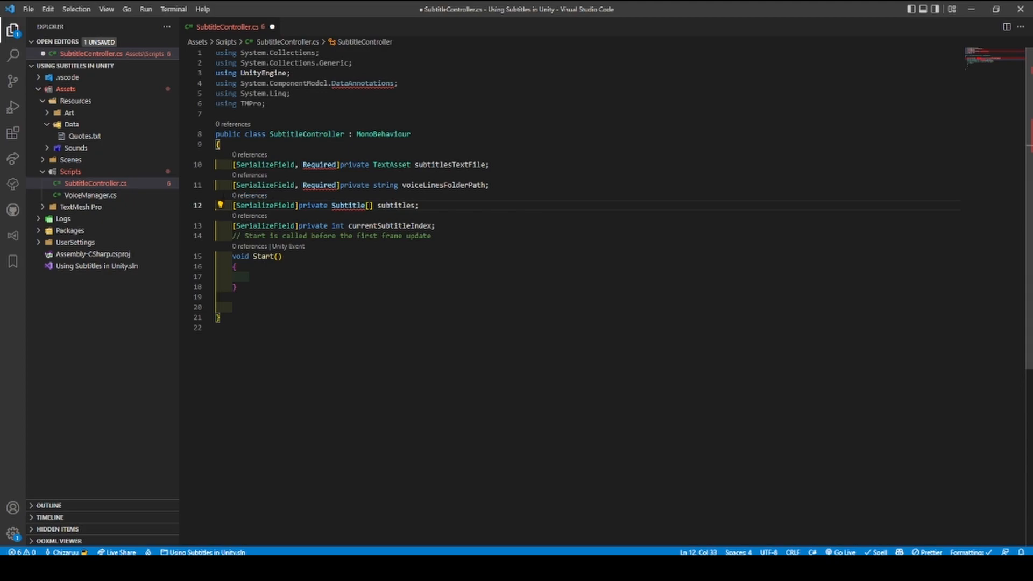
# - Use the lightbulb quick fix to generate class Subtitle in a new Subtitle.cs
pyautogui.click(219, 205)
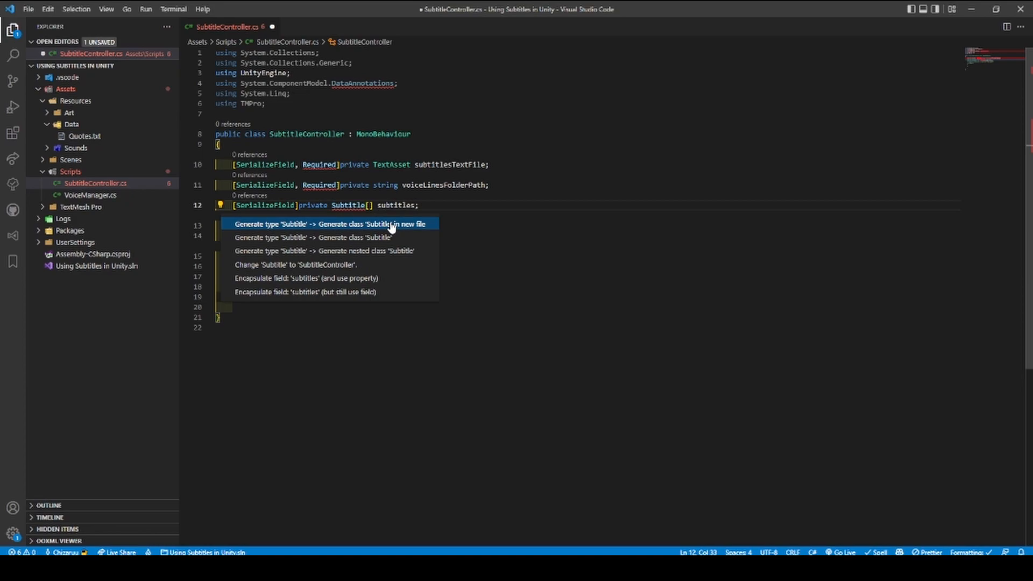
pyautogui.moveTo(390, 226)
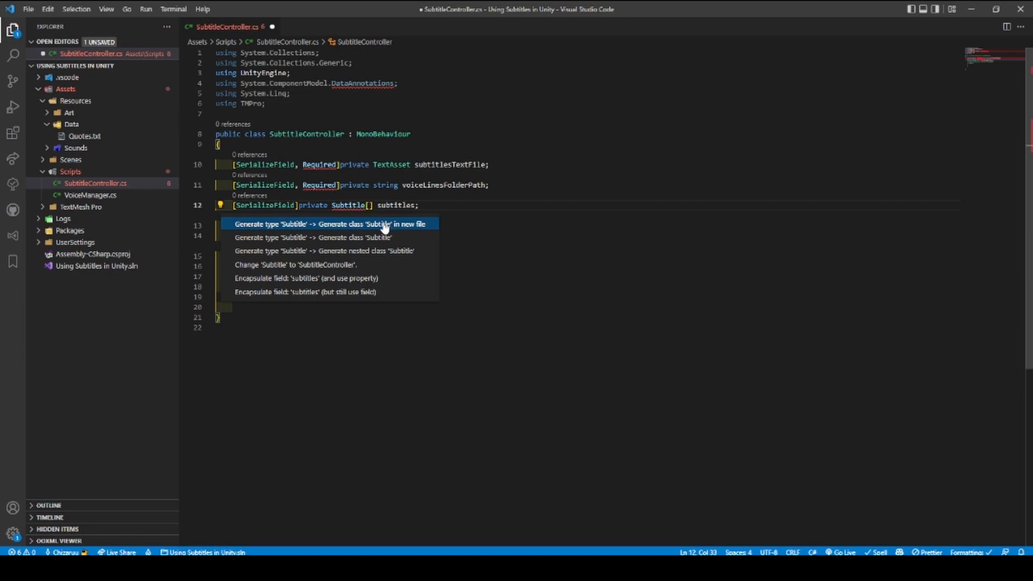
pyautogui.moveTo(375, 237)
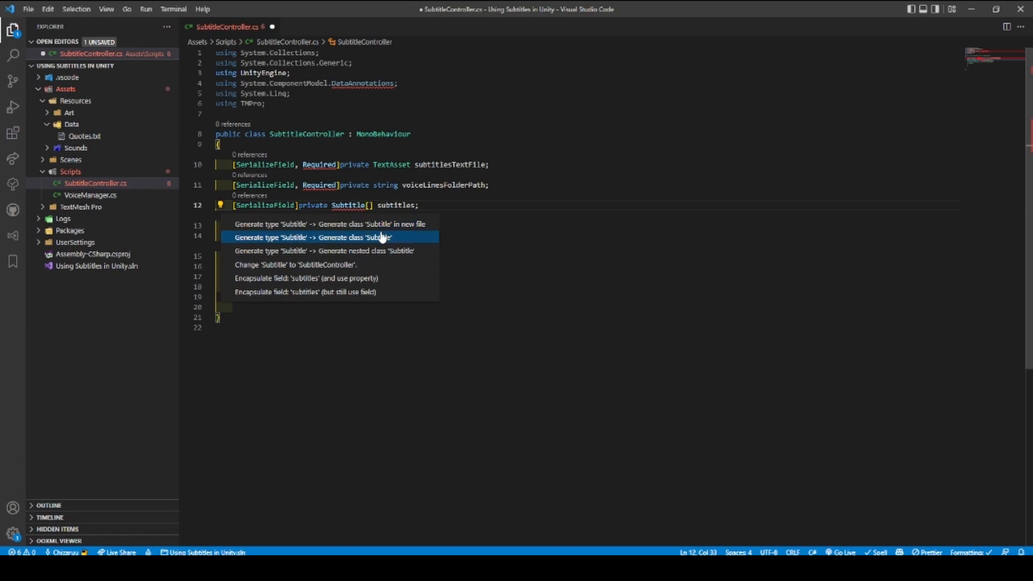
pyautogui.moveTo(388, 239)
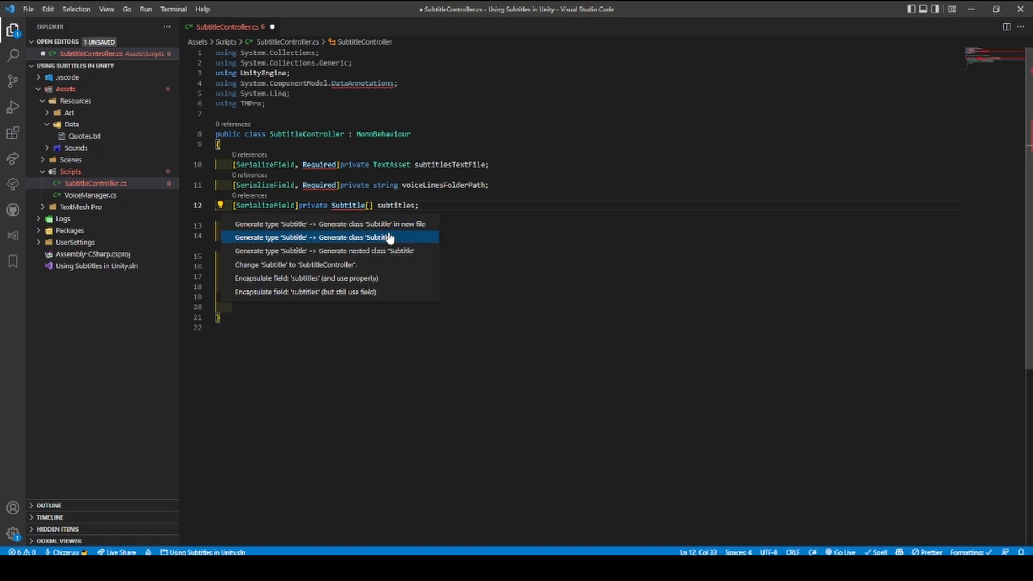
pyautogui.click(331, 224)
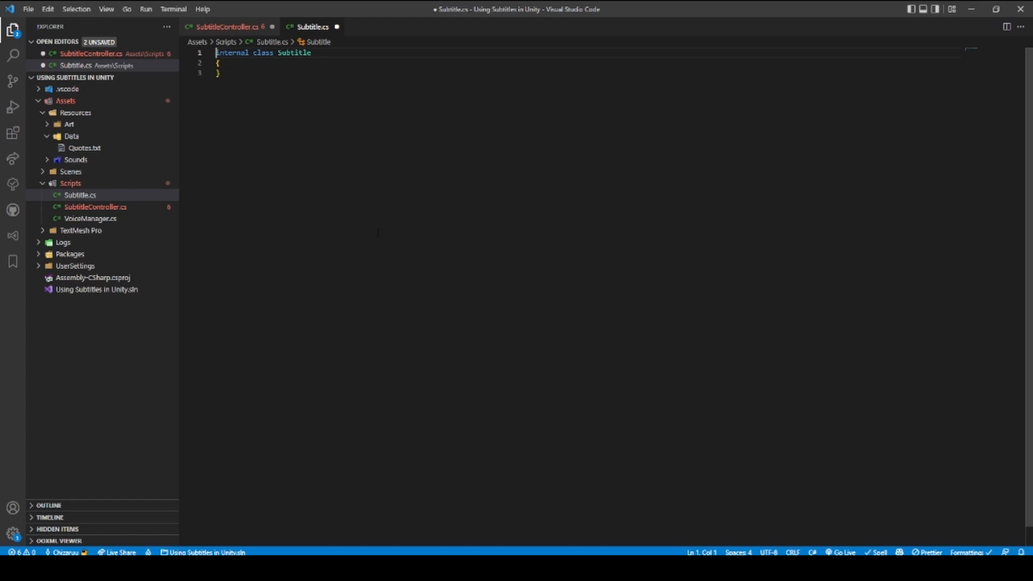
# - Make Subtitle a public [System.Serializable] class with int line, string text, float duration fields
pyautogui.doubleClick(230, 53)
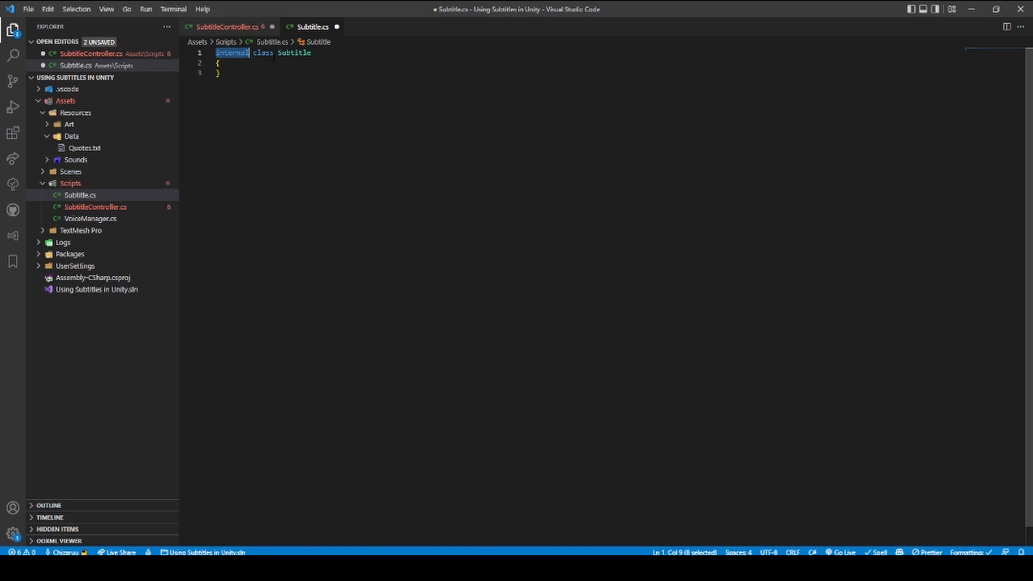
pyautogui.write('public')
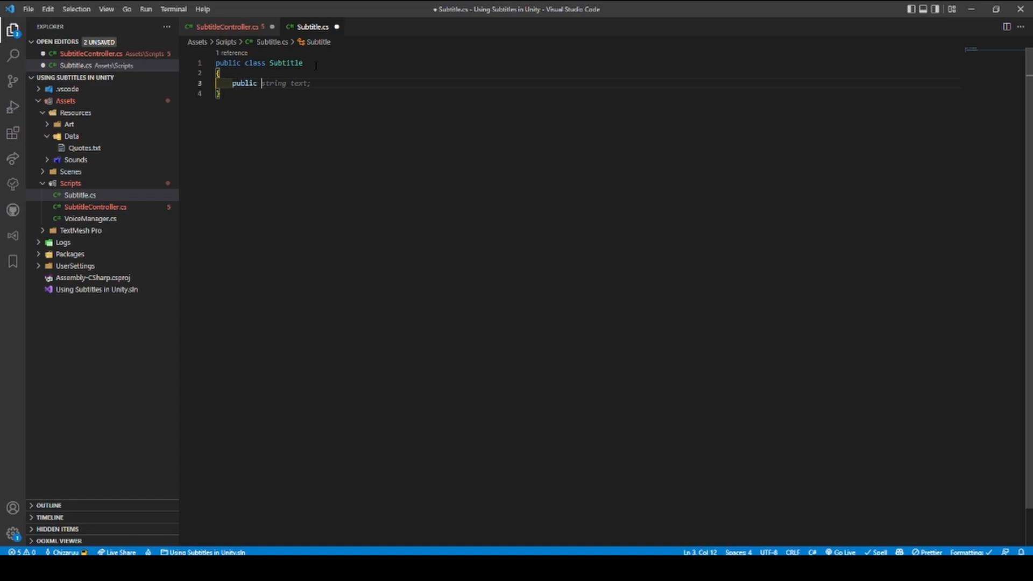
pyautogui.write('int line')
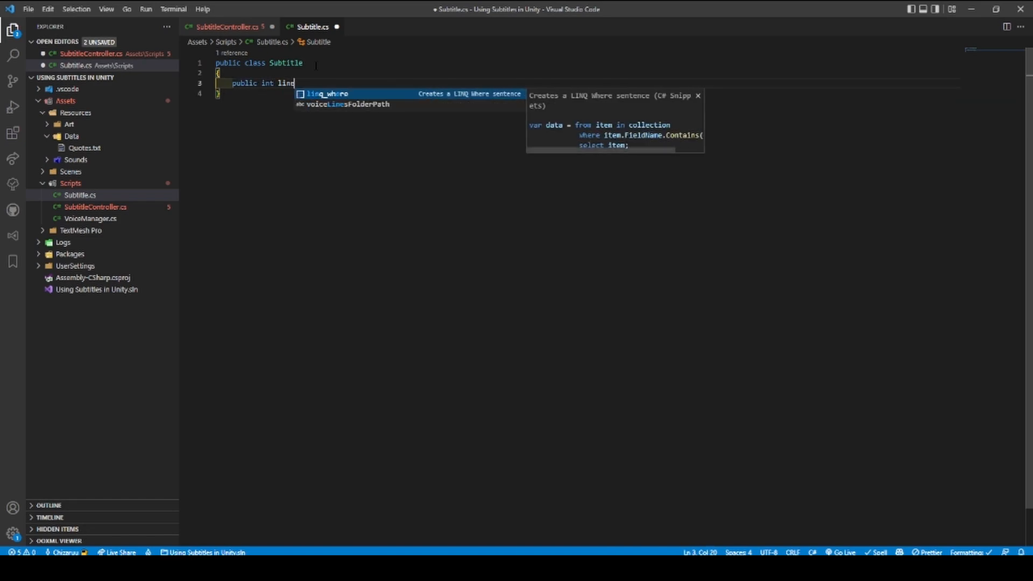
pyautogui.write(';')
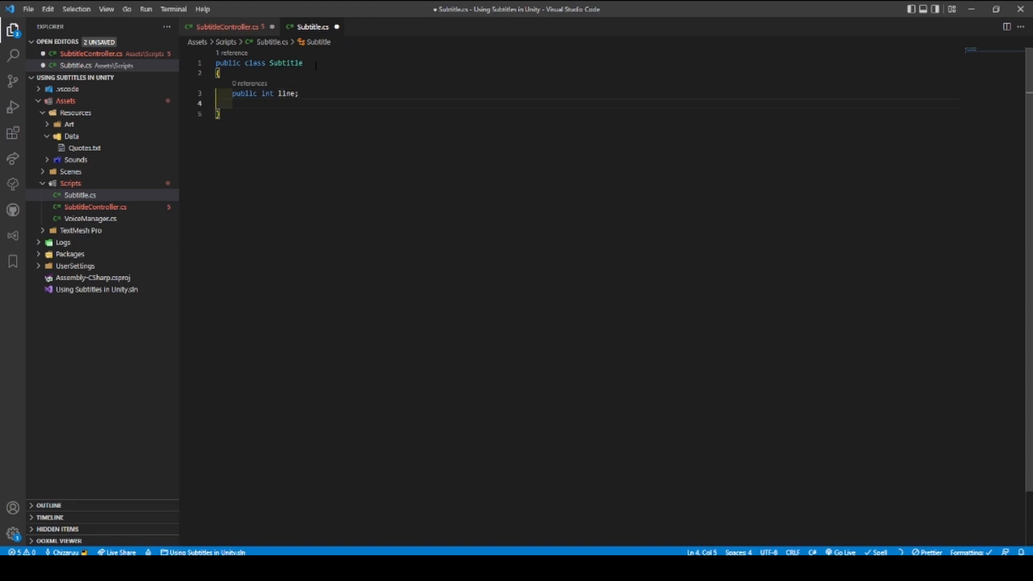
pyautogui.write('public string text;')
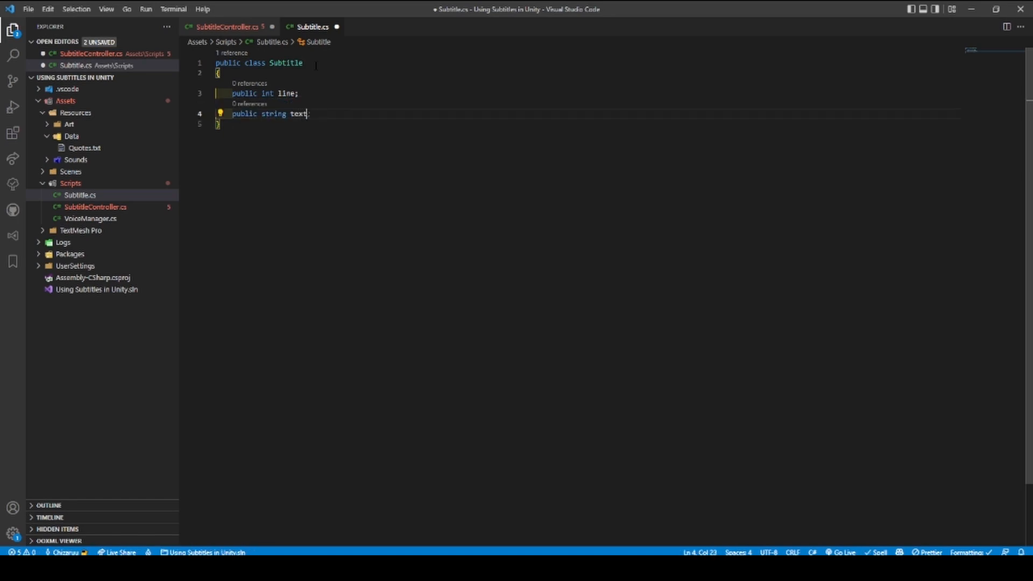
pyautogui.press('Enter')
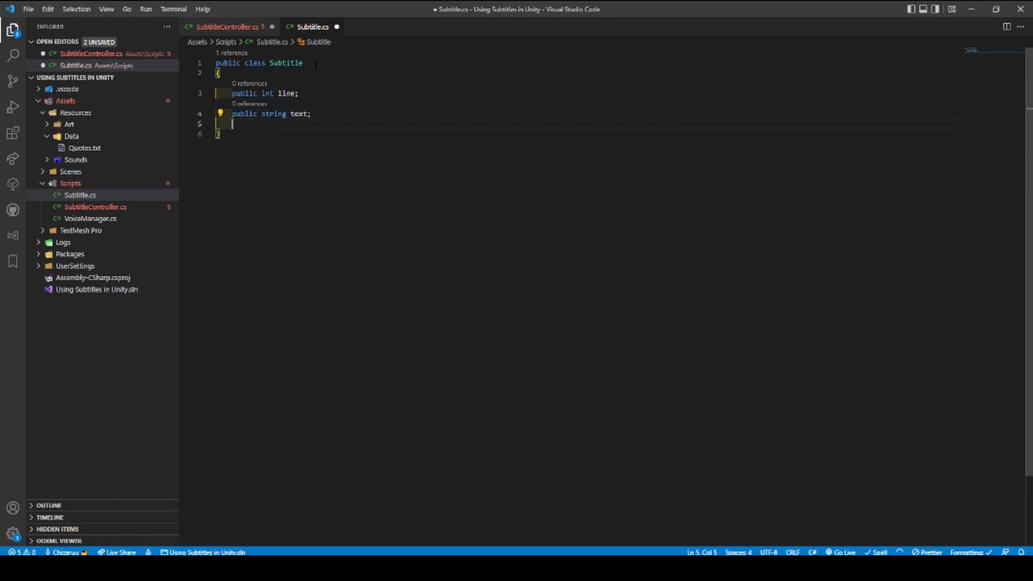
pyautogui.write('public string voiceLinePath;')
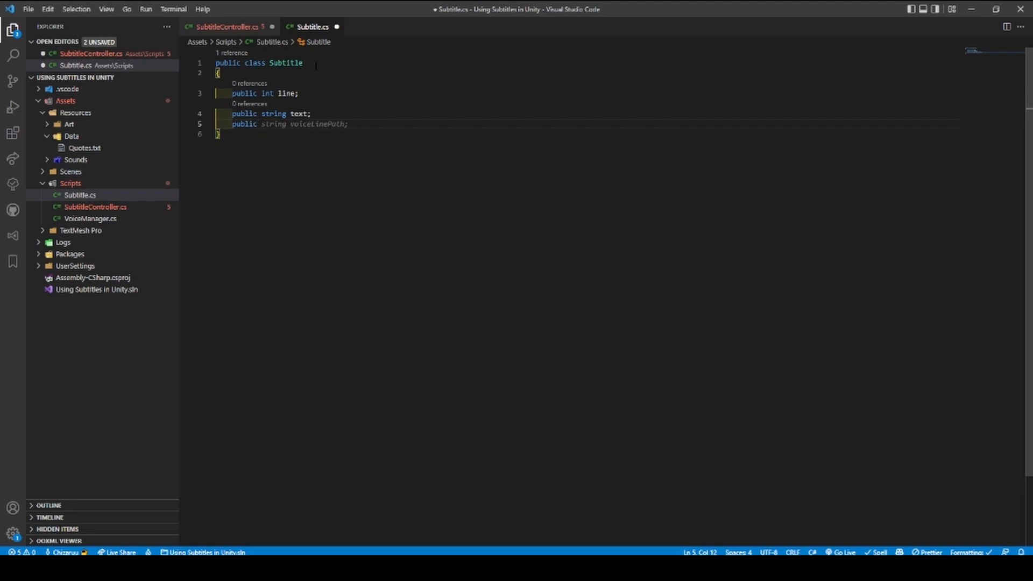
pyautogui.write('public float duration')
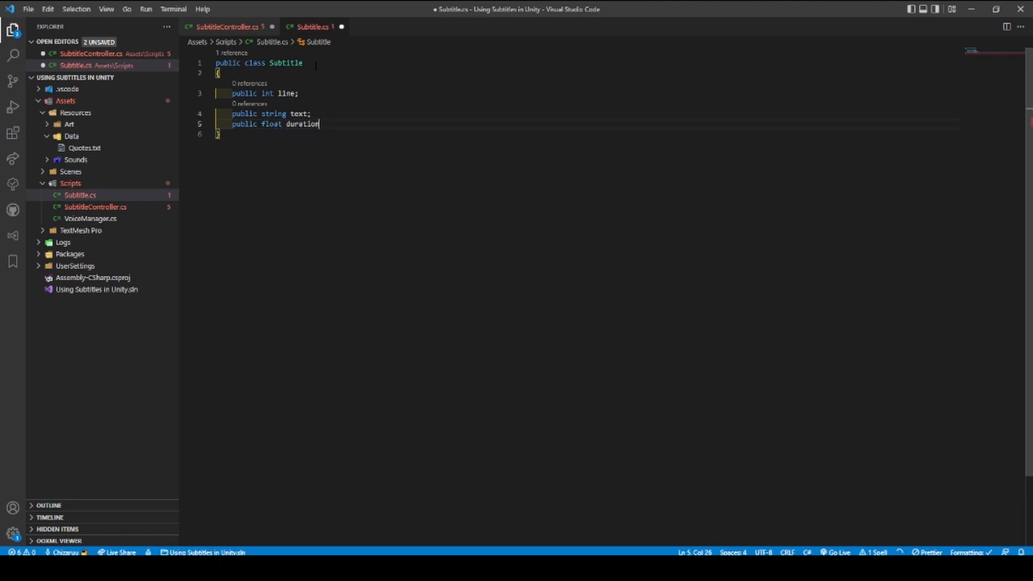
pyautogui.write(';')
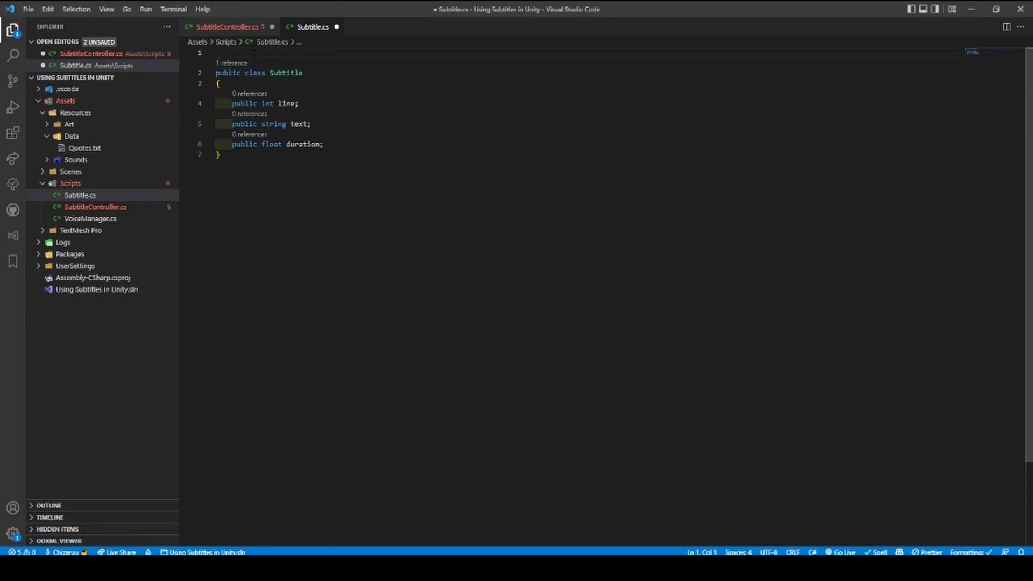
pyautogui.write('[Sy')
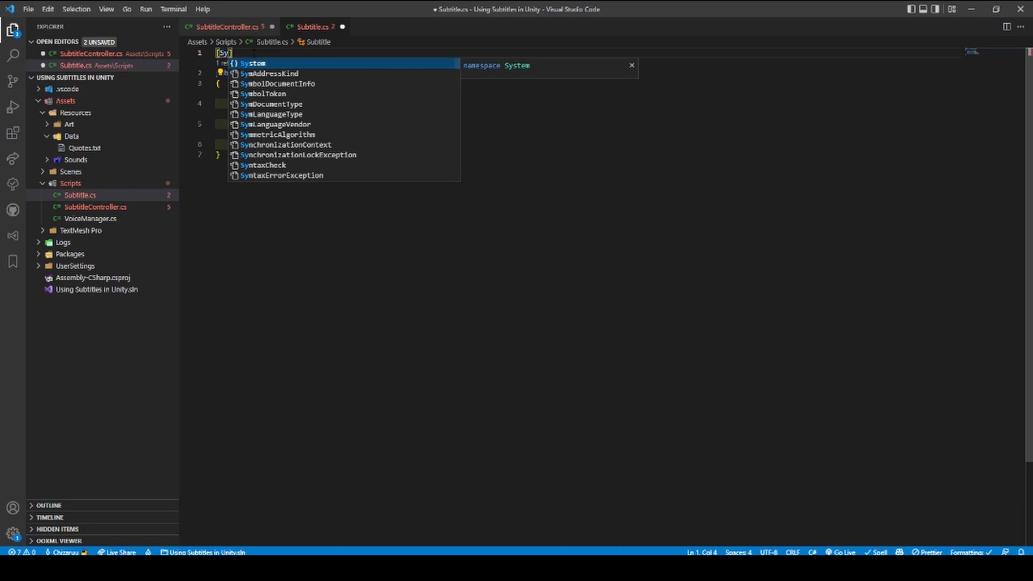
pyautogui.write('stem.Serializable')
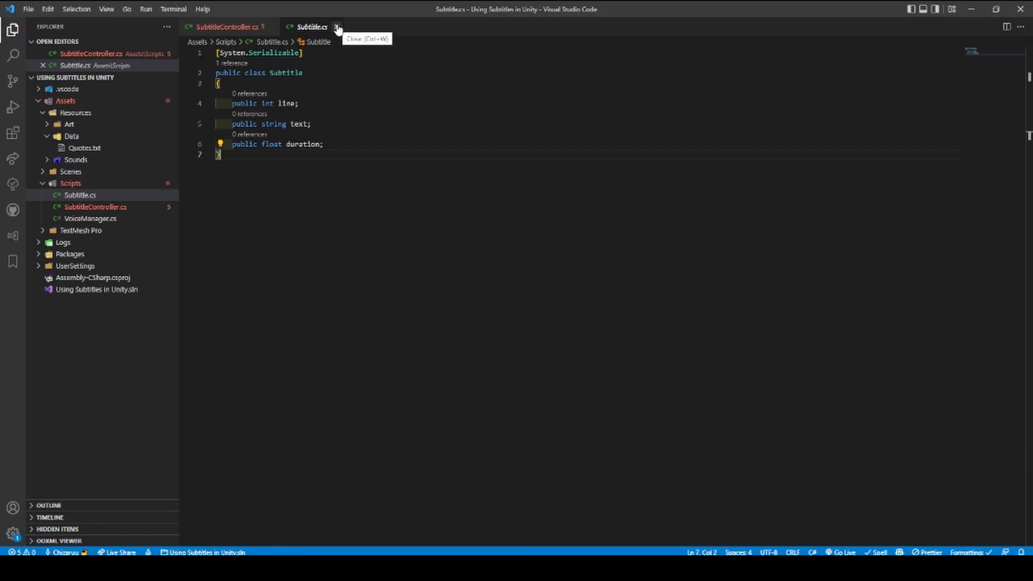
# - Close the Subtitle.cs tab to return to SubtitleController.cs
pyautogui.click(338, 26)
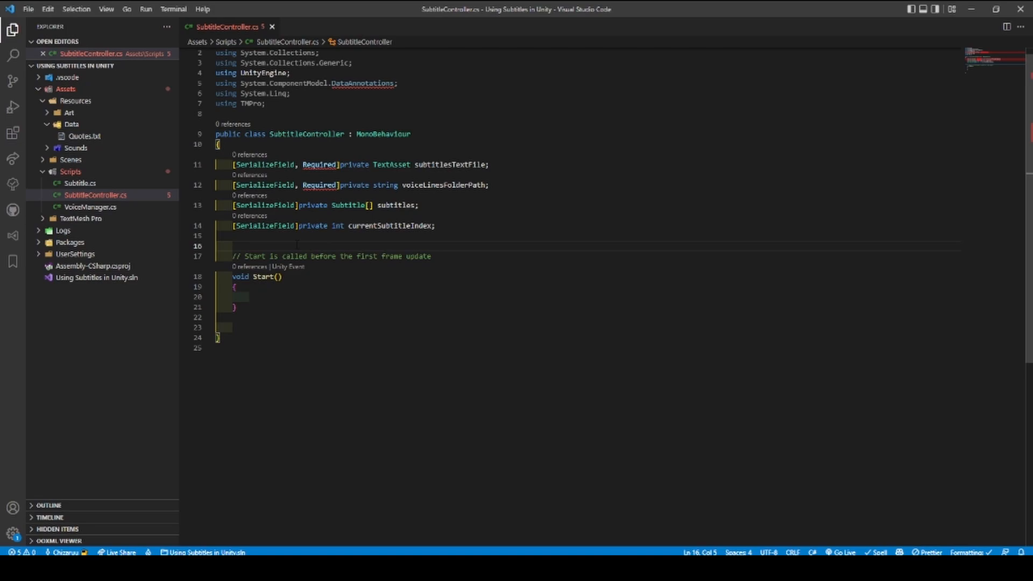
# - Write OnValidate splitting subtitlesTextFile.text on Environment.NewLine with RemoveEmptyEntries, then Select
pyautogui.write('onva')
pyautogui.write('subtitles ')
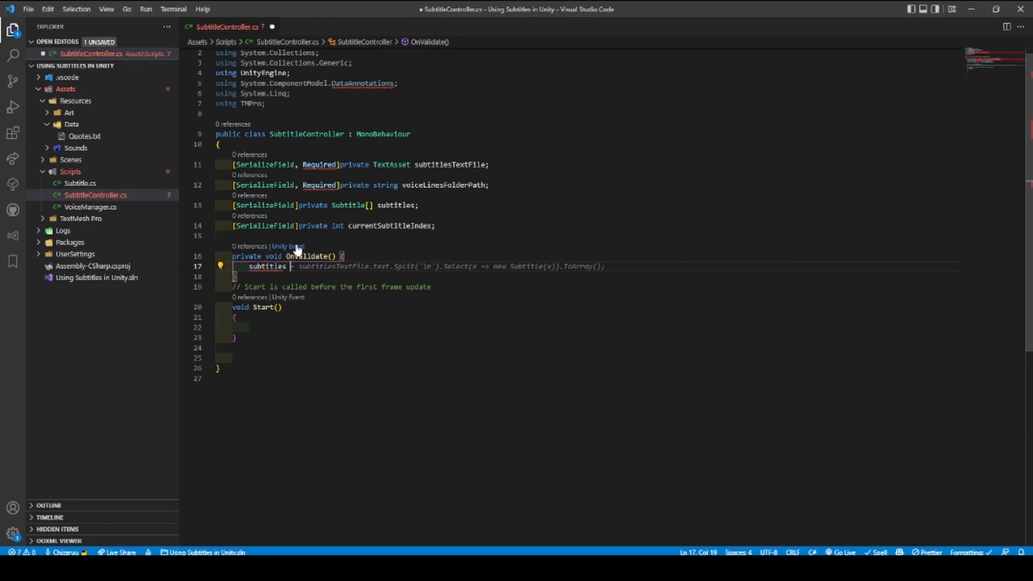
pyautogui.write('subt')
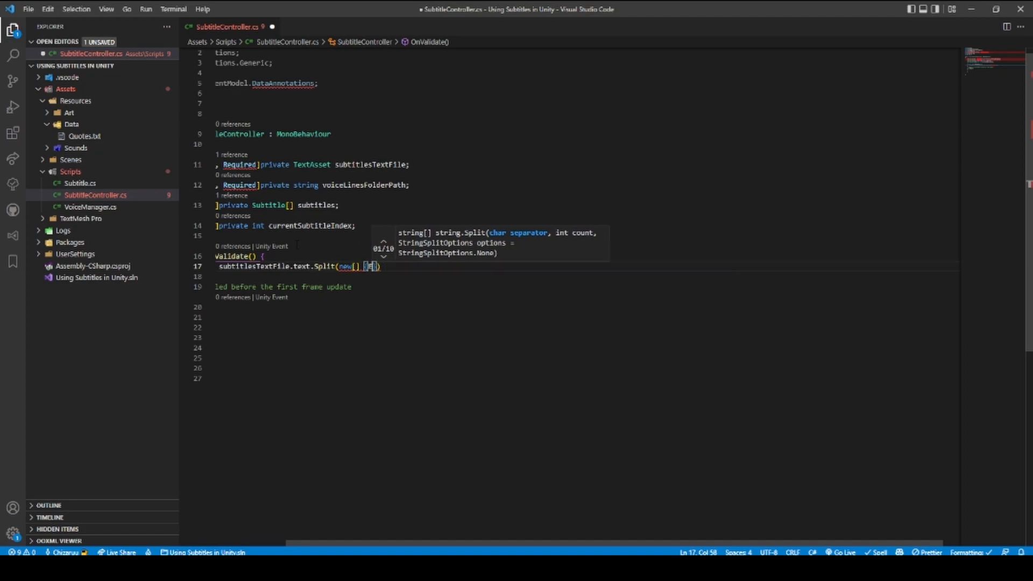
pyautogui.write('Environment')
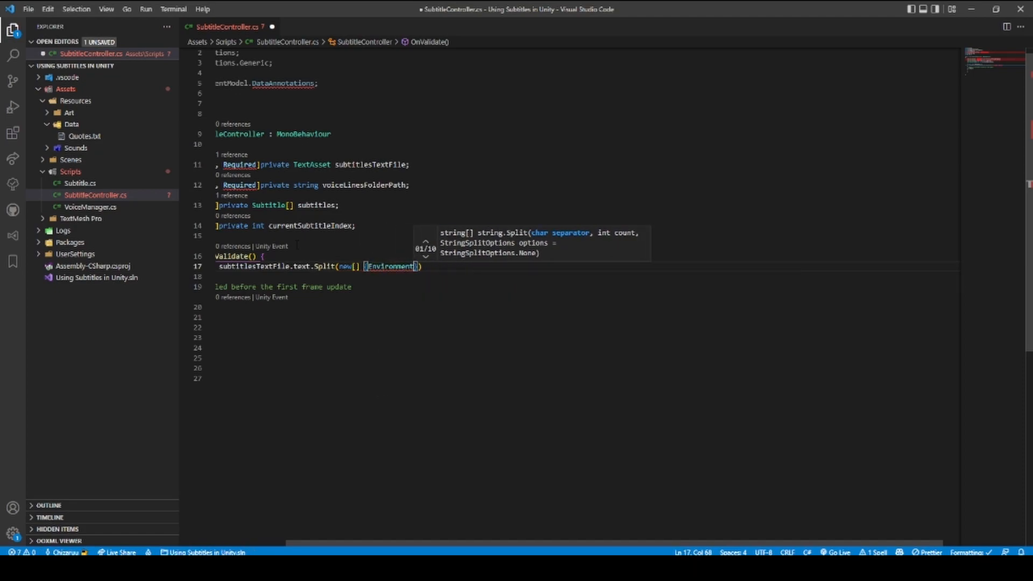
pyautogui.write('.New')
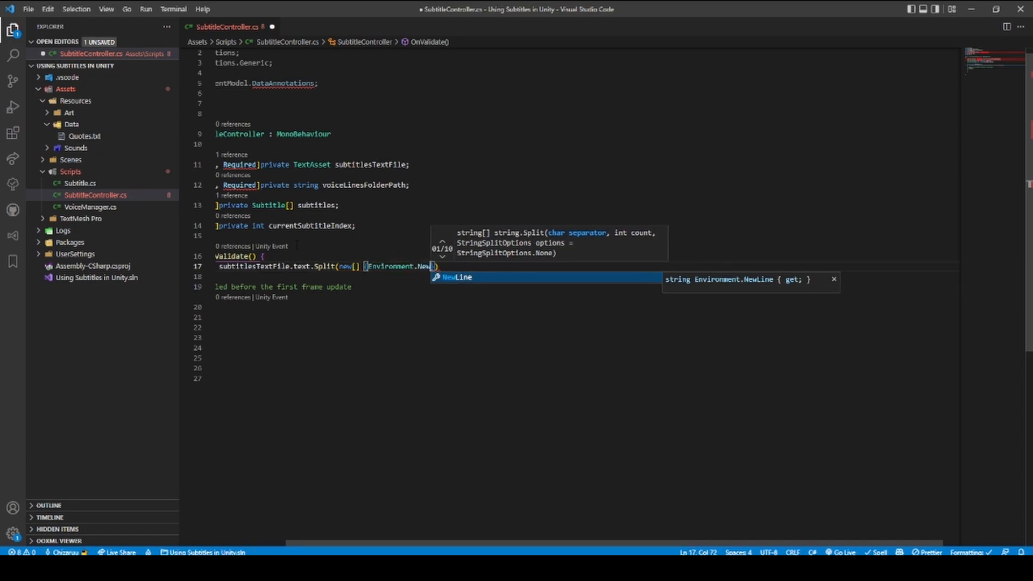
pyautogui.press('Tab')
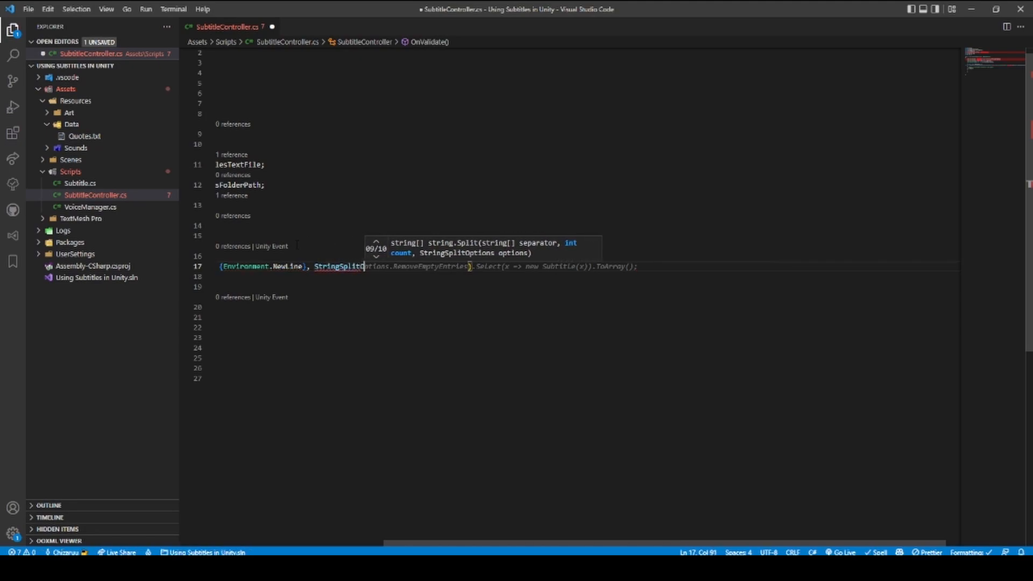
pyautogui.write('Options.RemoveEmptyEntries).Sel')
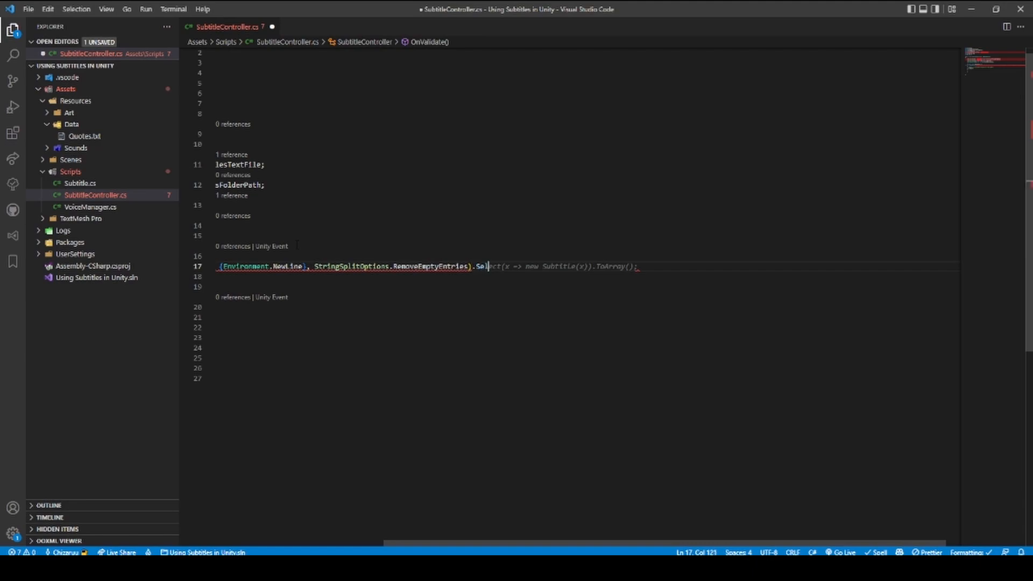
pyautogui.write('ect')
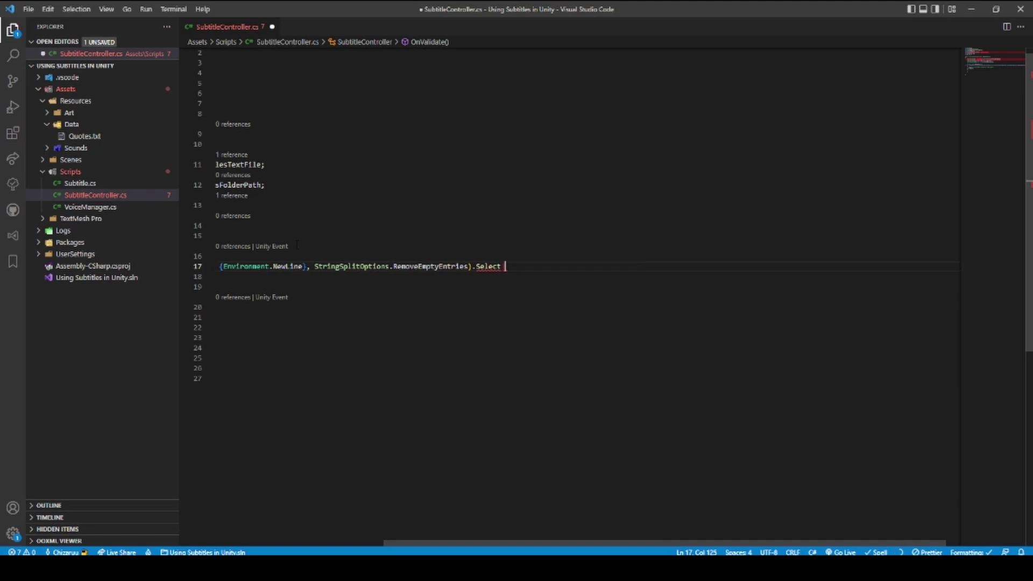
# - Make the Select lambda return a new Subtitle with line = index and text = voiceLine
pyautogui.write('(x => new Subtitle(x)).ToArray();')
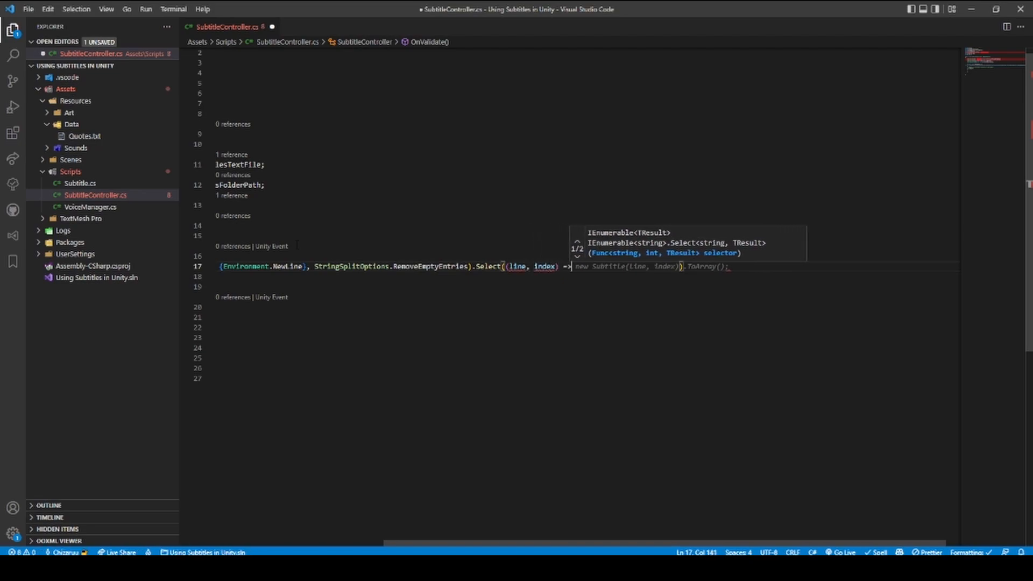
pyautogui.write('new S')
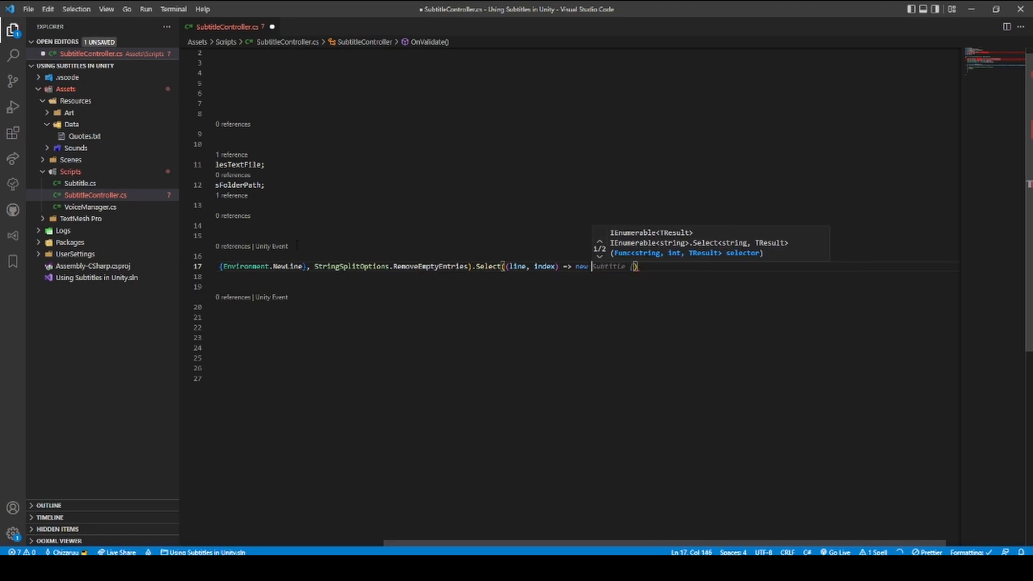
pyautogui.write('(line, index)).ToArray();')
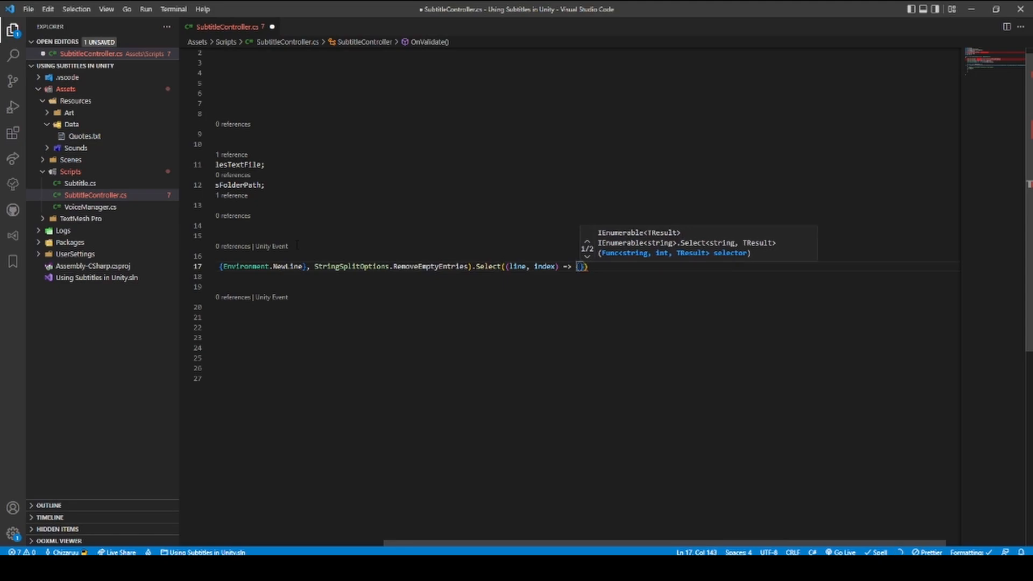
pyautogui.write('return ne')
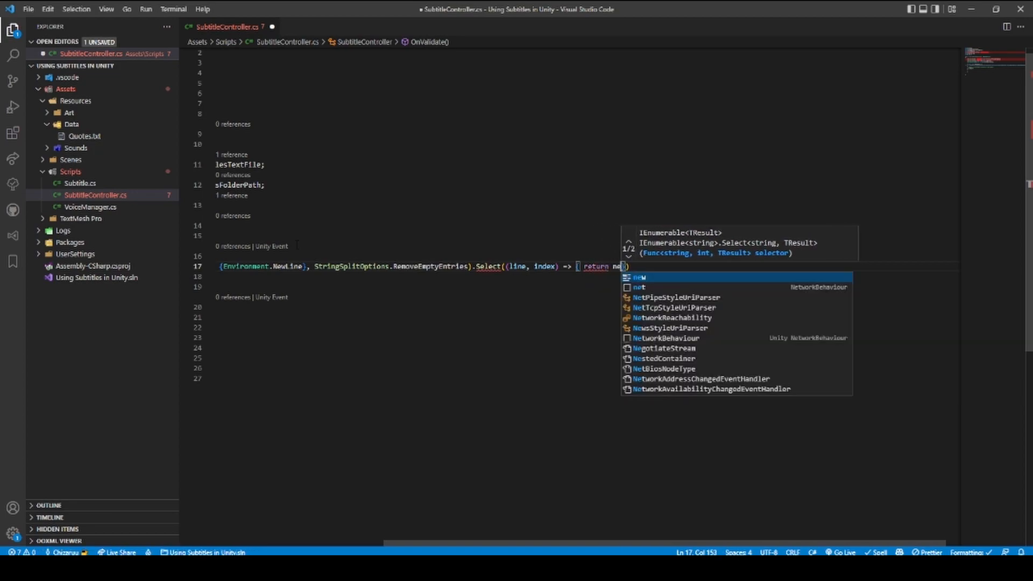
pyautogui.write('Subtitle(')
pyautogui.click(587, 276)
pyautogui.write('line =')
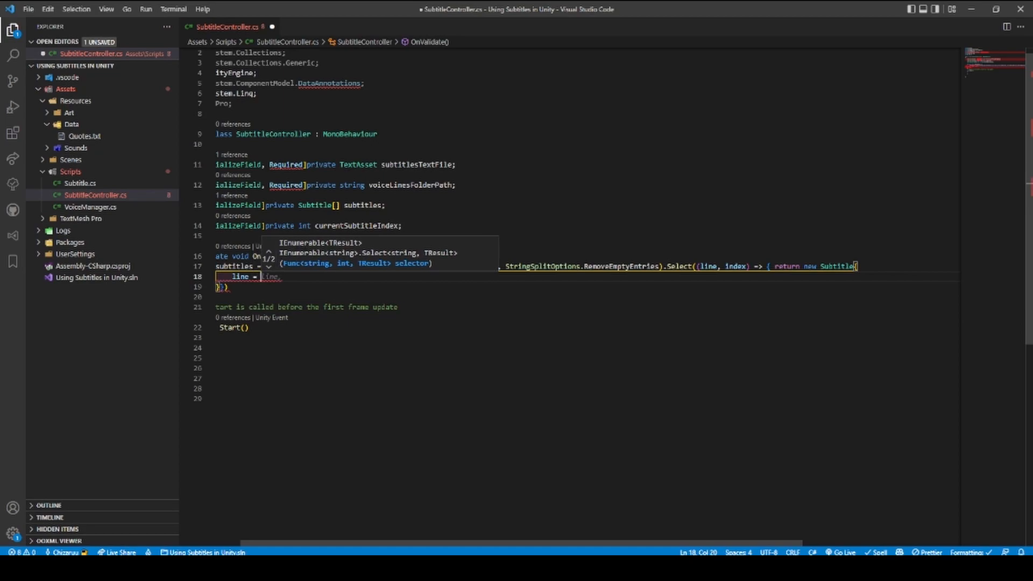
pyautogui.write('index')
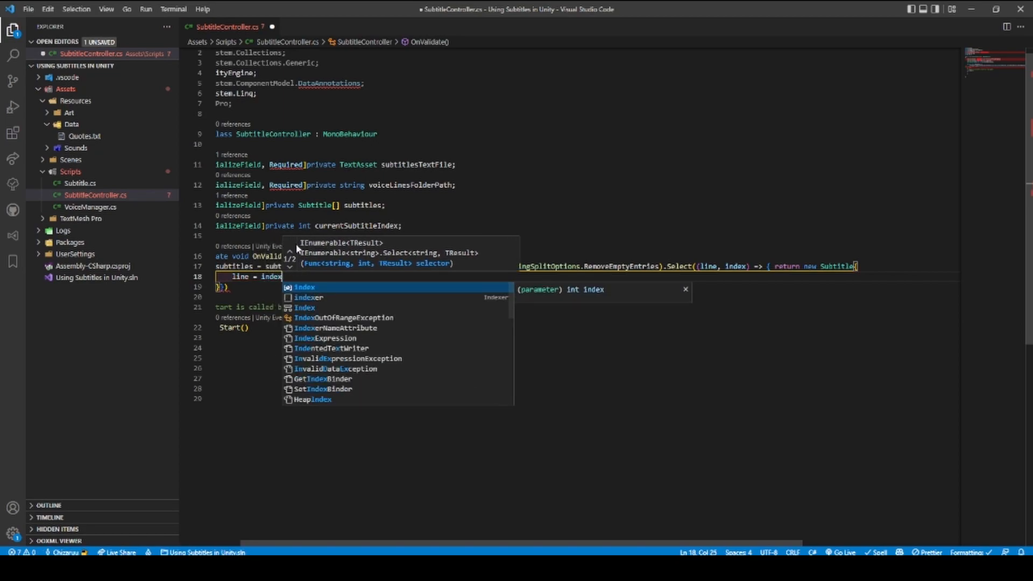
pyautogui.write(',')
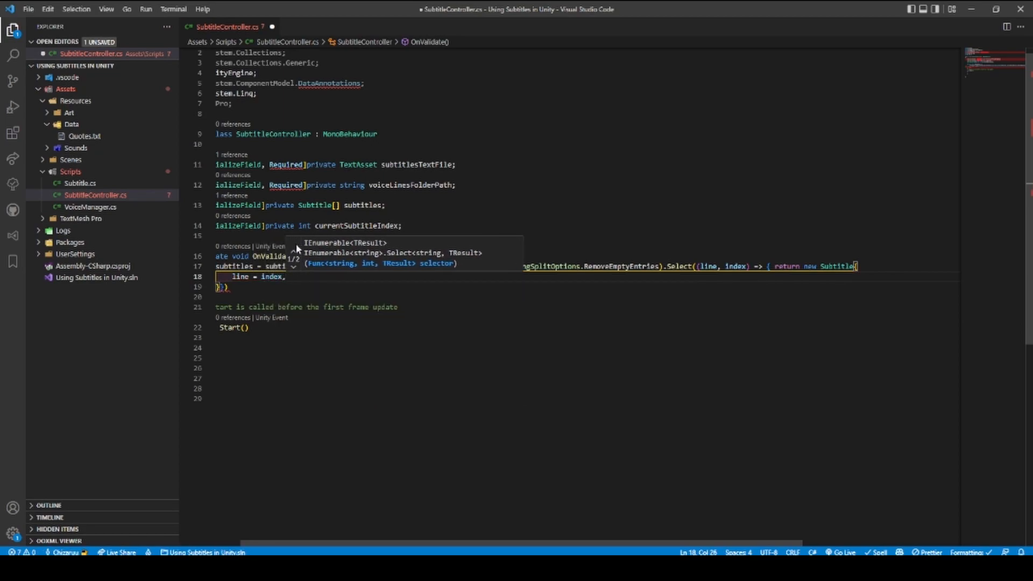
pyautogui.write('tes')
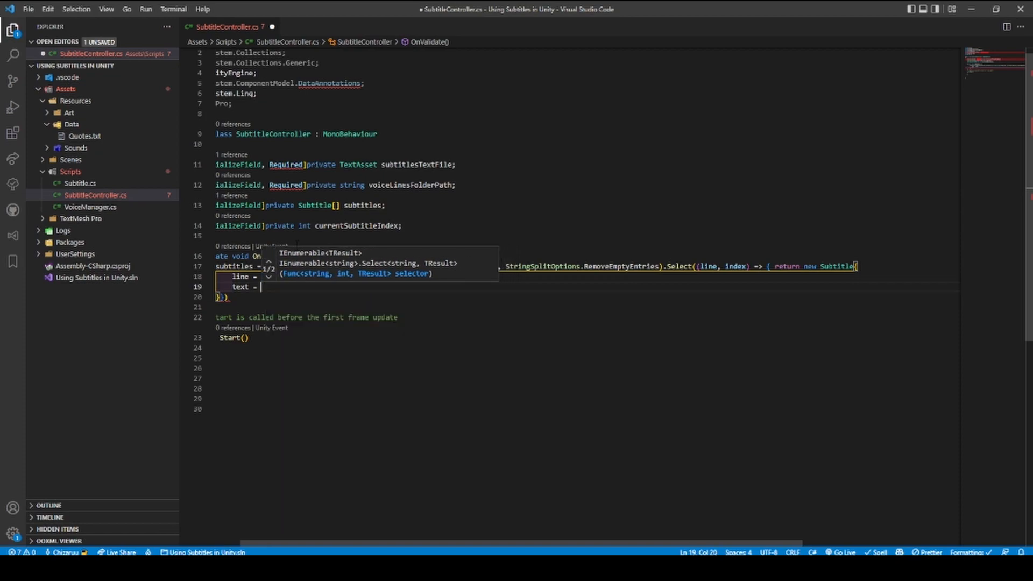
pyautogui.write('voicel')
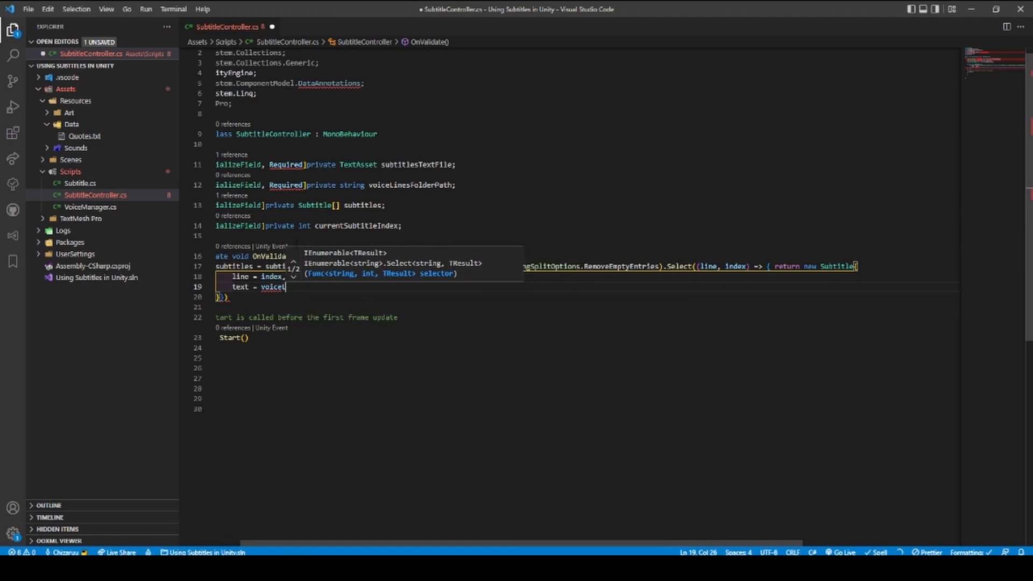
pyautogui.write('Line,')
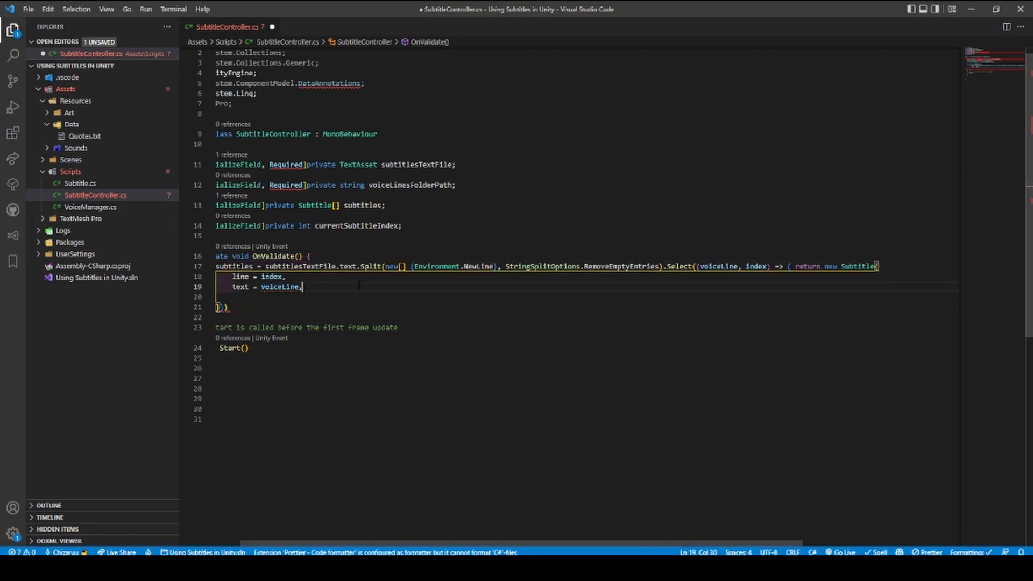
# - Set each duration to GetVoiceLineDuration(index), append ToArray(), and save the script
pyautogui.write('voiceLine = voiceLinesFolderPath + index + ".ogg"')
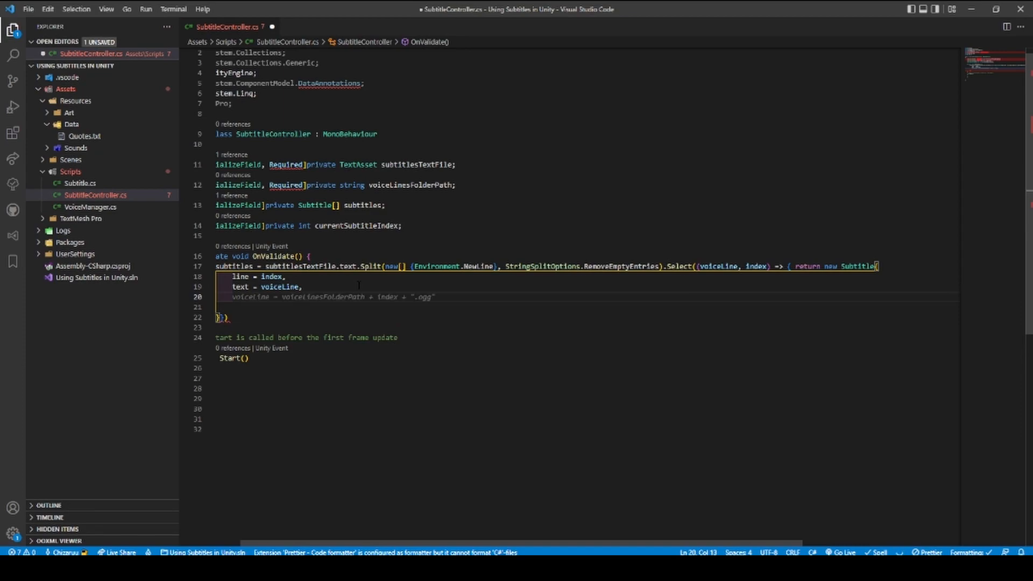
pyautogui.write('duration =')
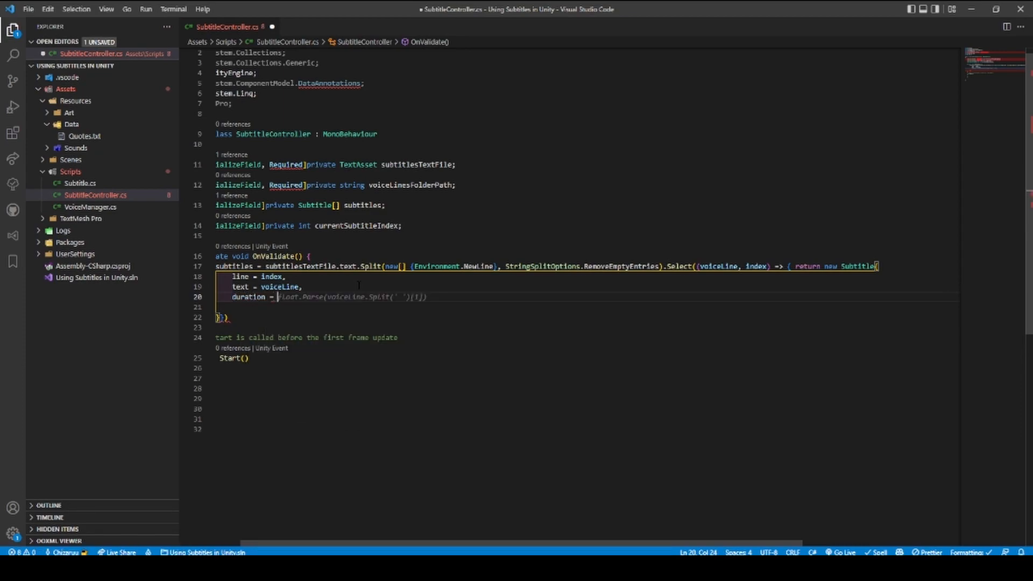
pyautogui.write('GetVoiceLine')
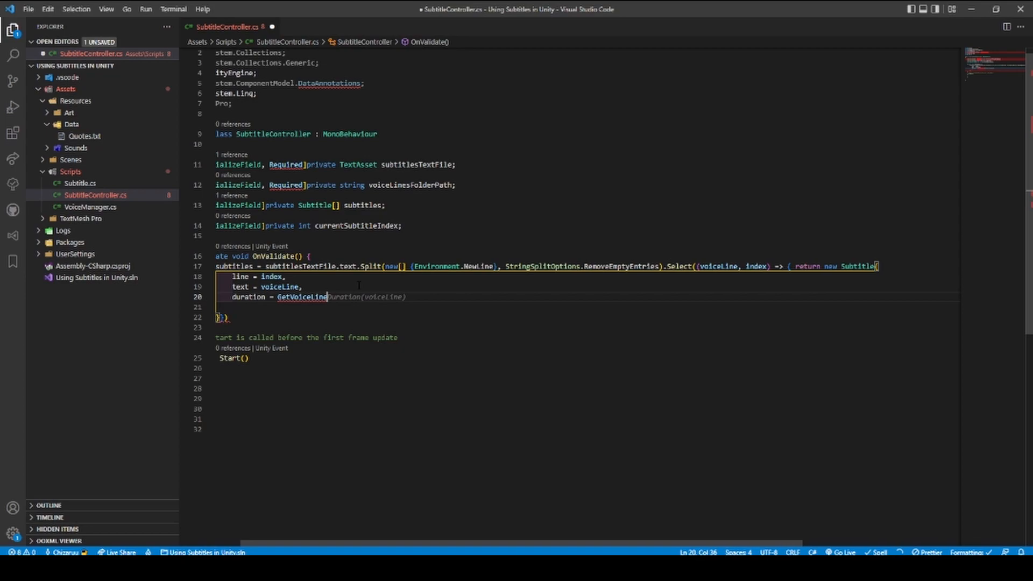
pyautogui.write('Duration')
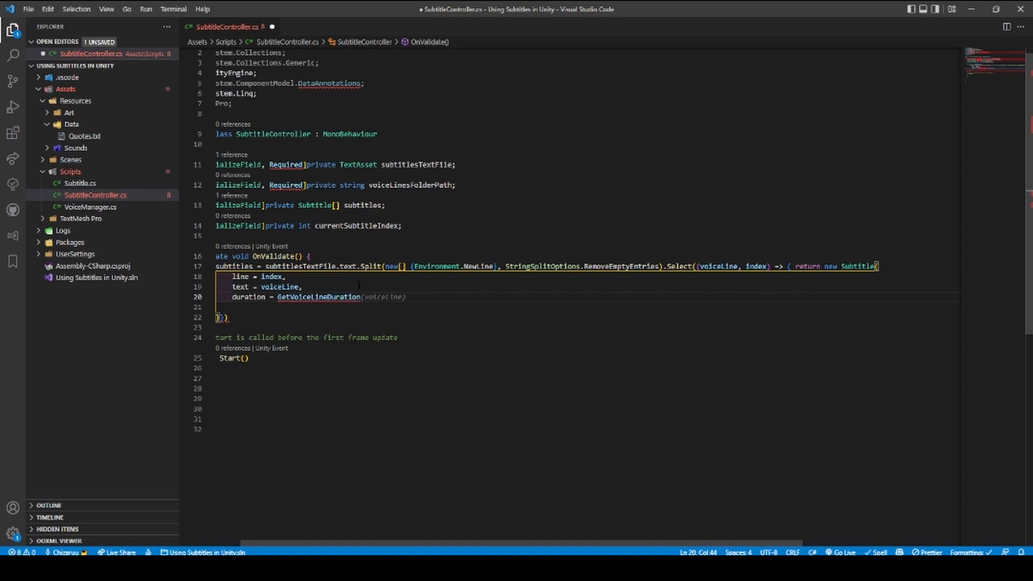
pyautogui.write('in)')
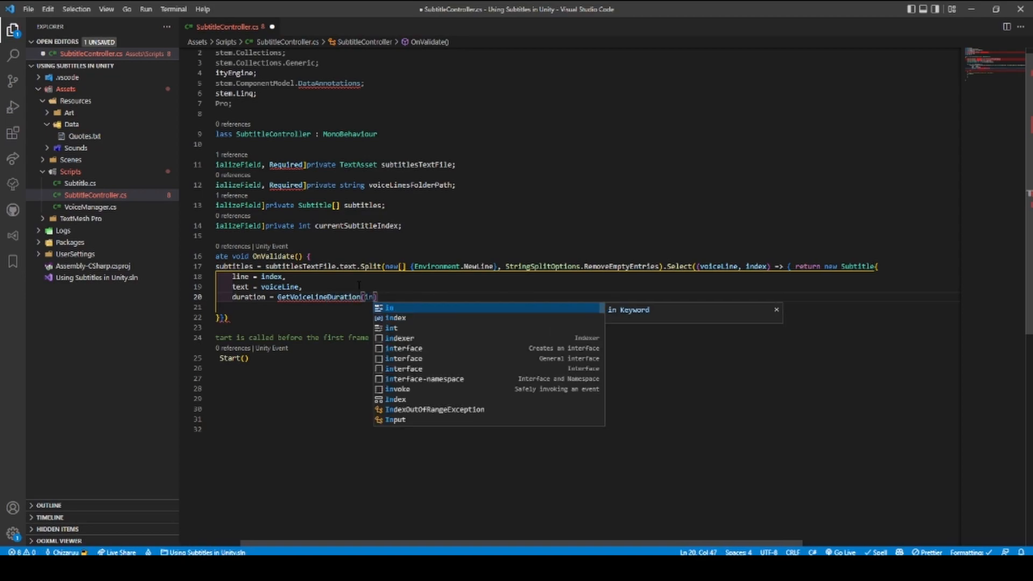
pyautogui.write('index')
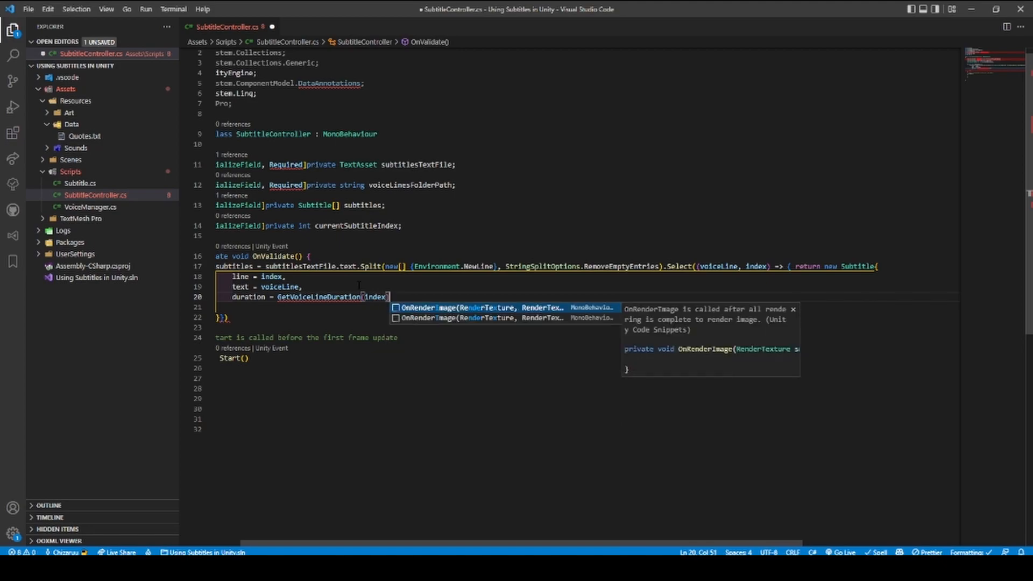
pyautogui.press('Enter')
pyautogui.write('}; }).ToArray();')
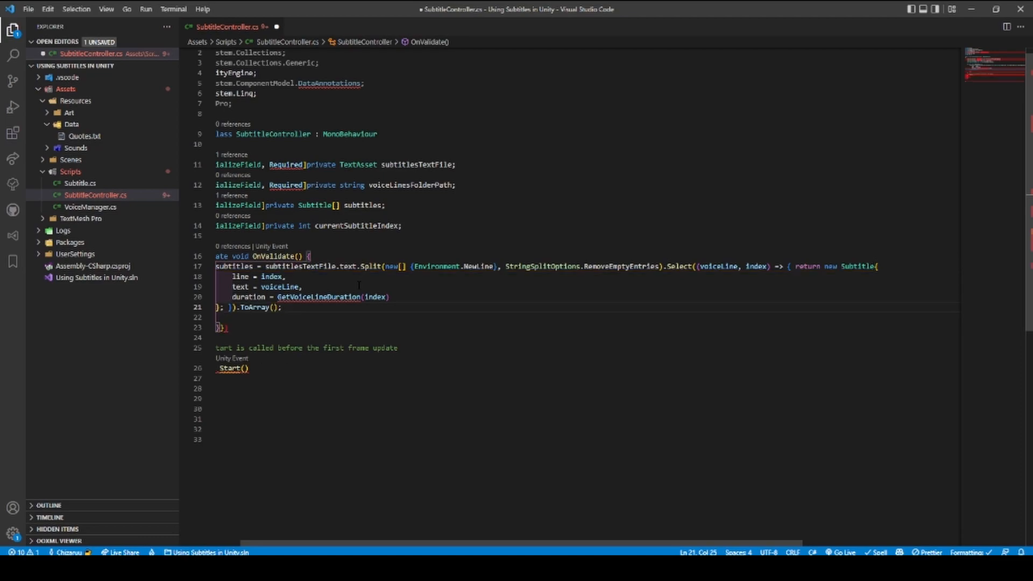
pyautogui.moveTo(358, 286)
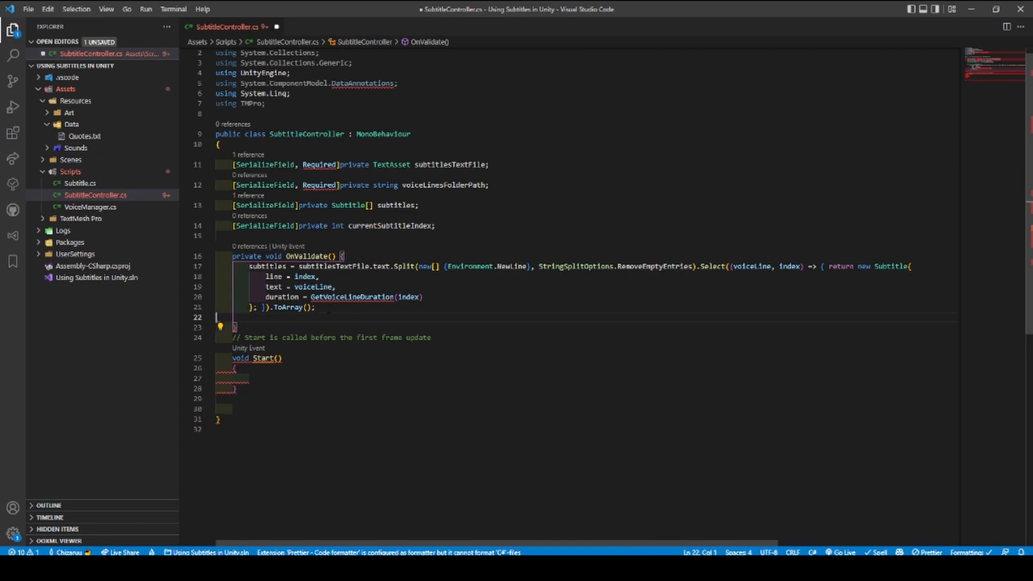
pyautogui.press('Ctrl+S')
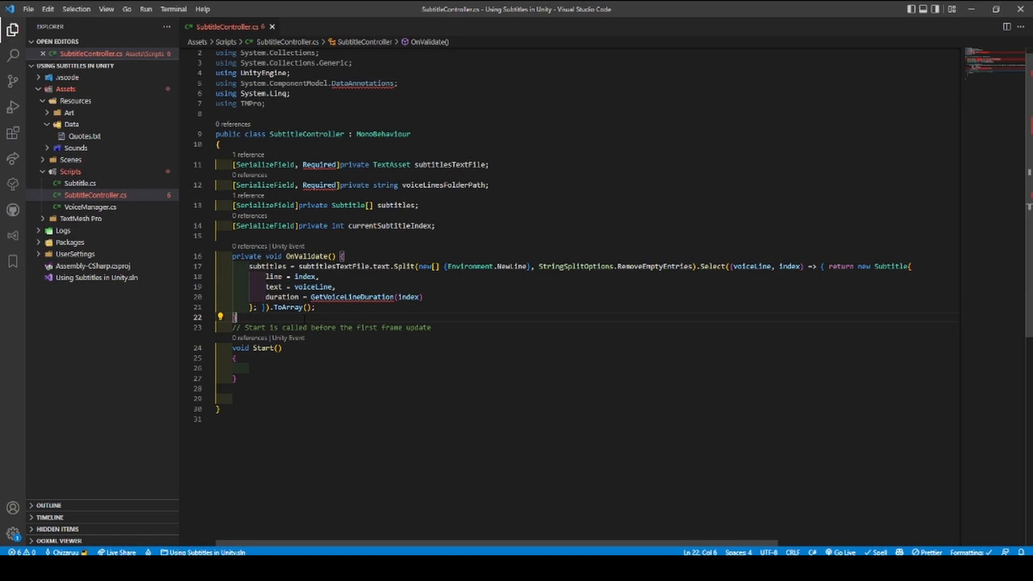
# - Below OnValidate, declare the method public float GetVoiceLineDuration(int line)
pyautogui.scroll(-3)
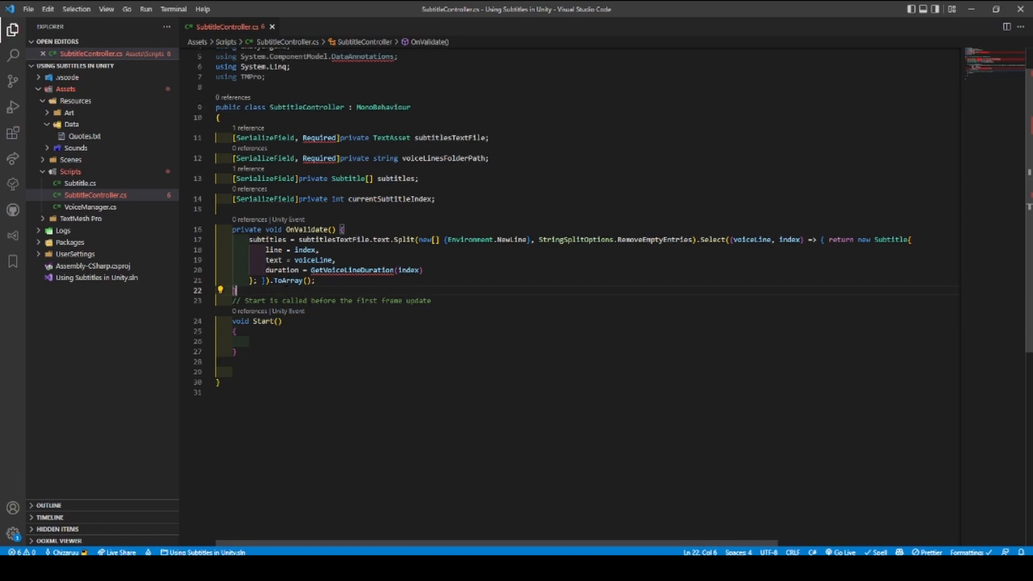
pyautogui.write('private float GetVoiceLineDuration(int line) {')
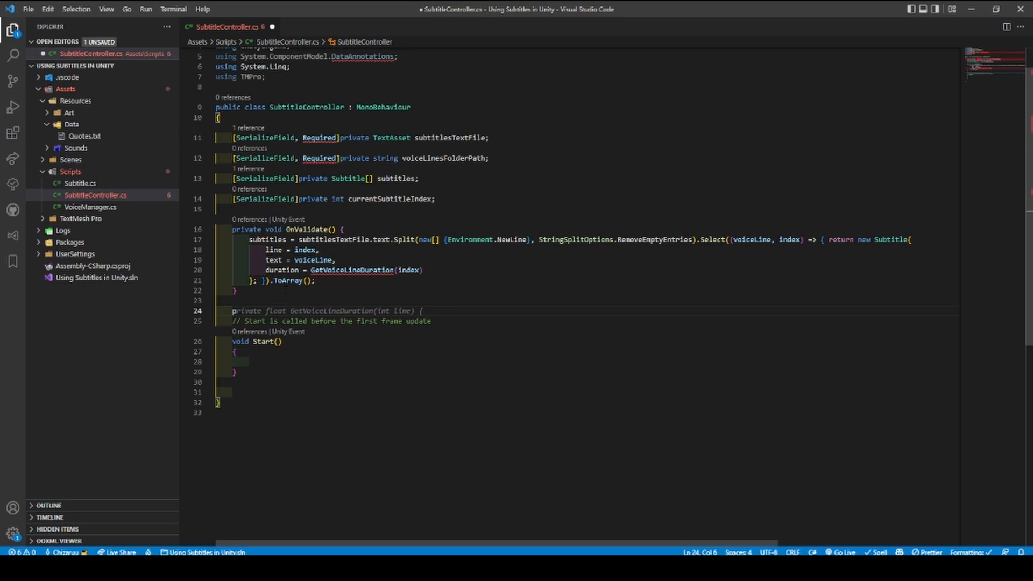
pyautogui.write('public fl')
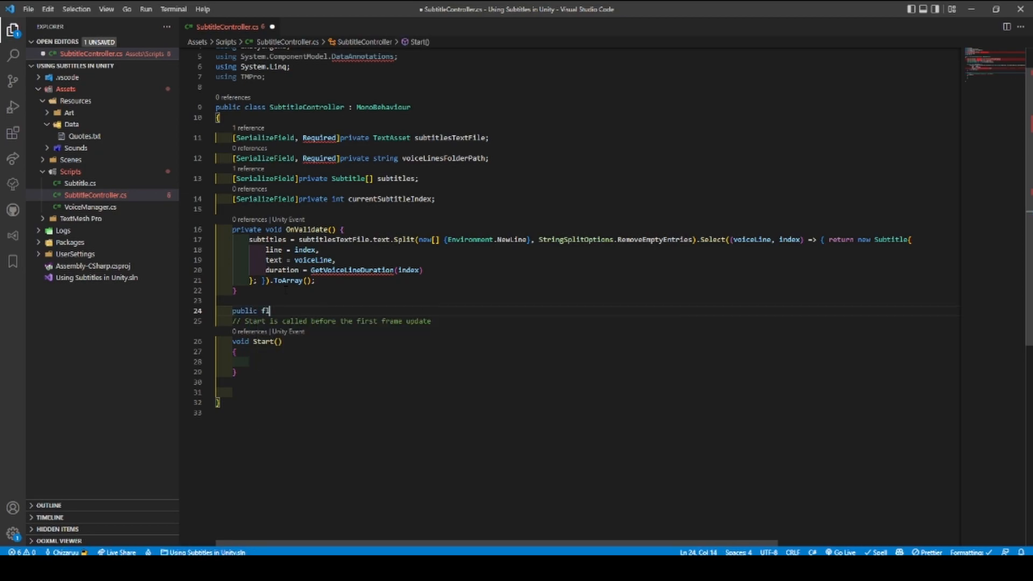
pyautogui.write('oat')
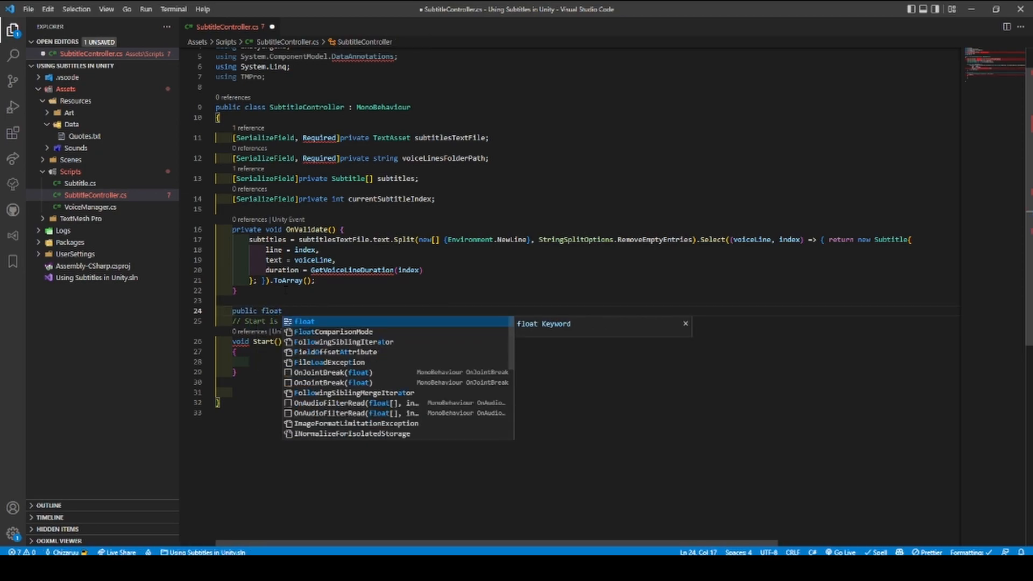
pyautogui.write('Ge')
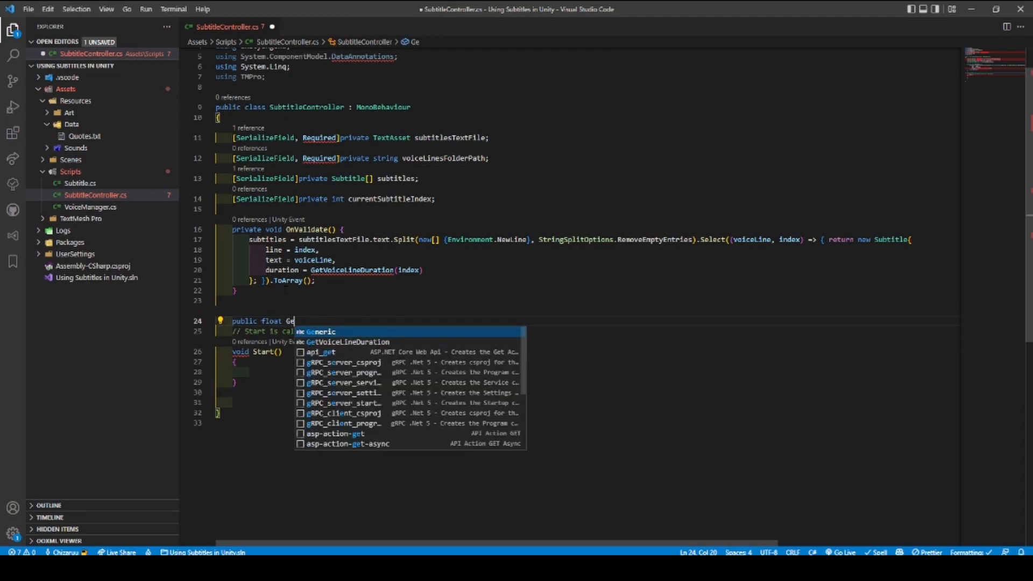
pyautogui.press('Tab')
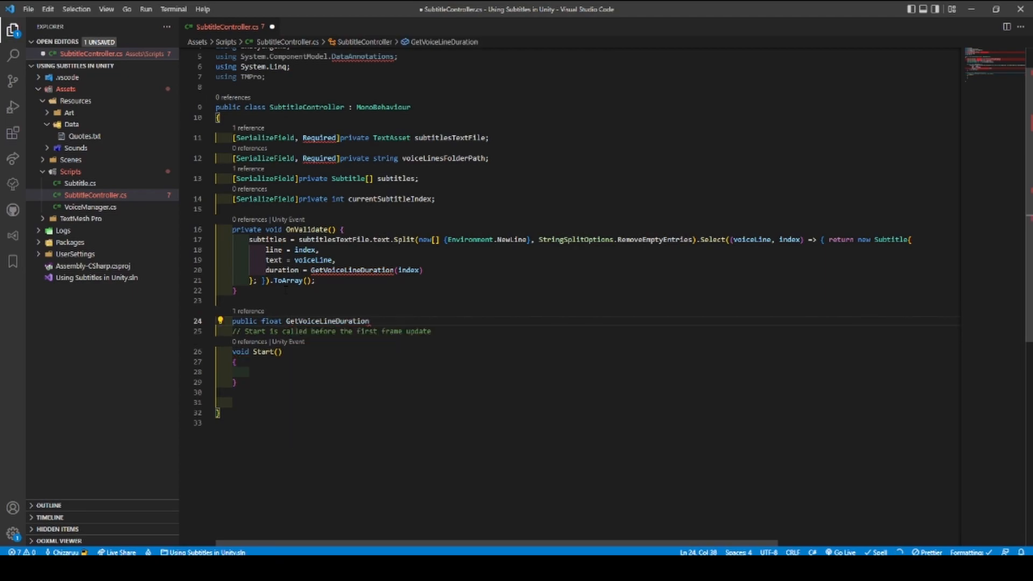
pyautogui.write('(int line) {')
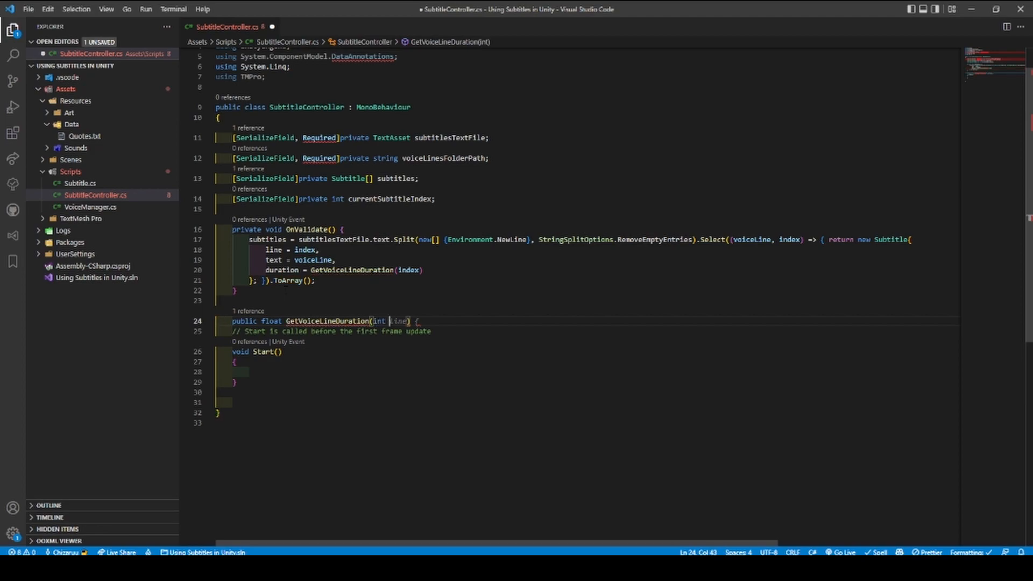
# - Build the path string $"{voiceLinesFolderPath}/{line}.wav" inside the method
pyautogui.write('vo')
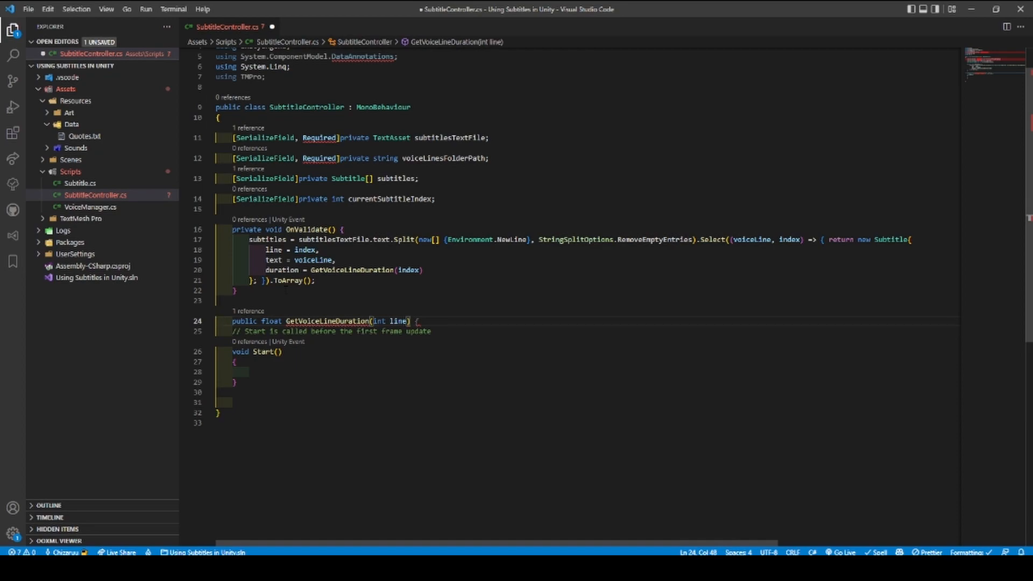
pyautogui.write('return subtitles[line].duration;')
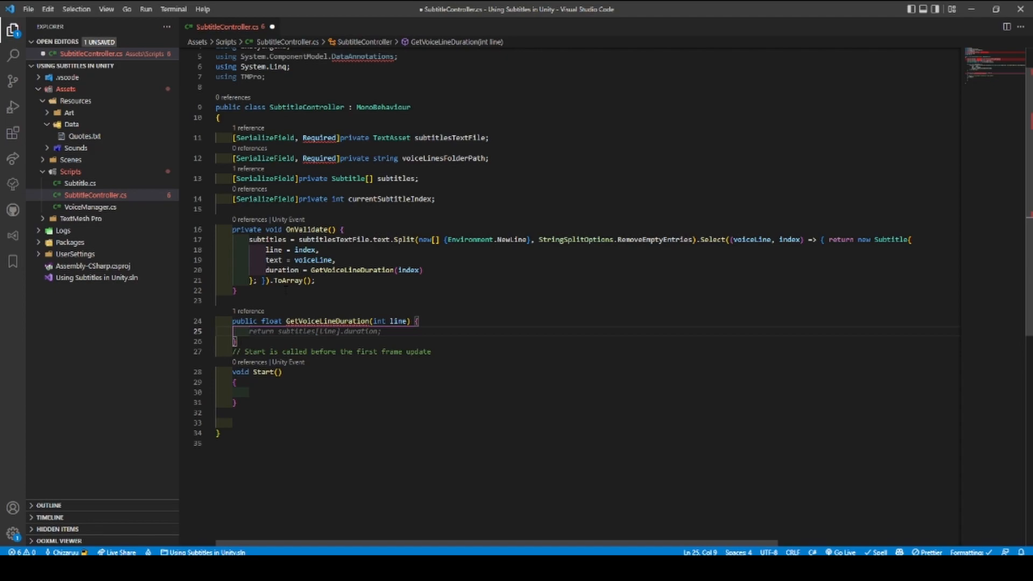
pyautogui.write('string path =')
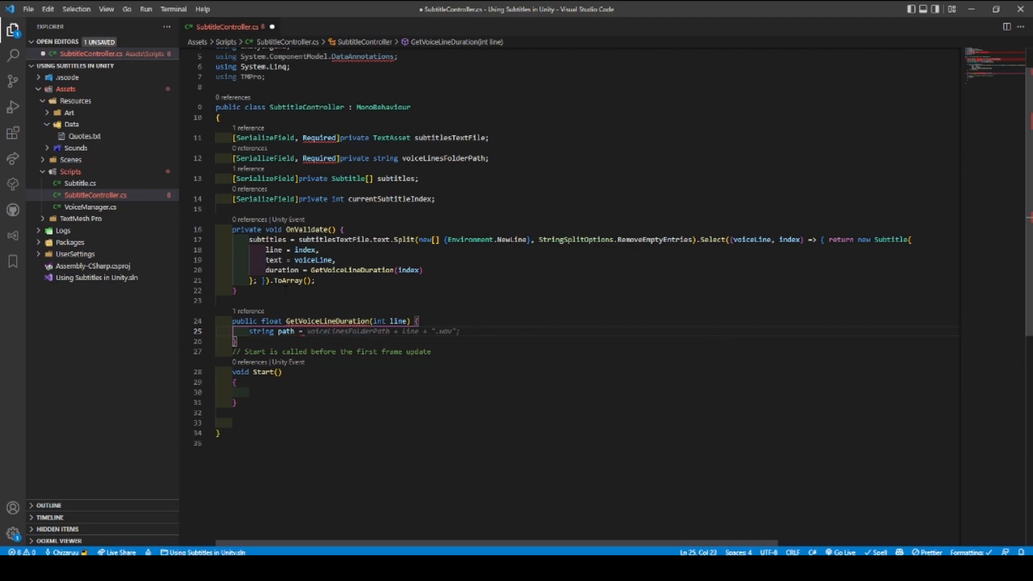
pyautogui.write('$"{voiceLinesFolderPath}/{line}.wav"')
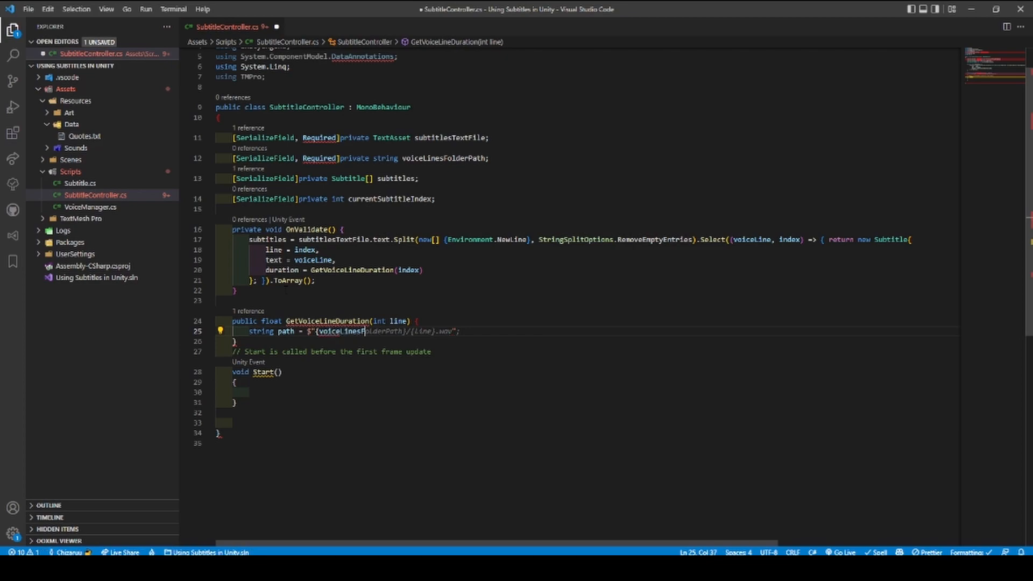
pyautogui.write('olderPath}/line {line}";')
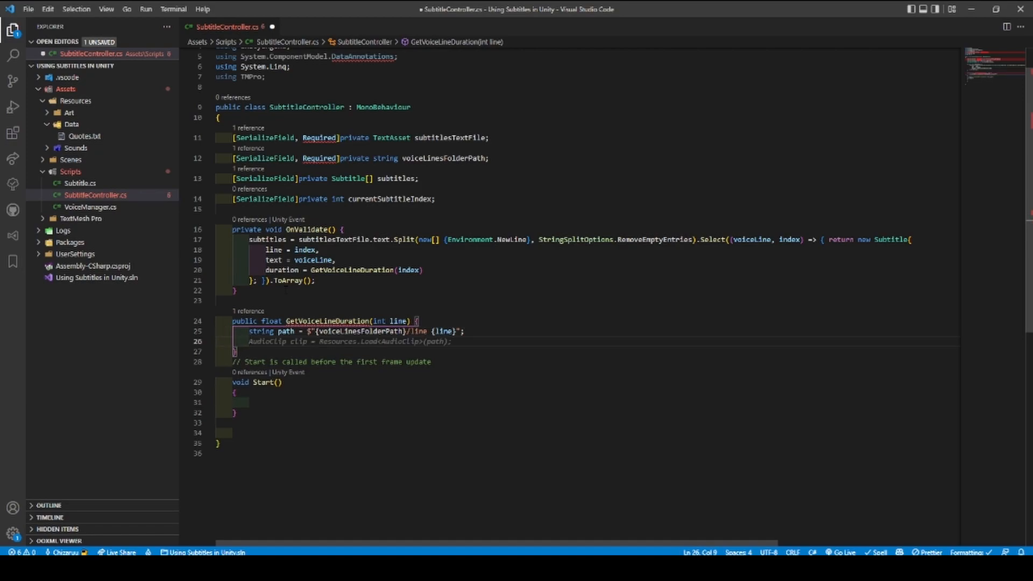
# - Load the AudioClip into var clip using Resources.Load
pyautogui.write('var')
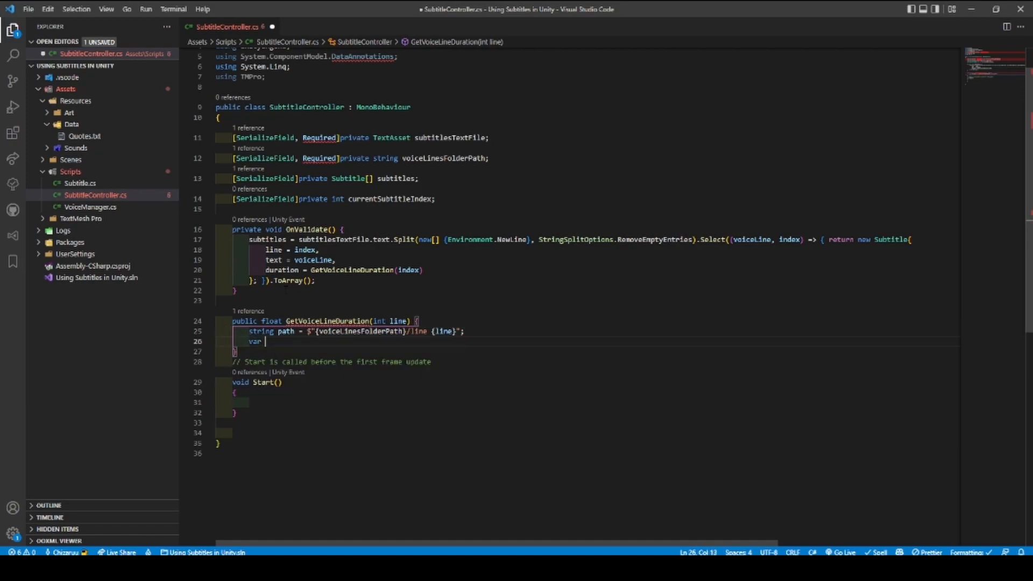
pyautogui.write('clip =')
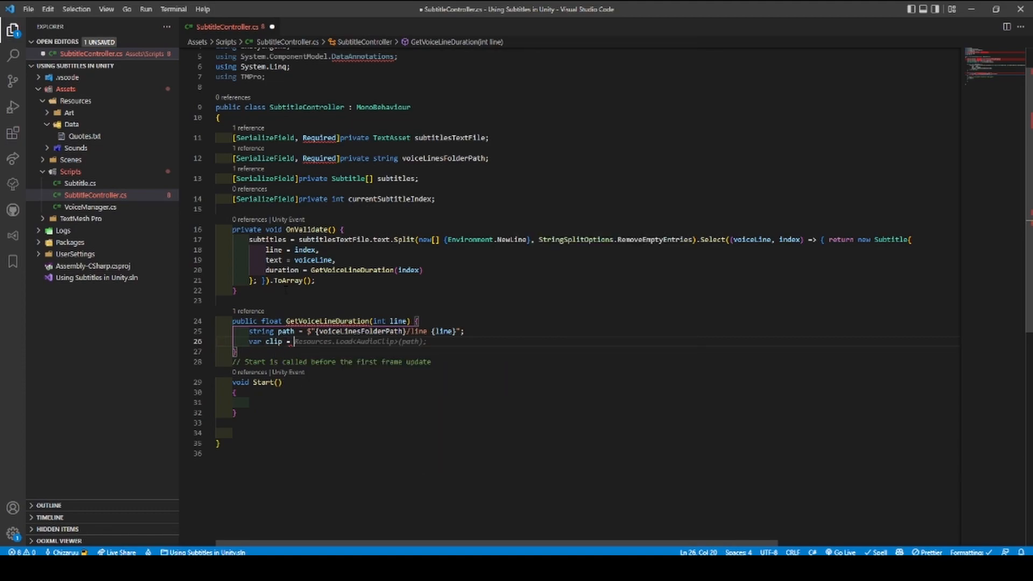
pyautogui.write('Resources')
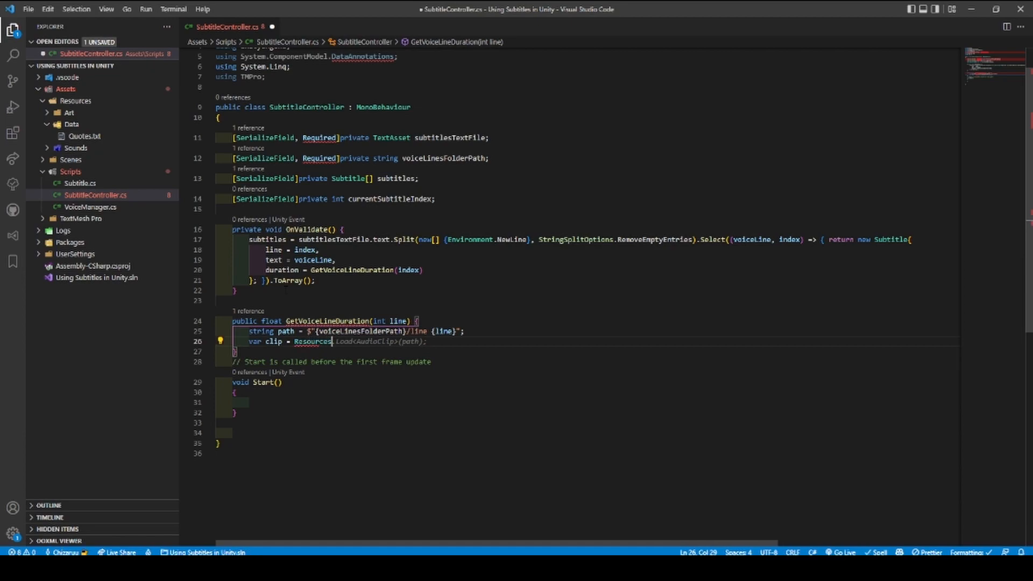
pyautogui.write('.Load<AudioClip>(path);')
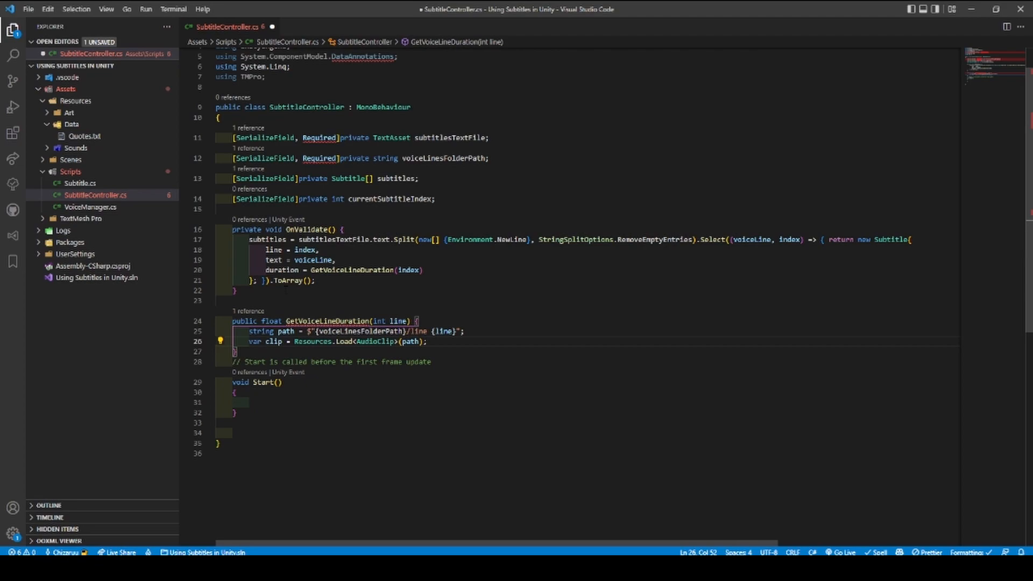
pyautogui.press('Enter')
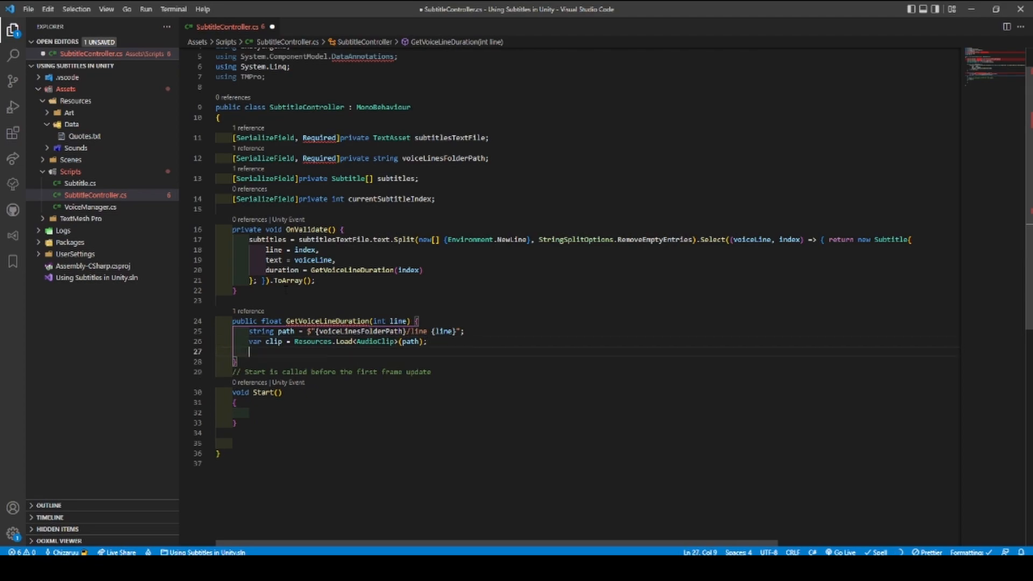
# - Return 0 if clip is null, else return clip.length, then save
pyautogui.write('if(clip == null')
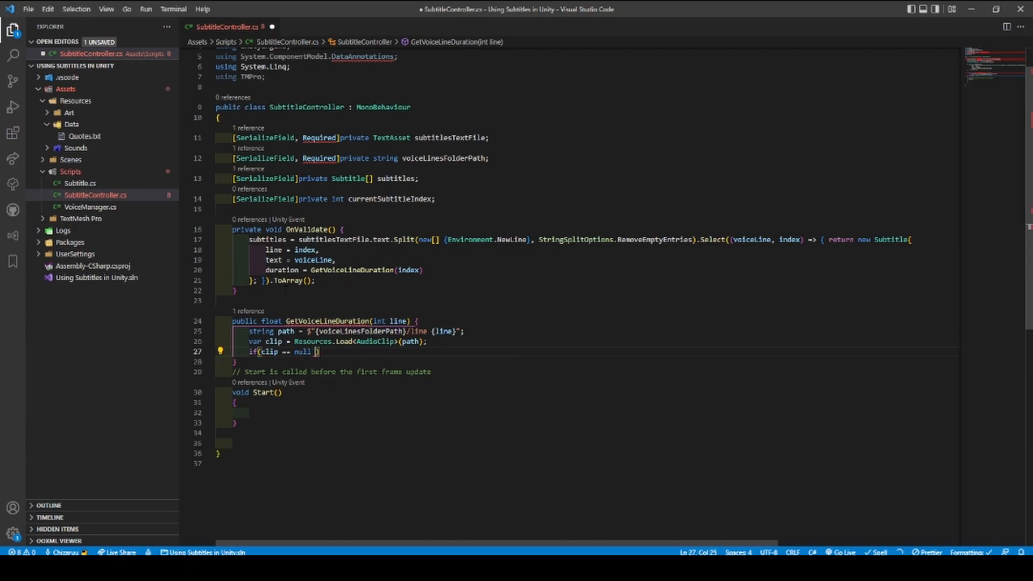
pyautogui.press('Enter')
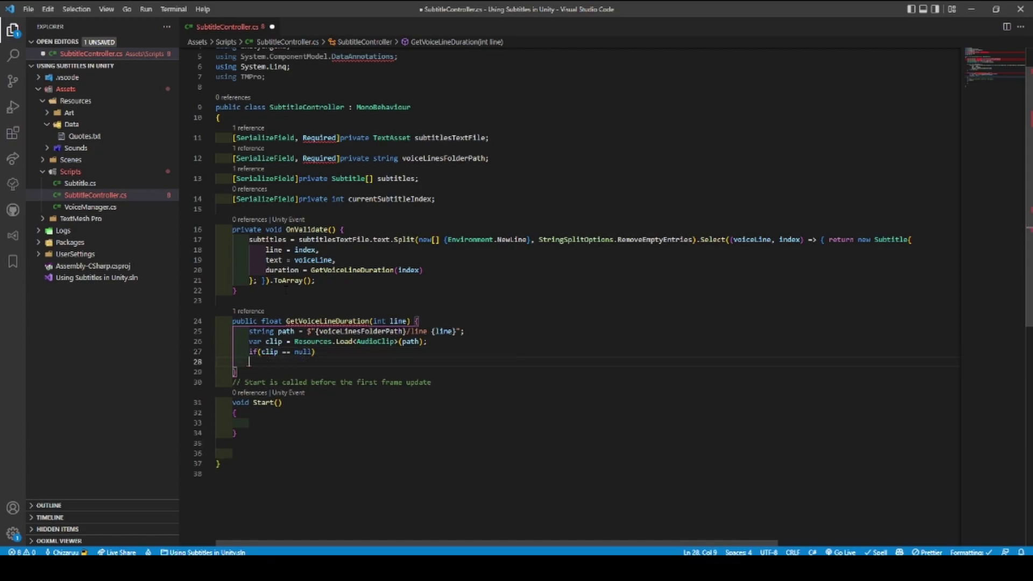
pyautogui.write('return 0;')
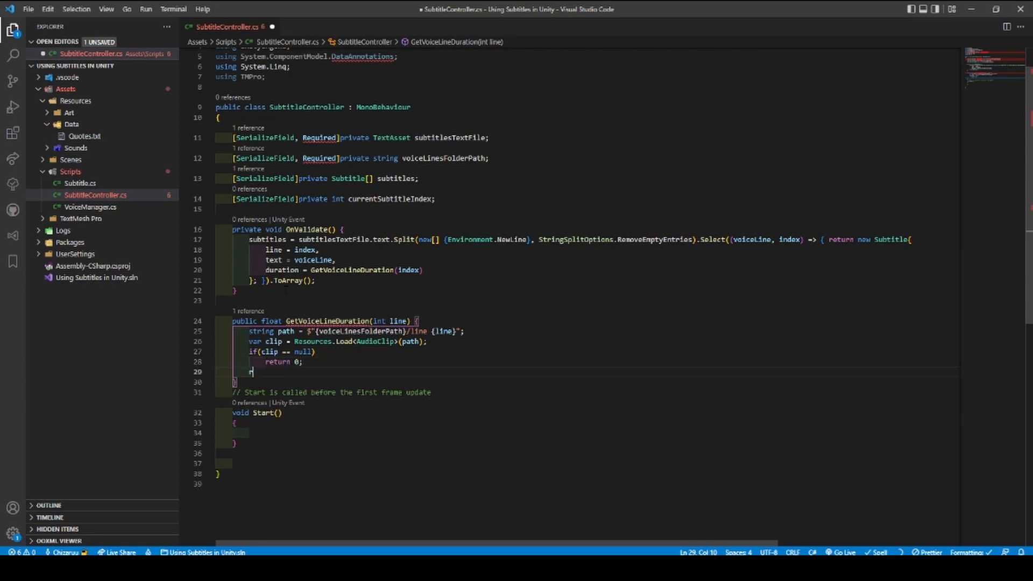
pyautogui.write('return clip')
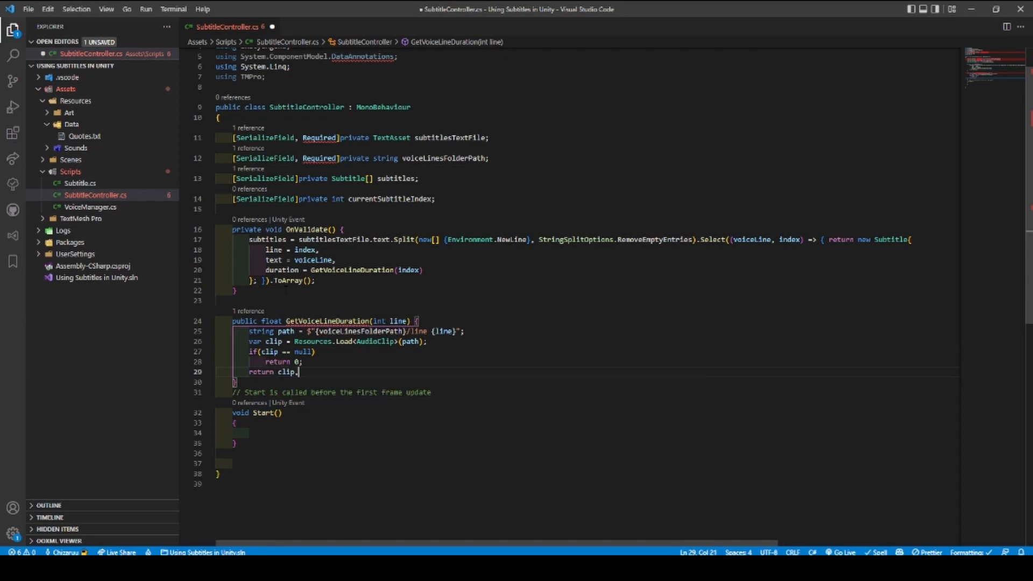
pyautogui.write('.')
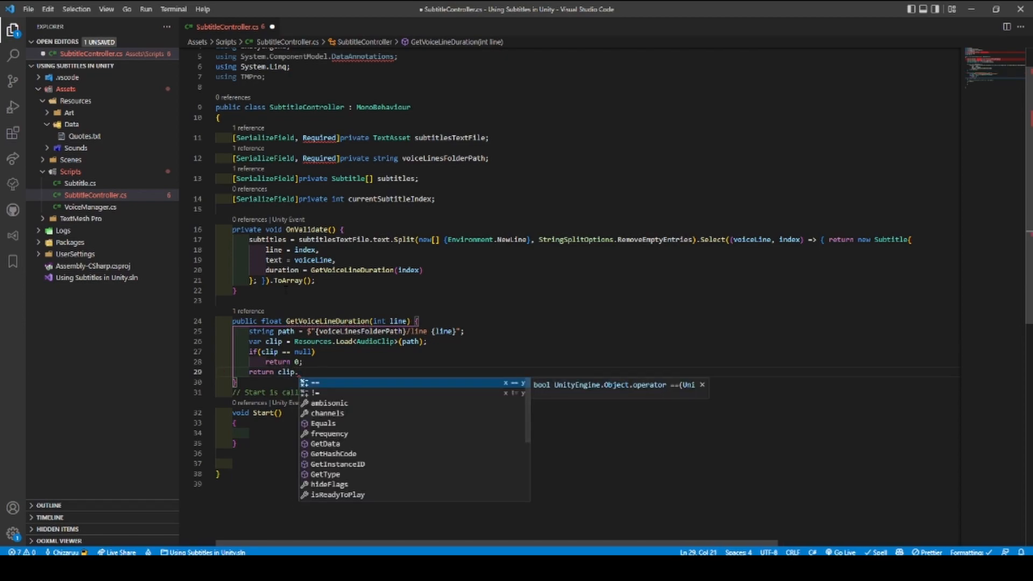
pyautogui.write('length;')
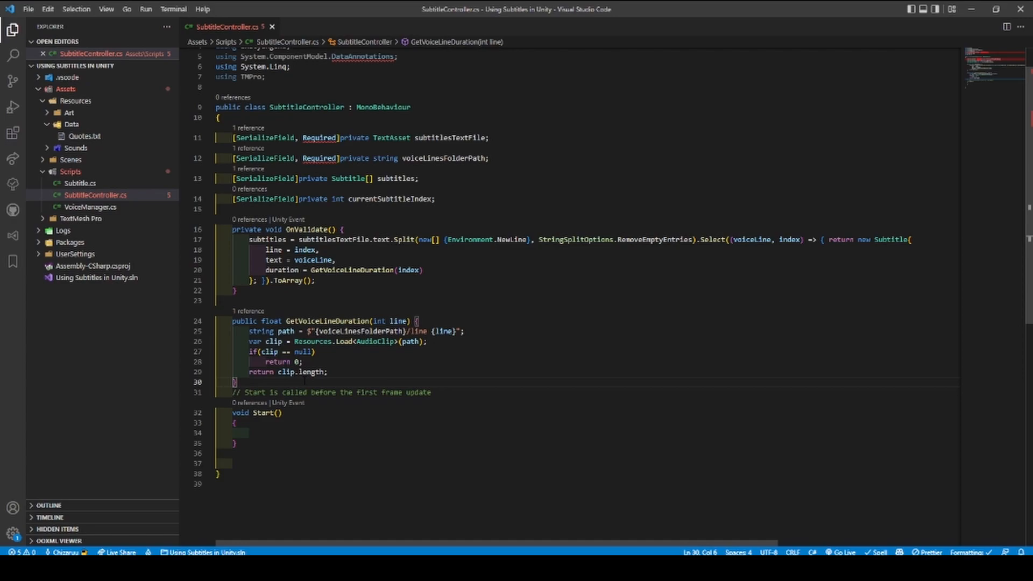
pyautogui.press('Enter')
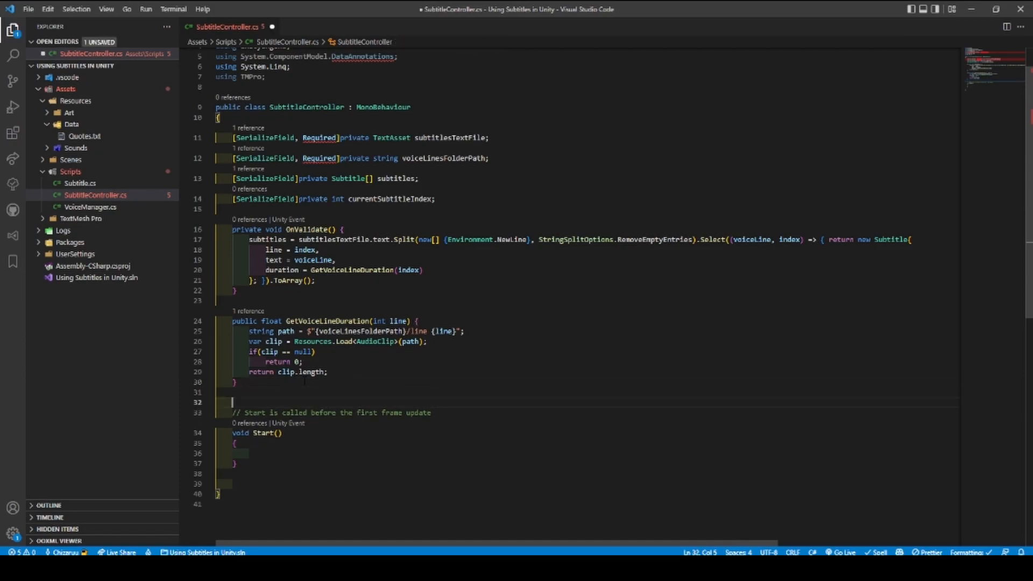
# - Write private IEnumerator ShowSubtitles(Subtitle subtitle) with an opening while(true) loop
pyautogui.write('private')
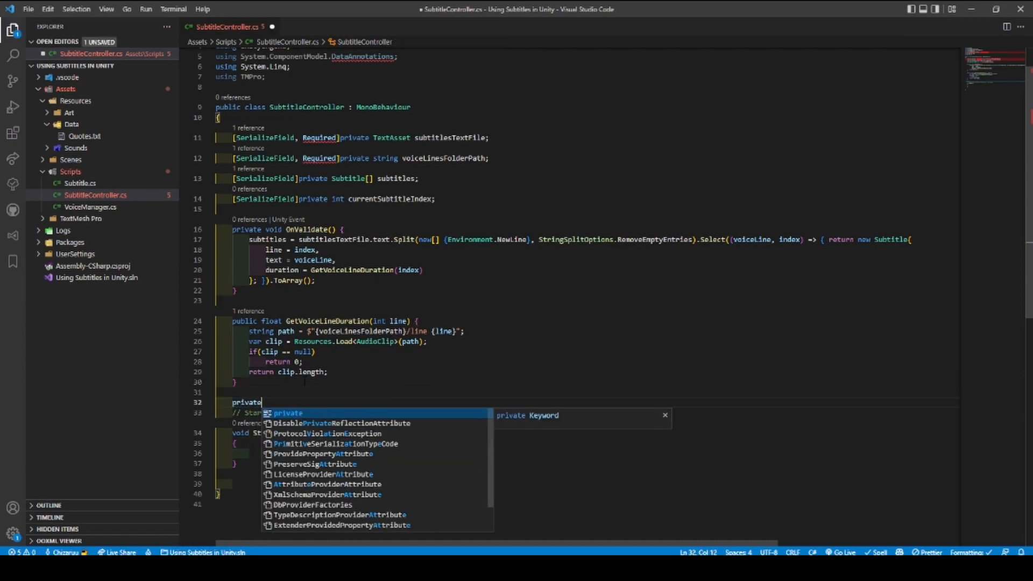
pyautogui.write('IEn')
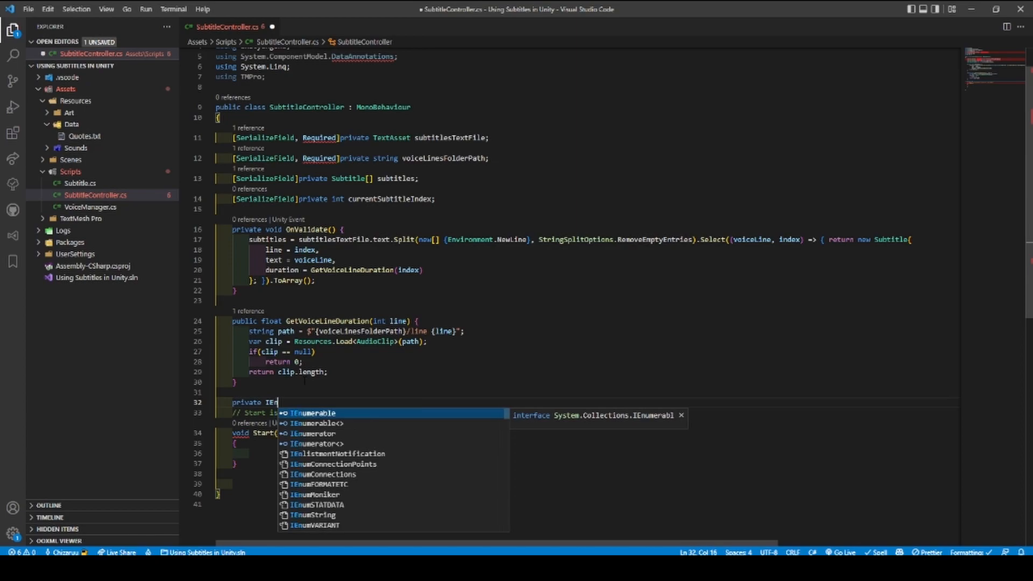
pyautogui.press('Down')
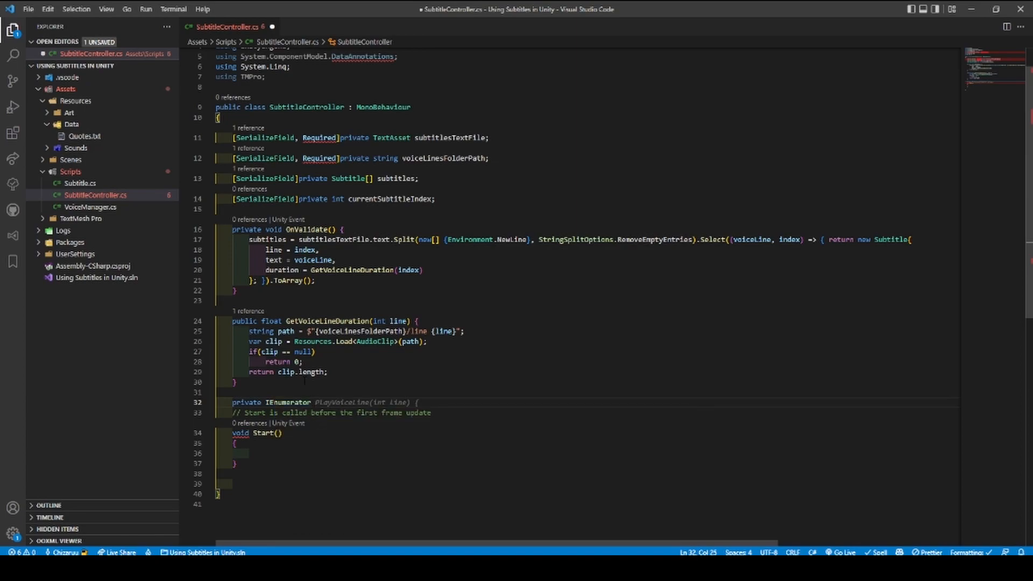
pyautogui.write('Show')
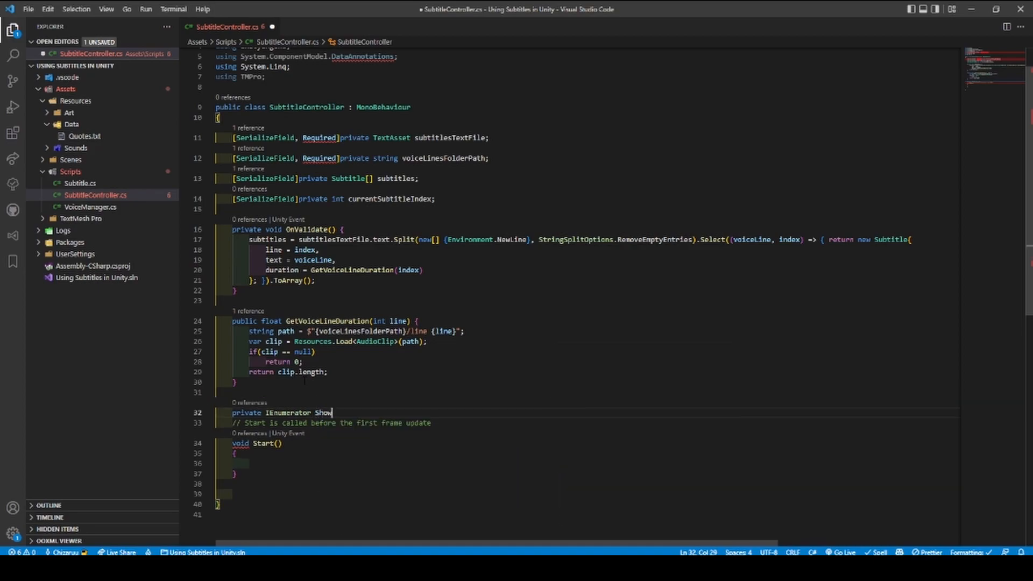
pyautogui.write('ubtitle')
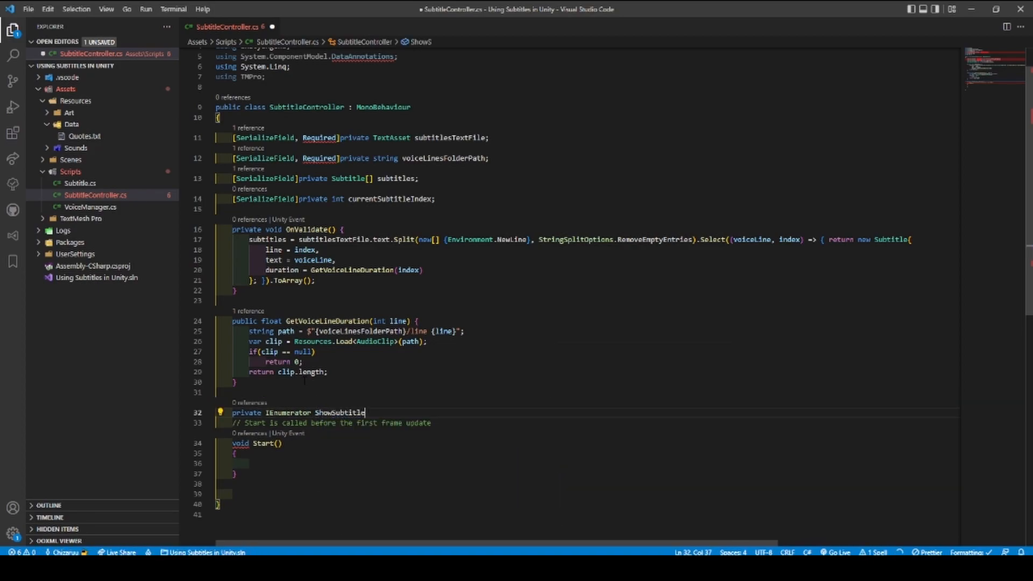
pyautogui.write('(Subtitle subtitle) {')
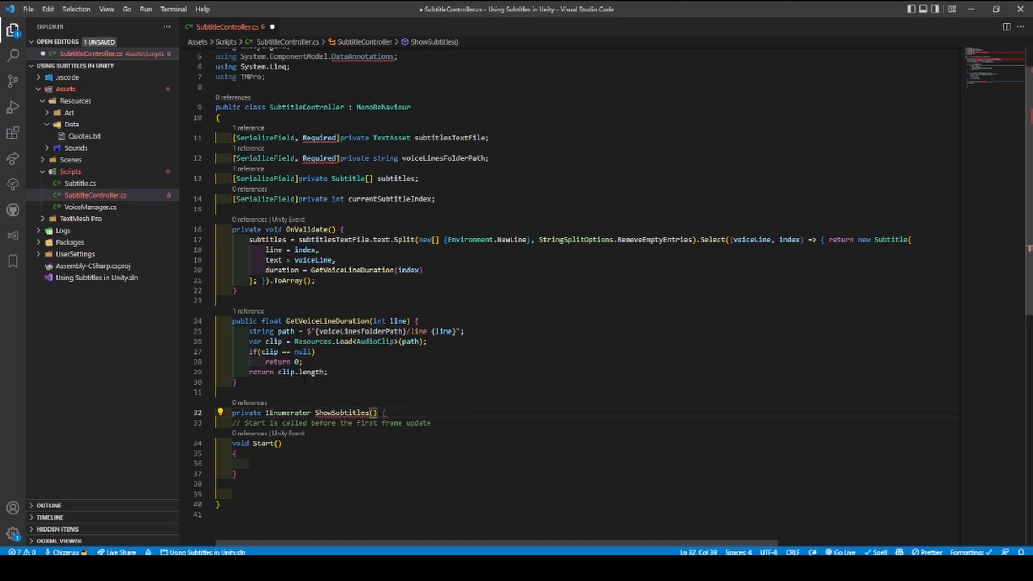
pyautogui.write('while(true){')
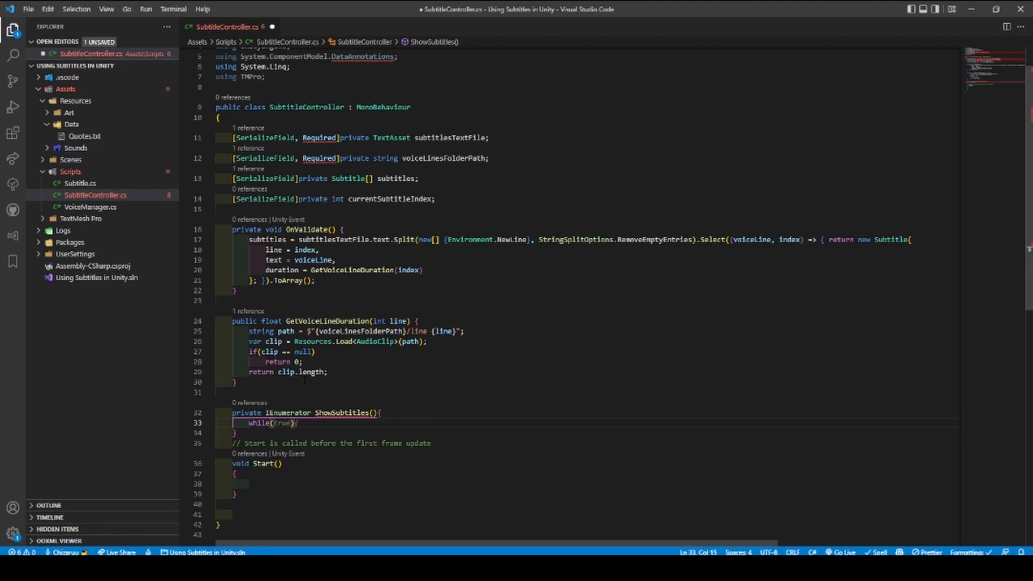
# - Set the TextMeshProUGUI text, wait its duration, increment currentSubtitleIndex, and save
pyautogui.write('cur')
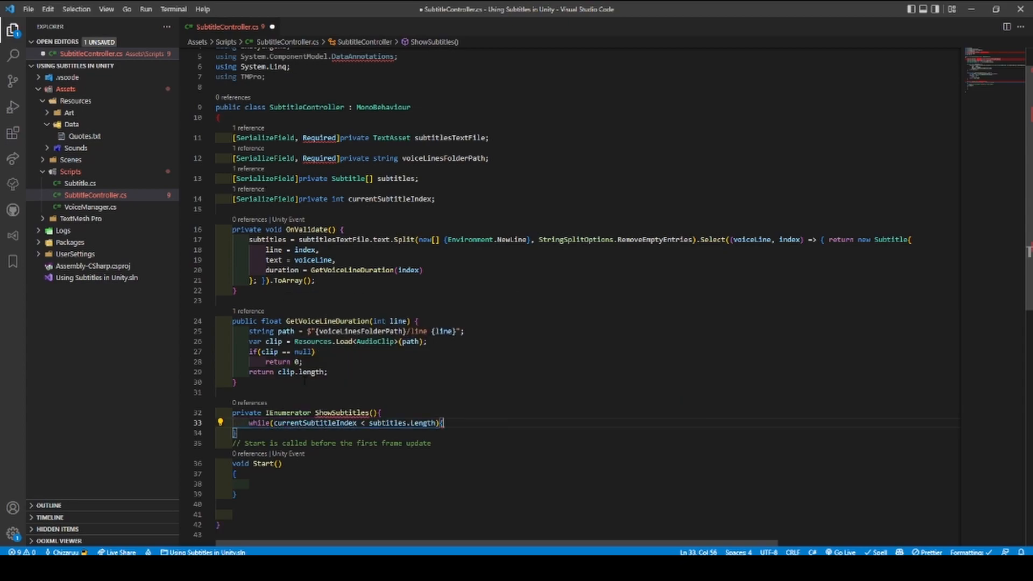
pyautogui.press('Enter')
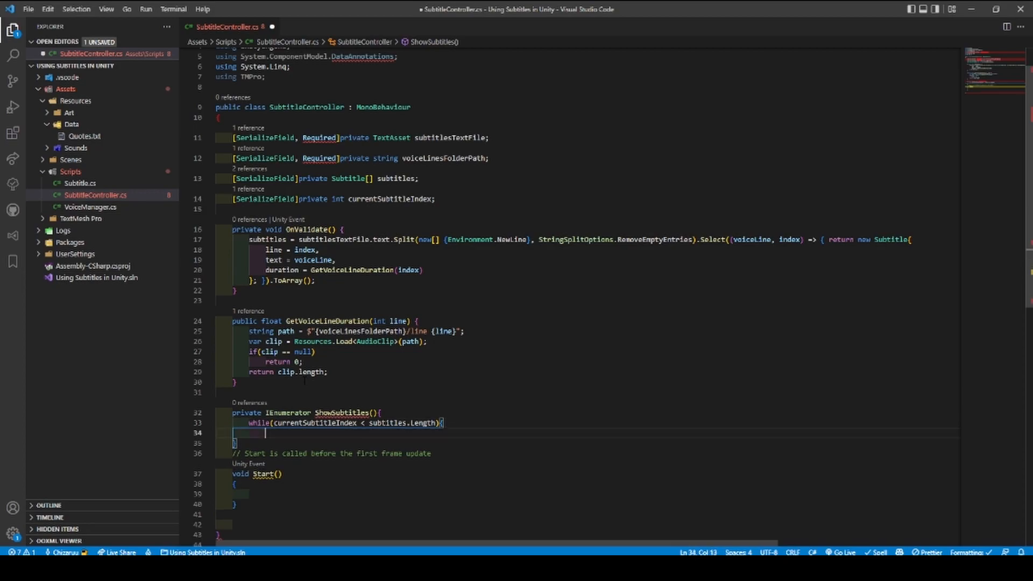
pyautogui.write('Ge')
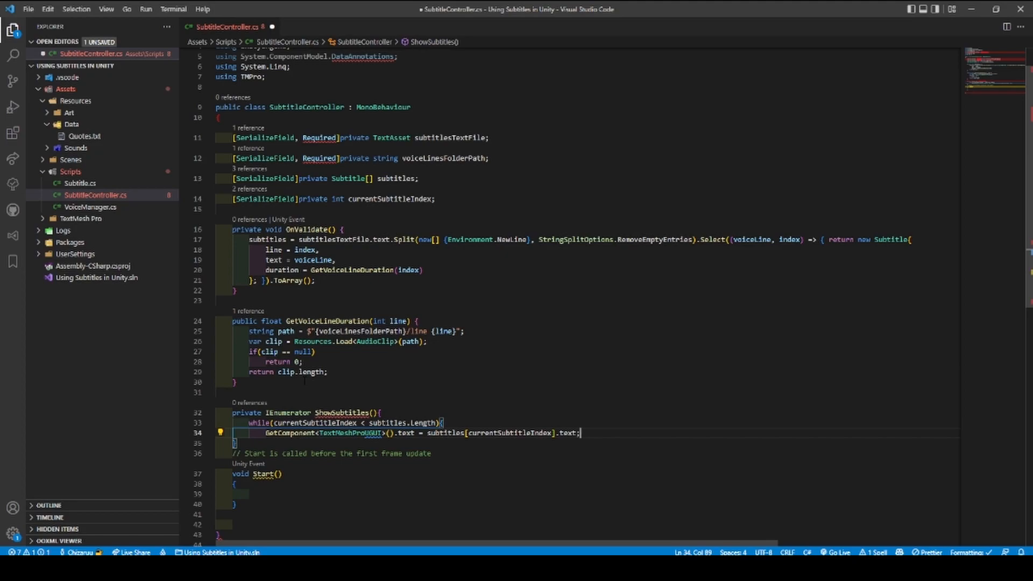
pyautogui.press('Enter')
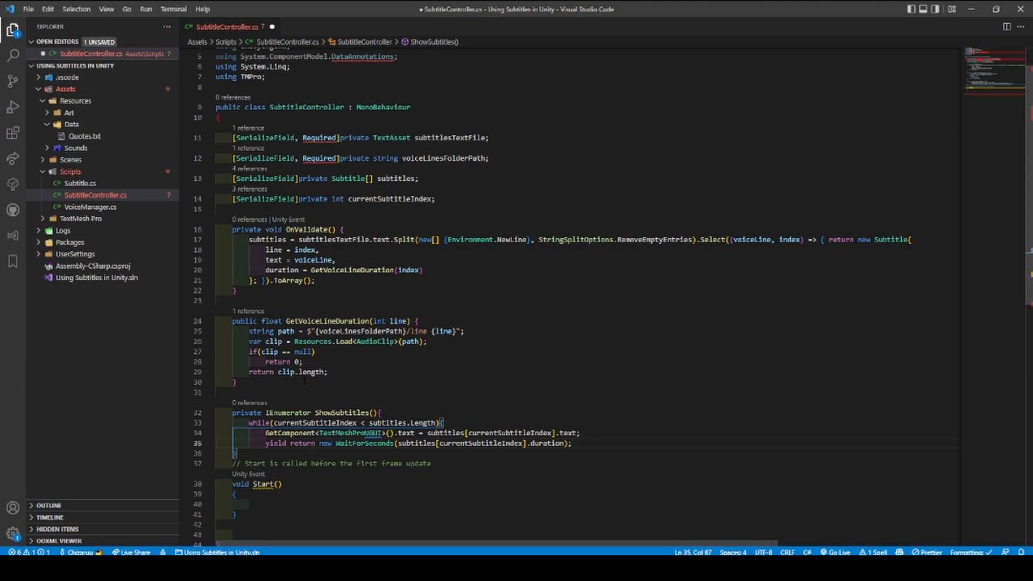
pyautogui.write('currentSubtitleIndex++;')
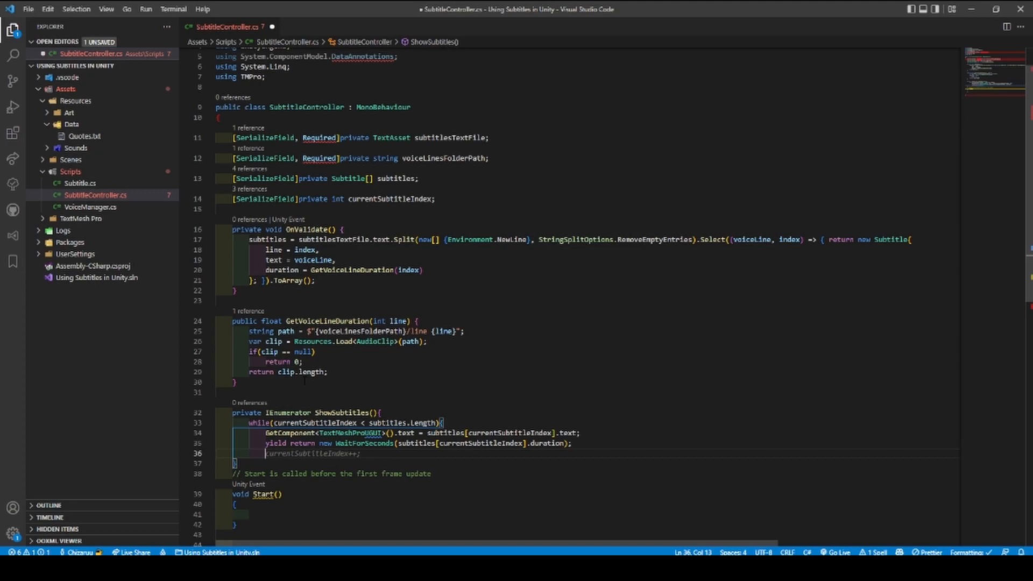
pyautogui.press('Enter')
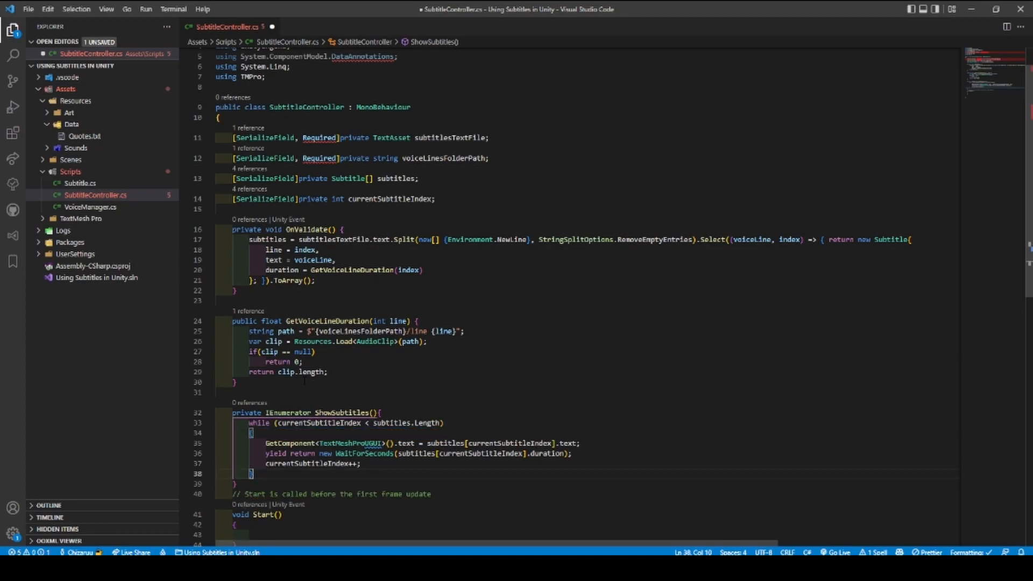
pyautogui.press('Ctrl+s')
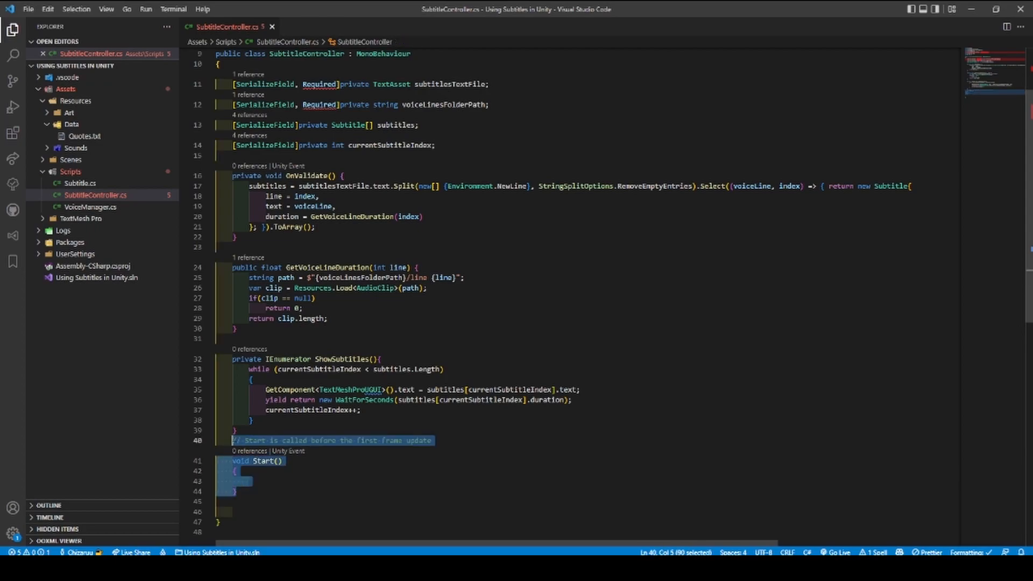
# - Replace the template Start with 'private void Start() => StartCoroutine(ShowSubtitles());'
pyautogui.press('Delete')
pyautogui.write('StartCoroutine(ShowSubtitles());')
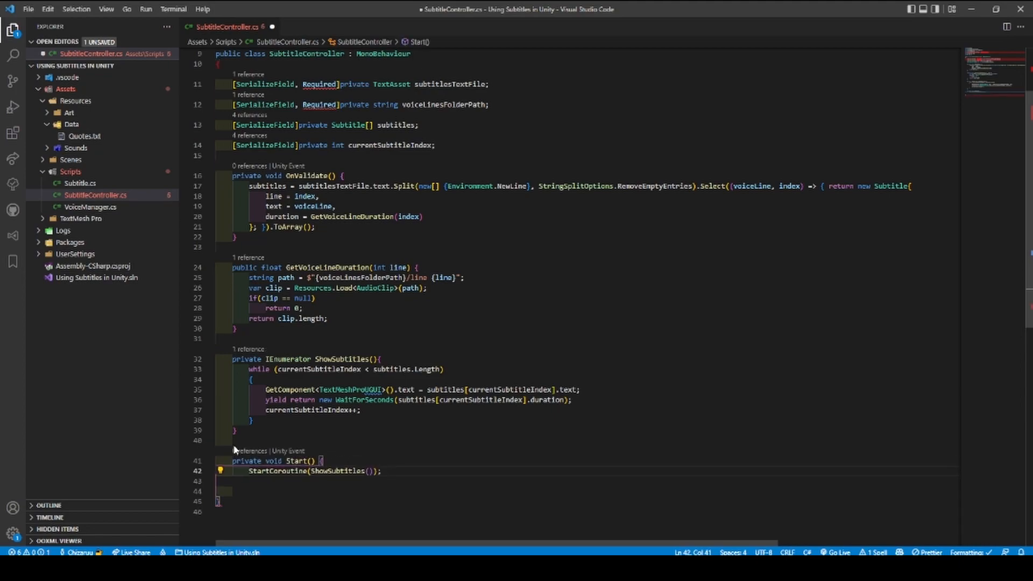
pyautogui.press('Enter')
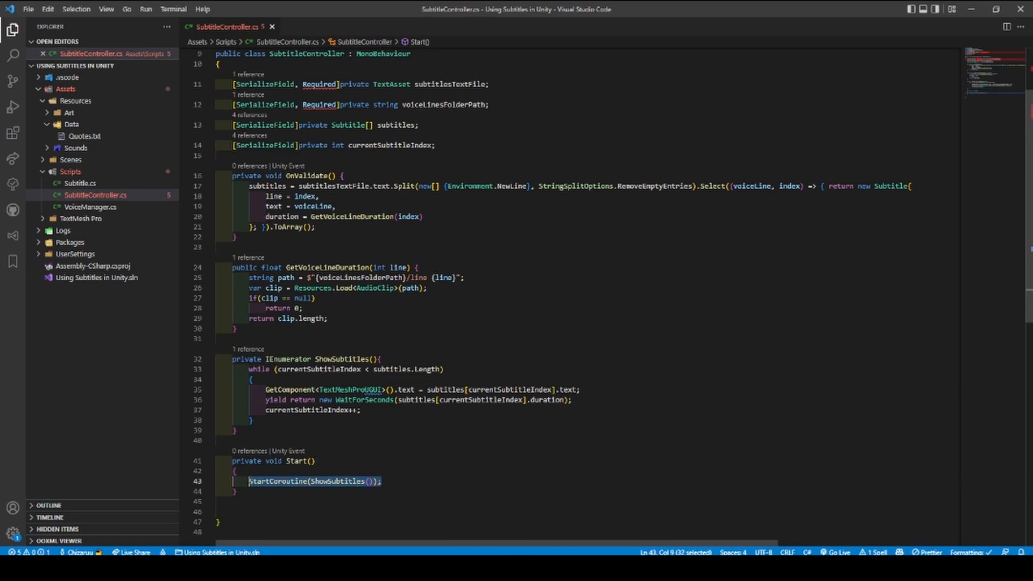
pyautogui.press('Delete')
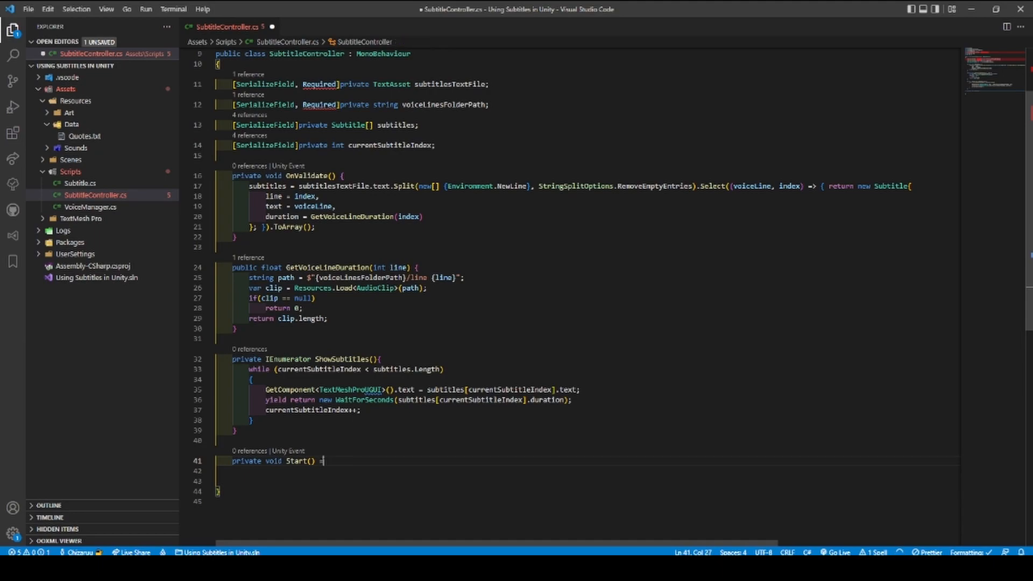
pyautogui.write('=> StartCoroutine(ShowSubtitles());')
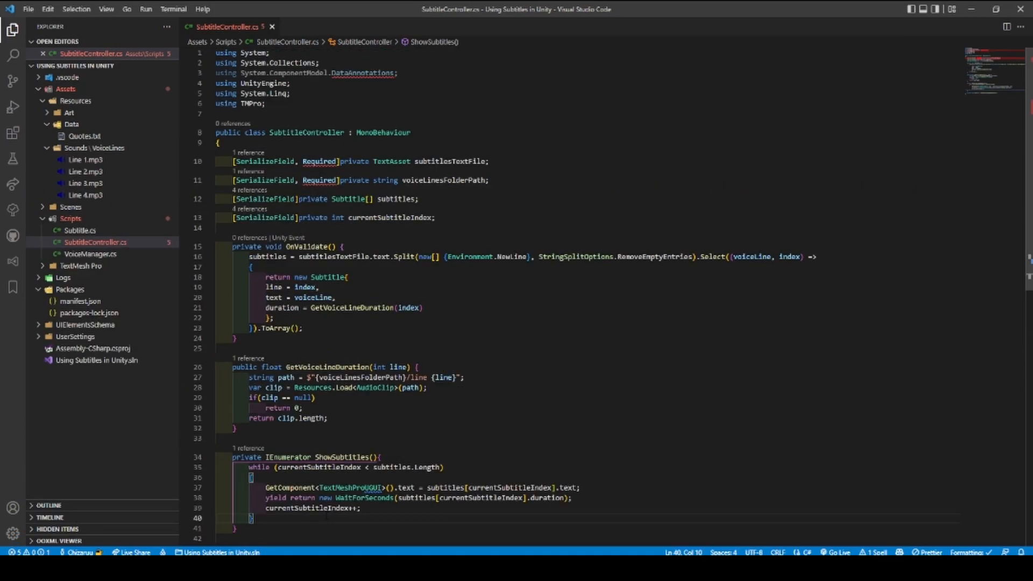
# - Delete the [Required] attributes and the DataAnnotations using line, then save
pyautogui.scroll(-3)
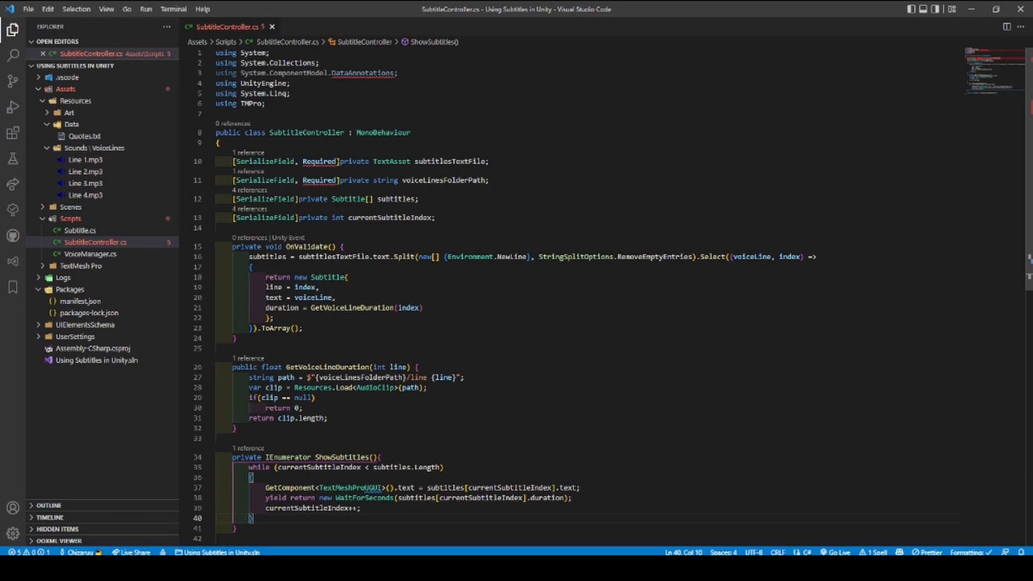
pyautogui.doubleClick(320, 161)
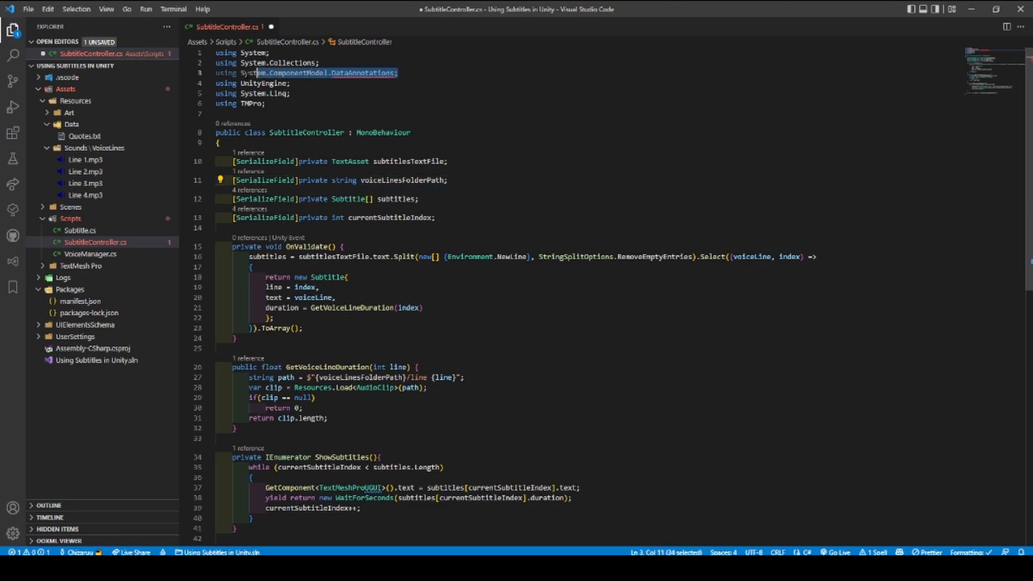
pyautogui.press('Delete')
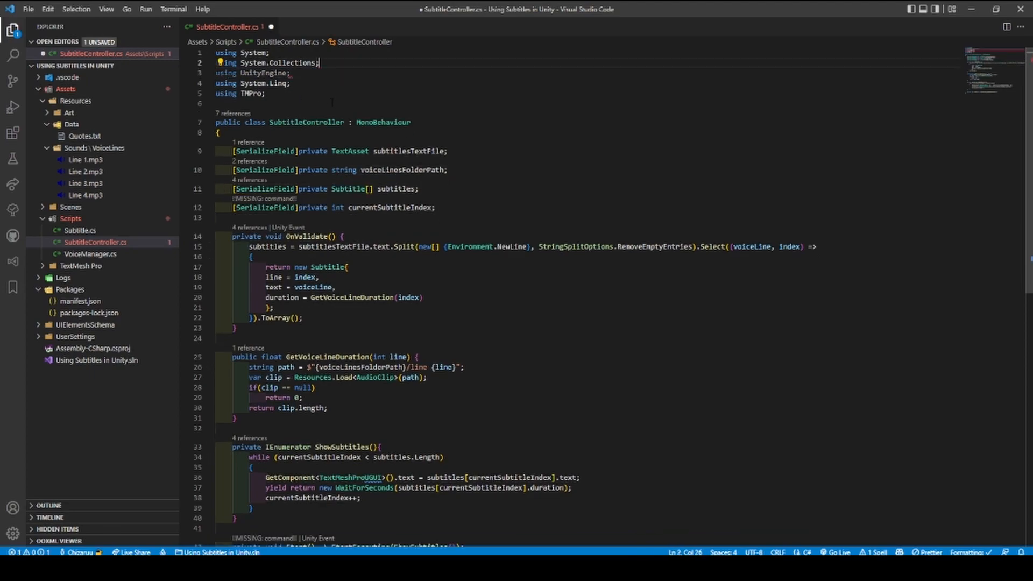
pyautogui.press('Ctrl+S')
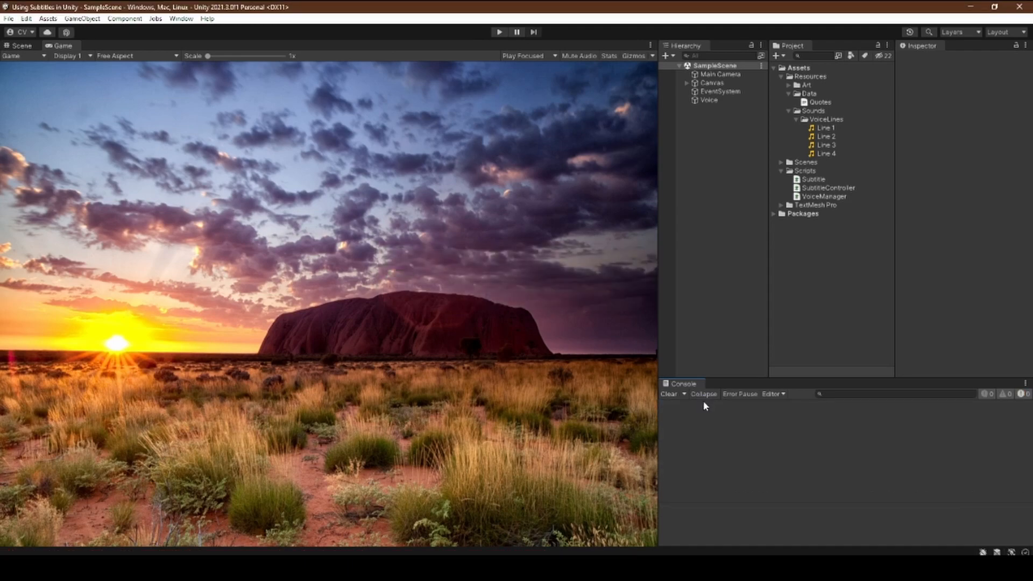
# - Expand Canvas and add a UI > Text - TextMeshPro child to it
pyautogui.click(686, 83)
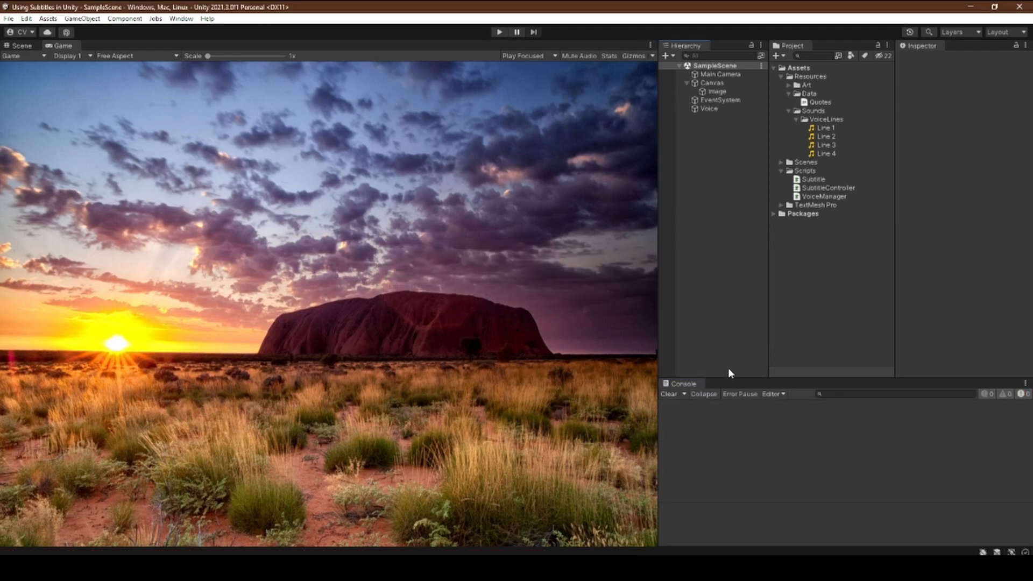
pyautogui.moveTo(713, 181)
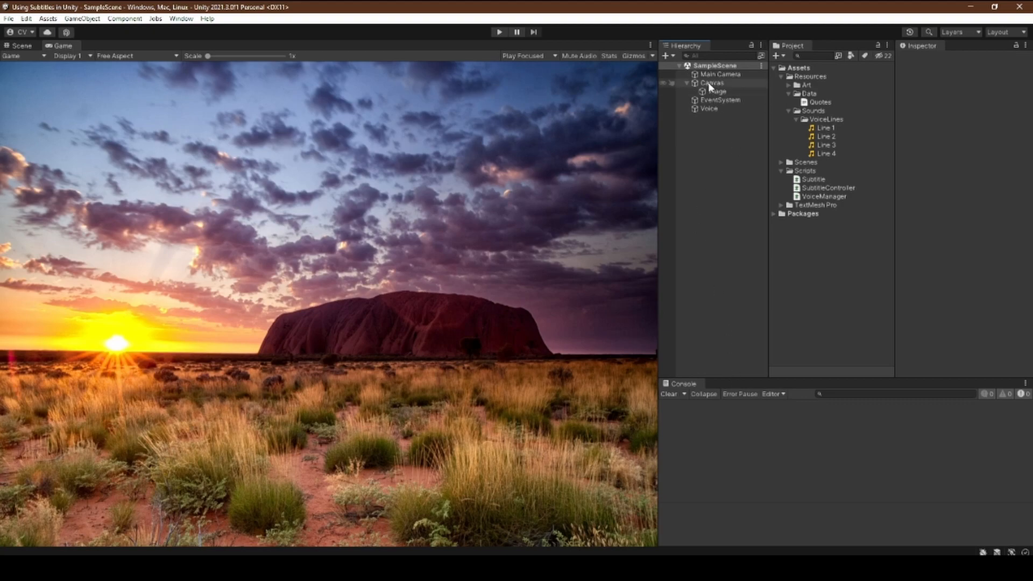
pyautogui.rightClick(712, 83)
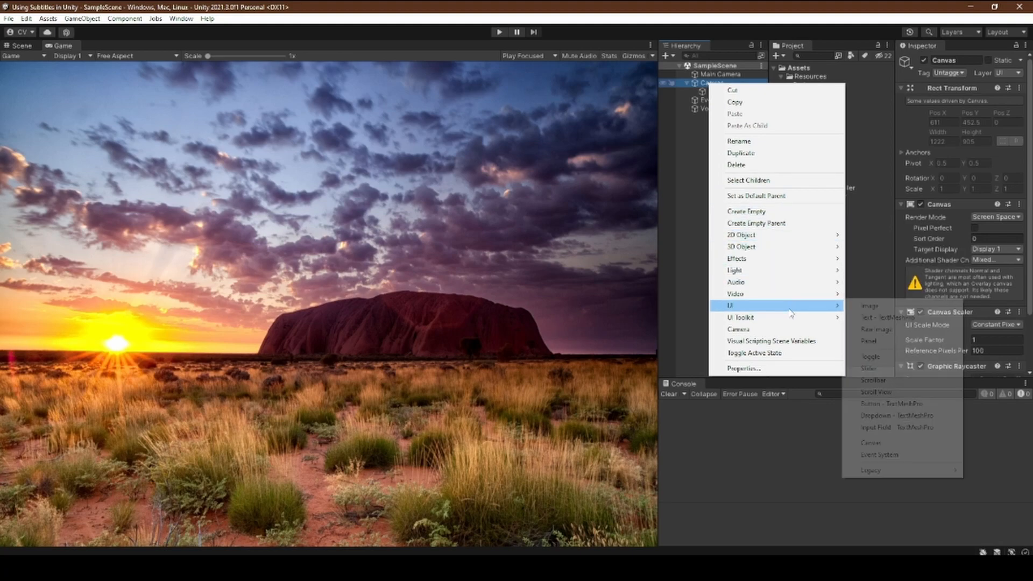
pyautogui.moveTo(892, 316)
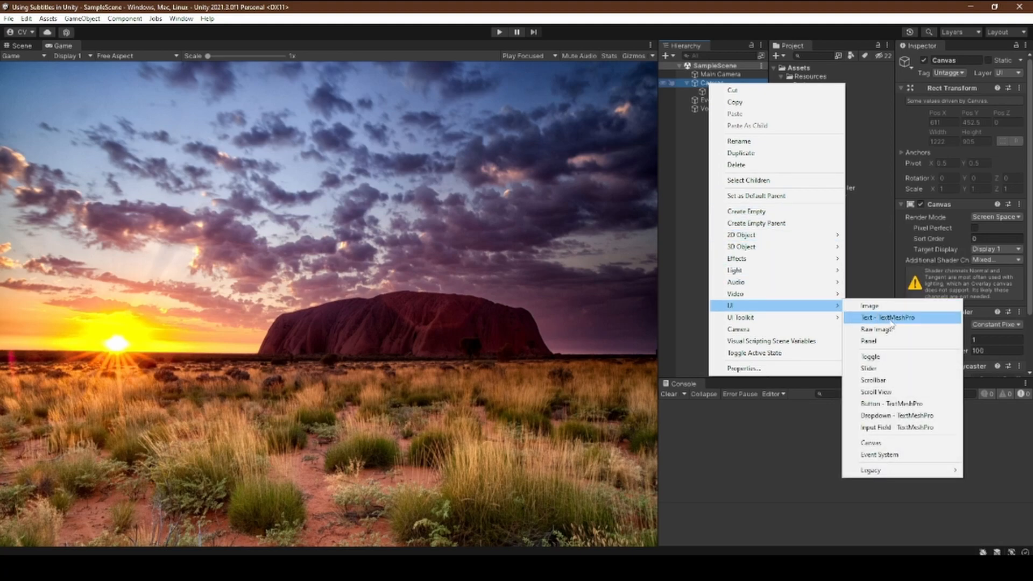
pyautogui.click(887, 318)
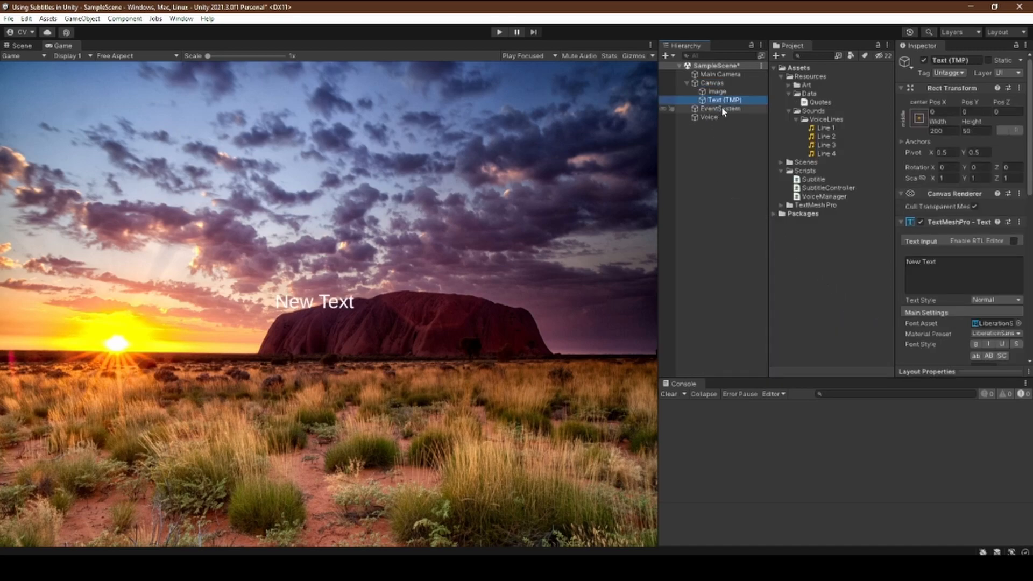
pyautogui.scroll(-3)
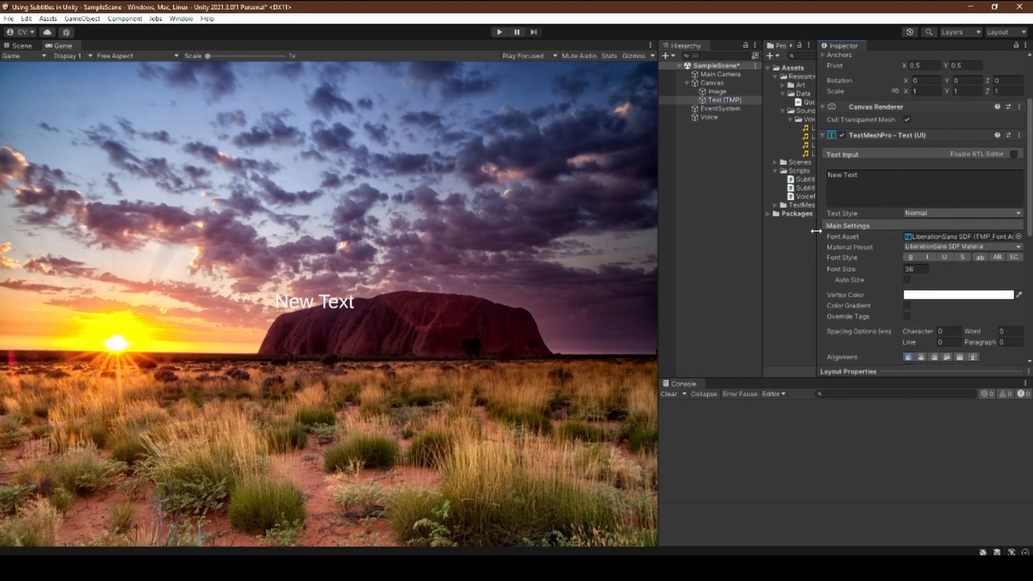
pyautogui.click(902, 280)
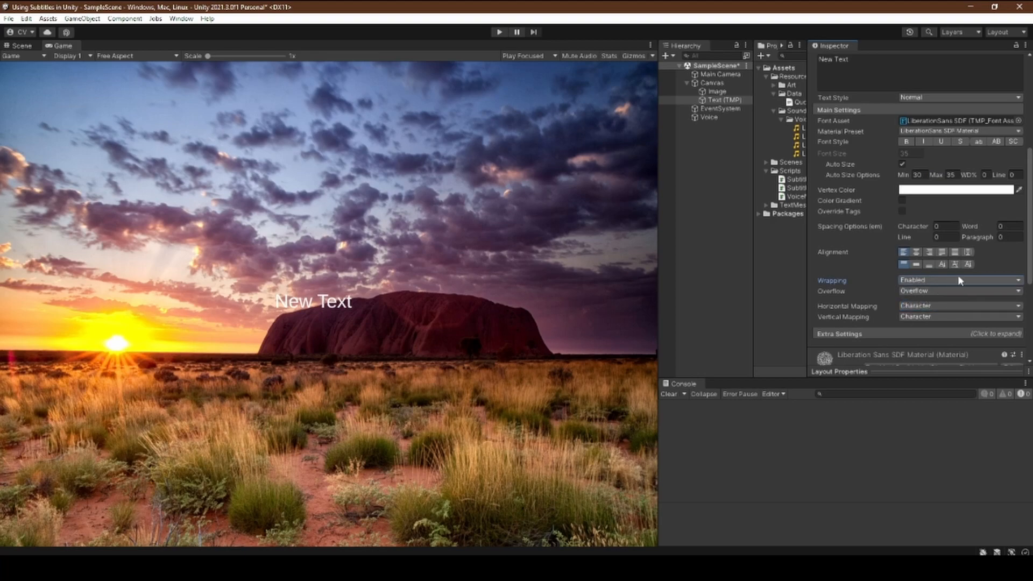
pyautogui.moveTo(164, 319)
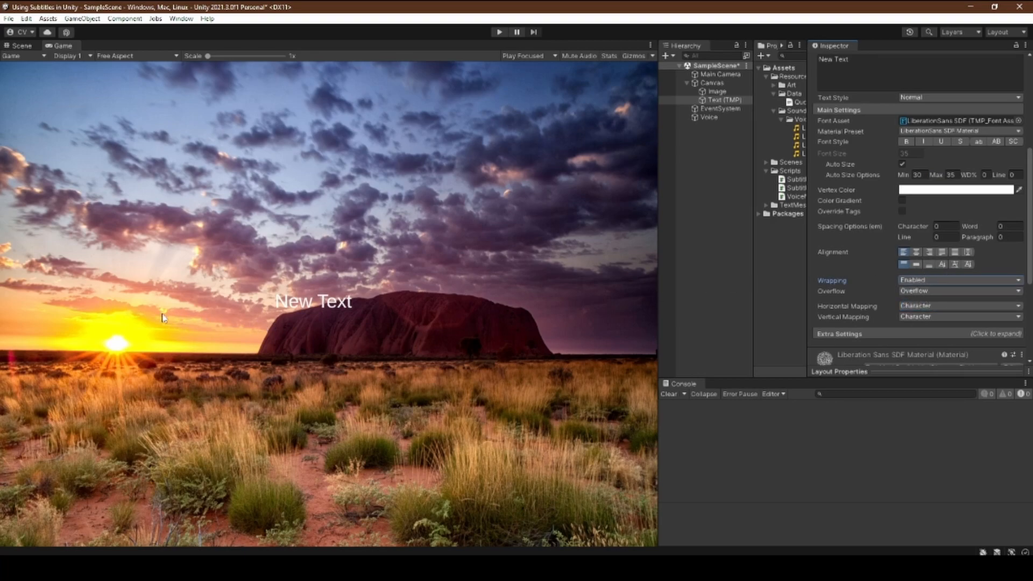
pyautogui.moveTo(469, 246)
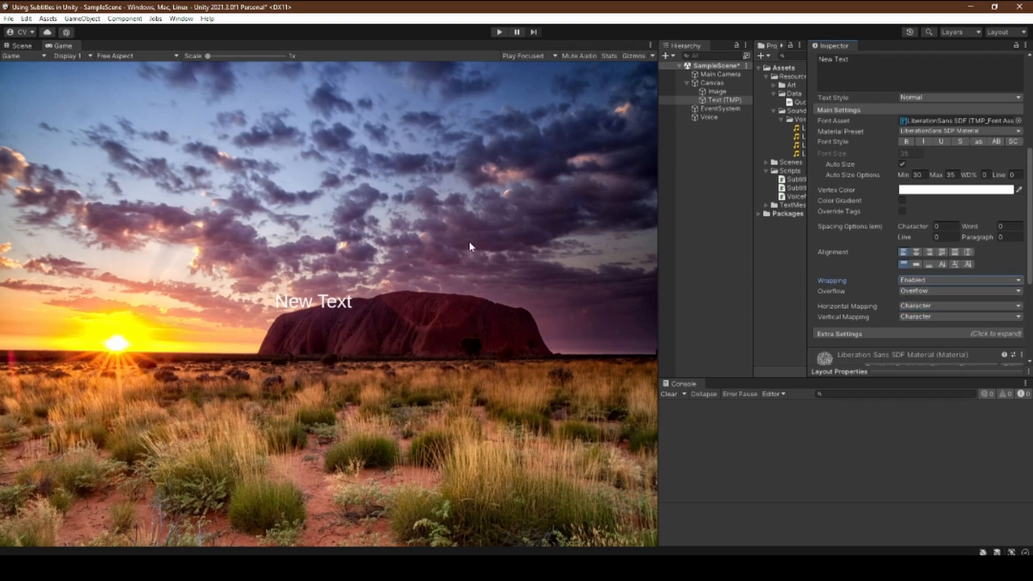
pyautogui.moveTo(391, 352)
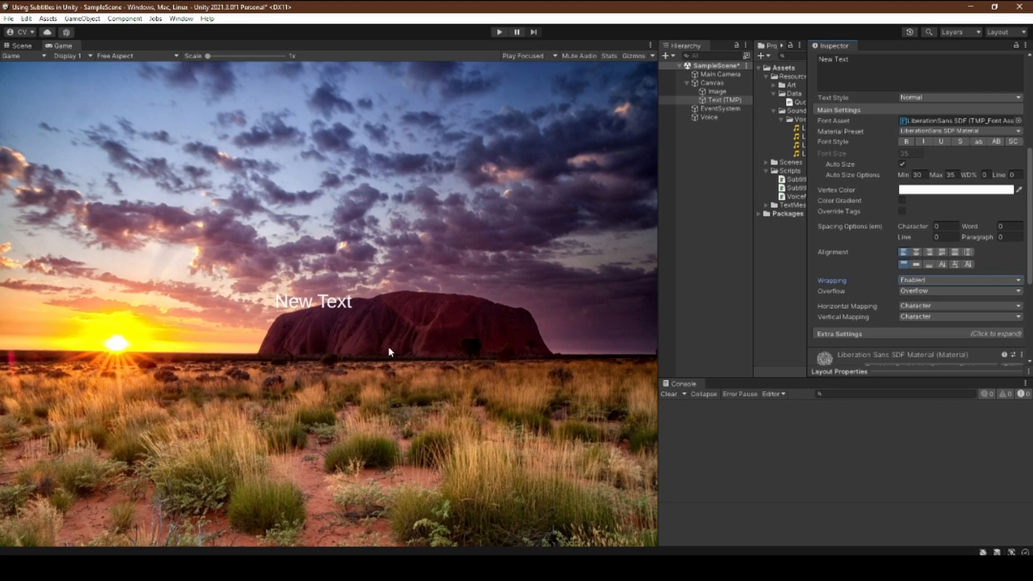
pyautogui.moveTo(777, 323)
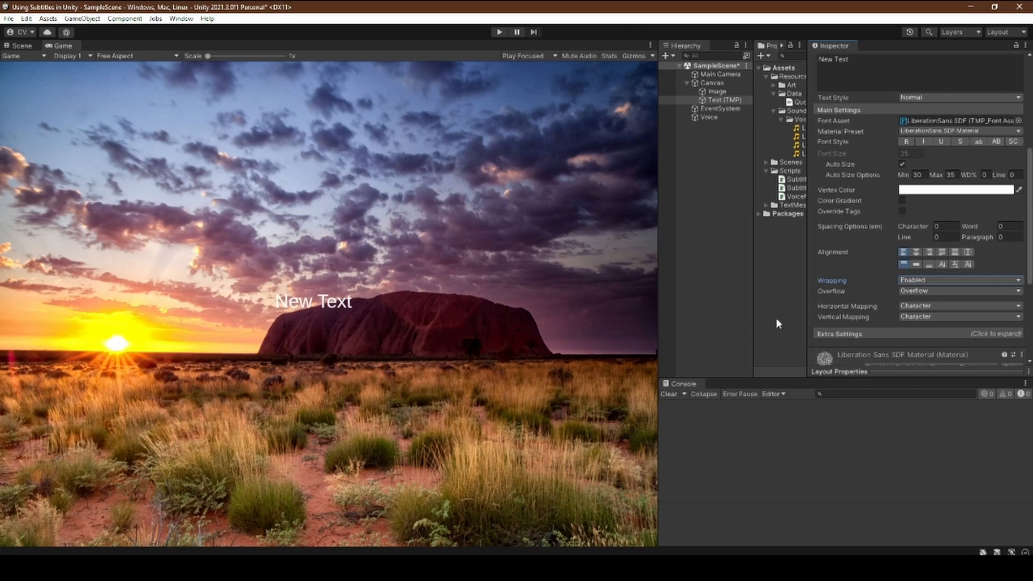
# - Add the SubtitleController component to the Text (TMP) object in the Inspector
pyautogui.scroll(-3)
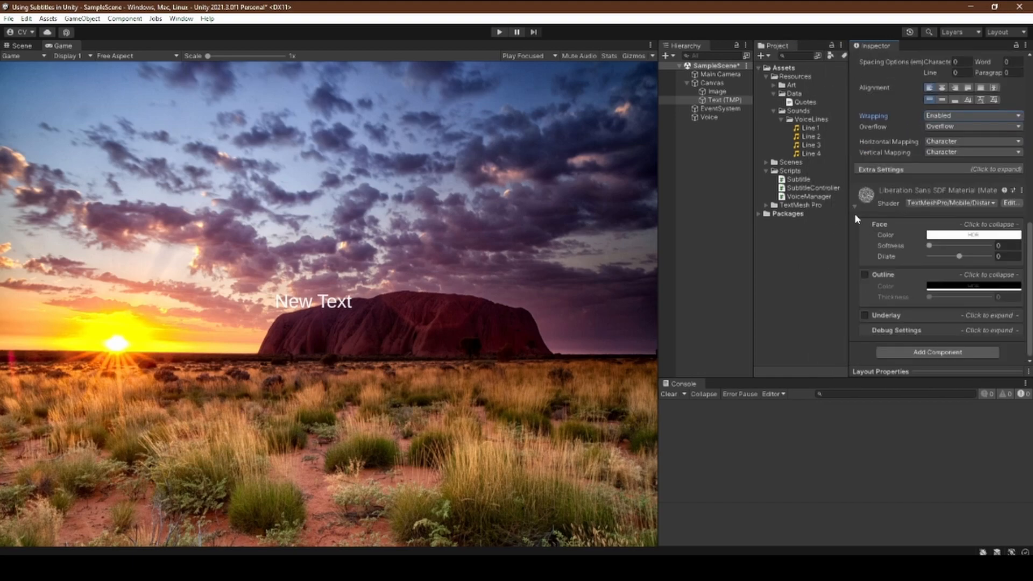
pyautogui.moveTo(869, 349)
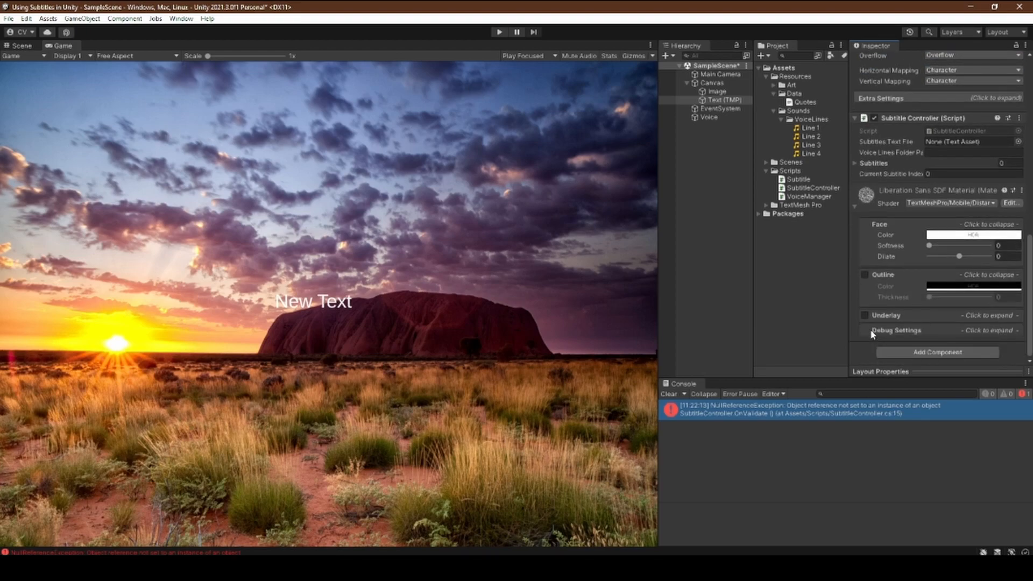
pyautogui.click(720, 100)
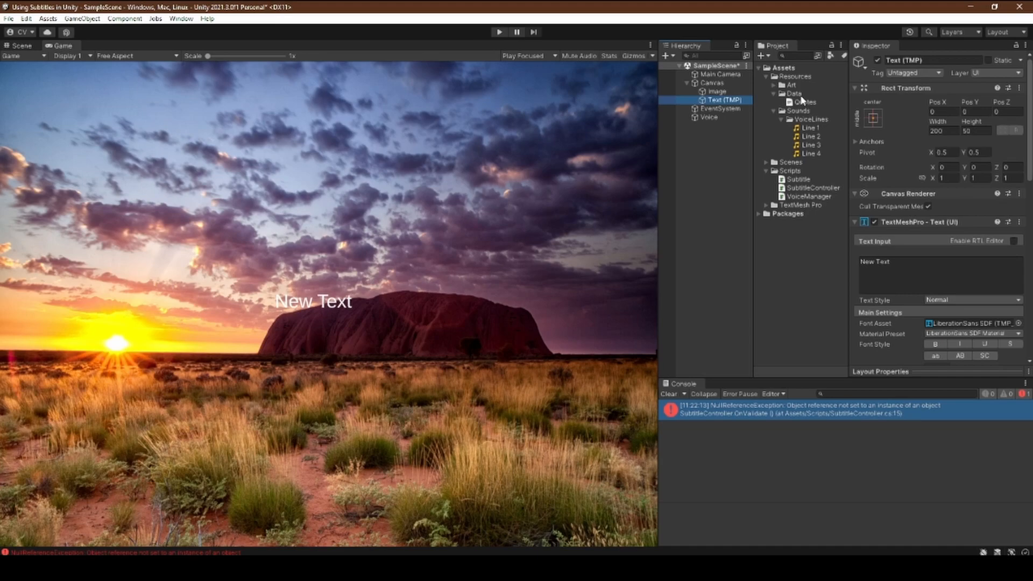
pyautogui.scroll(-3)
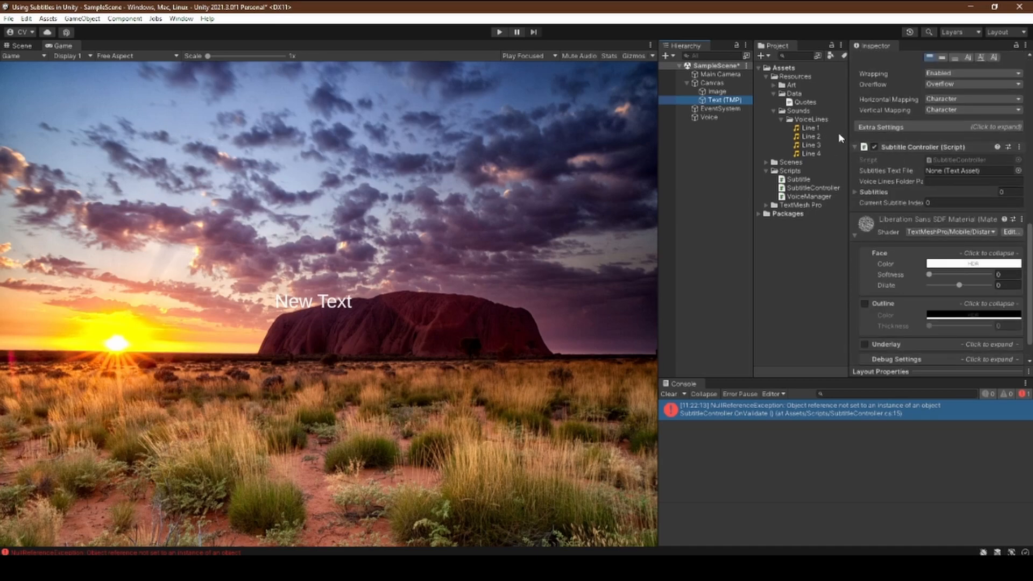
# - Assign Quotes as the subtitles text file and set the voice lines path to Sounds/VoiceLines
pyautogui.click(804, 102)
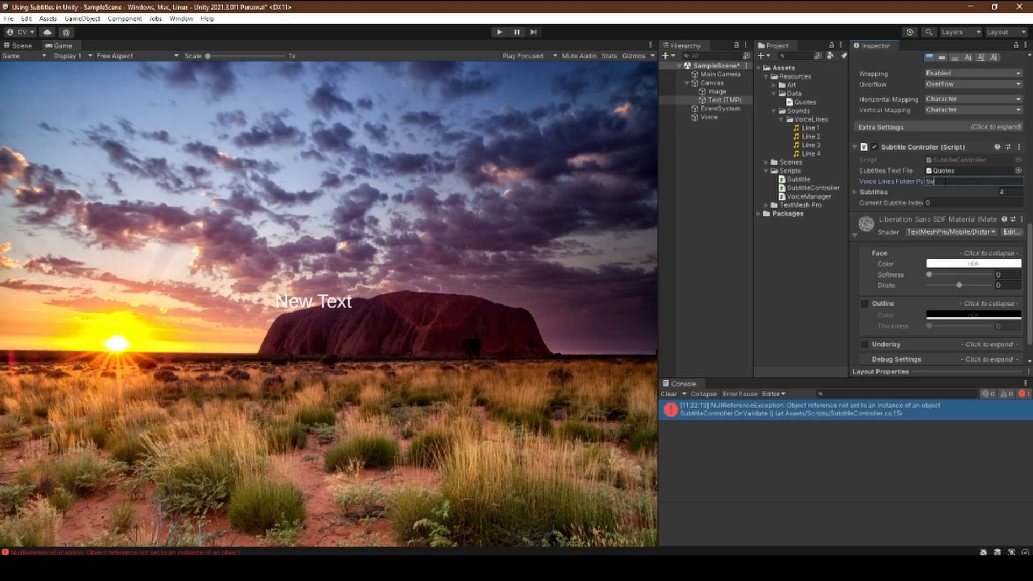
pyautogui.write('Sounds/VoiceLines')
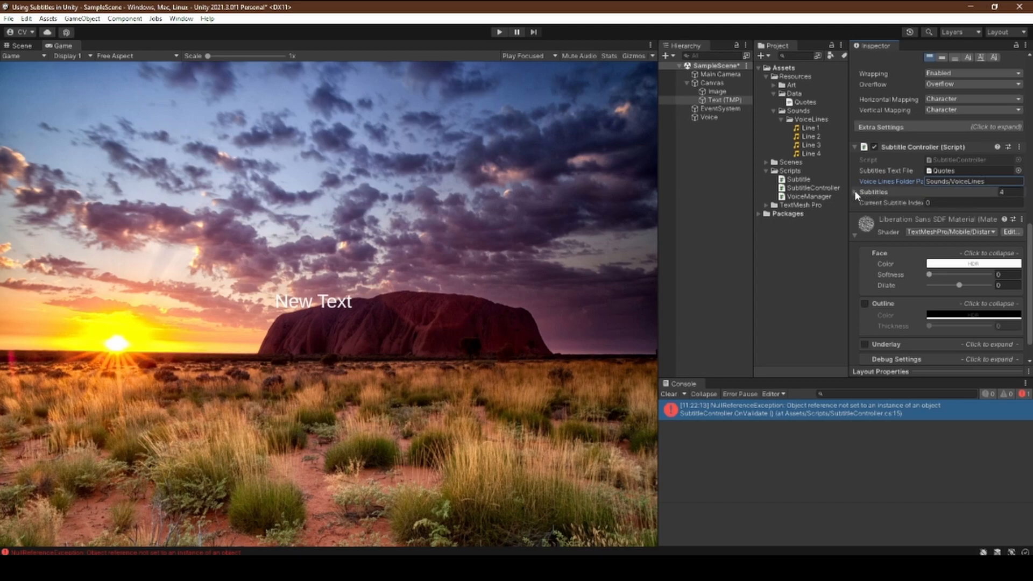
# - Expand the Subtitles array to inspect Element 0–3 and their durations
pyautogui.click(860, 192)
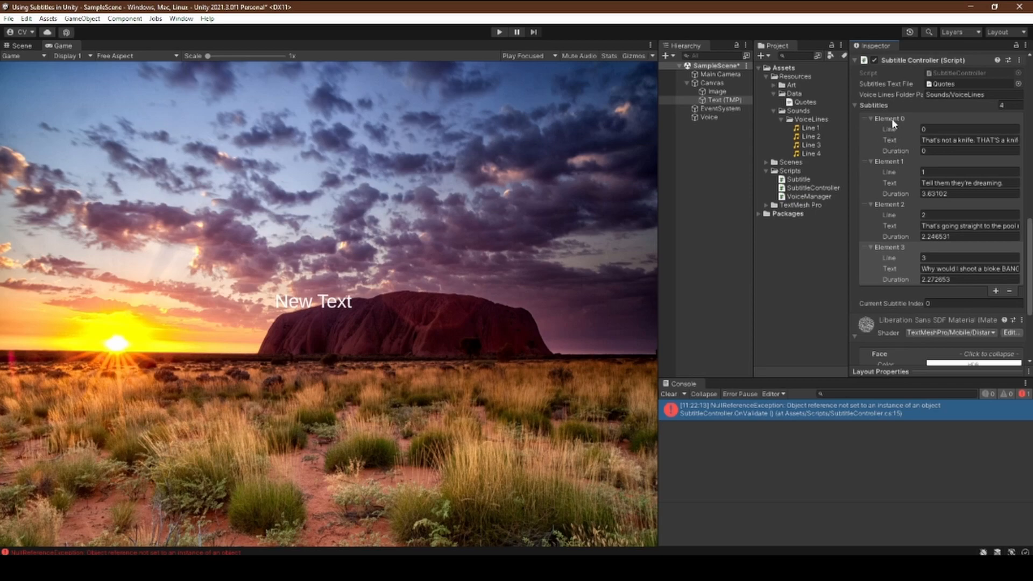
pyautogui.click(969, 151)
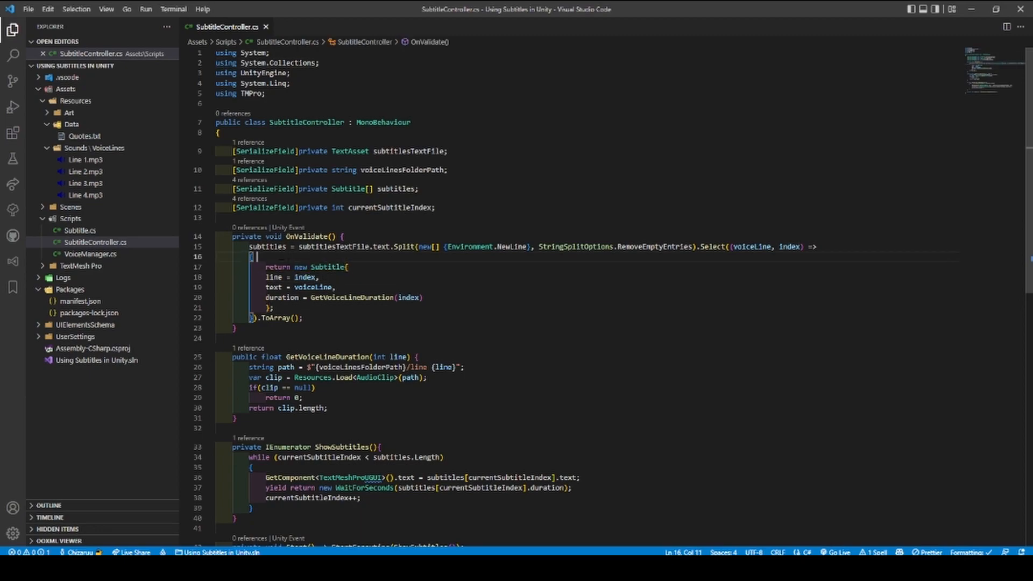
# - Add index++; before creating each Subtitle in OnValidate so numbering starts at 1, and save
pyautogui.write('var subtitle = new Subtitle();')
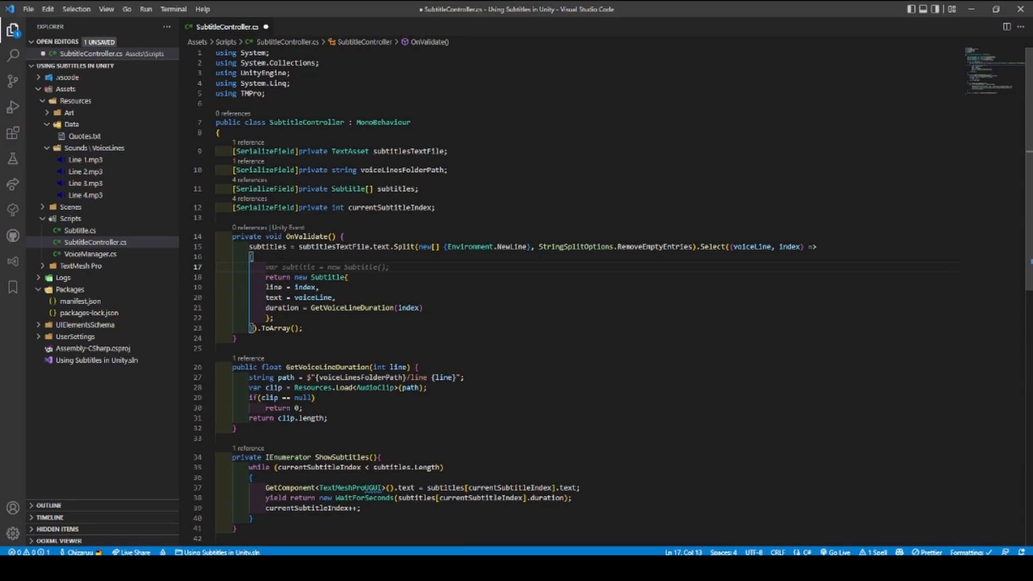
pyautogui.write('inde')
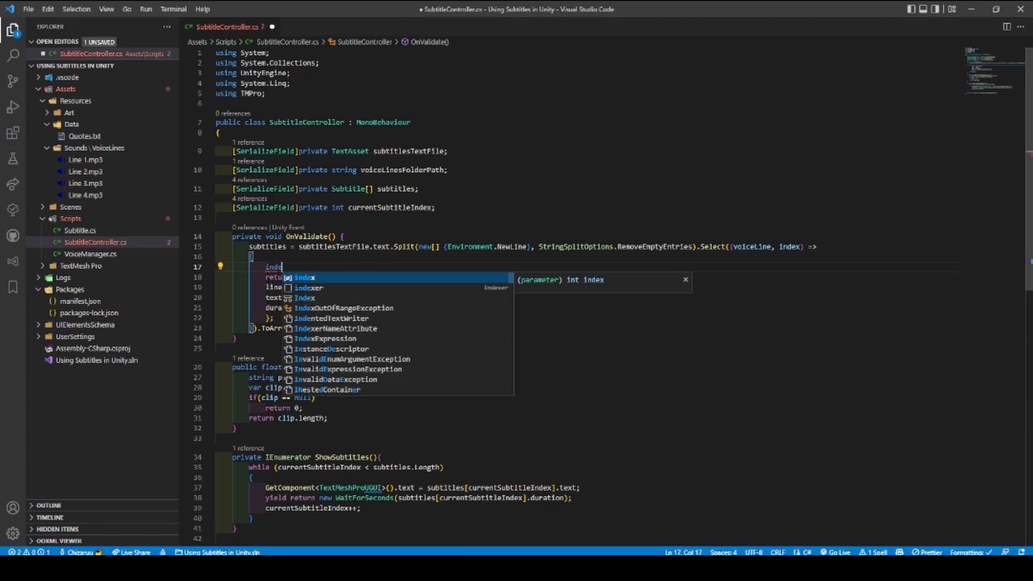
pyautogui.write('index++')
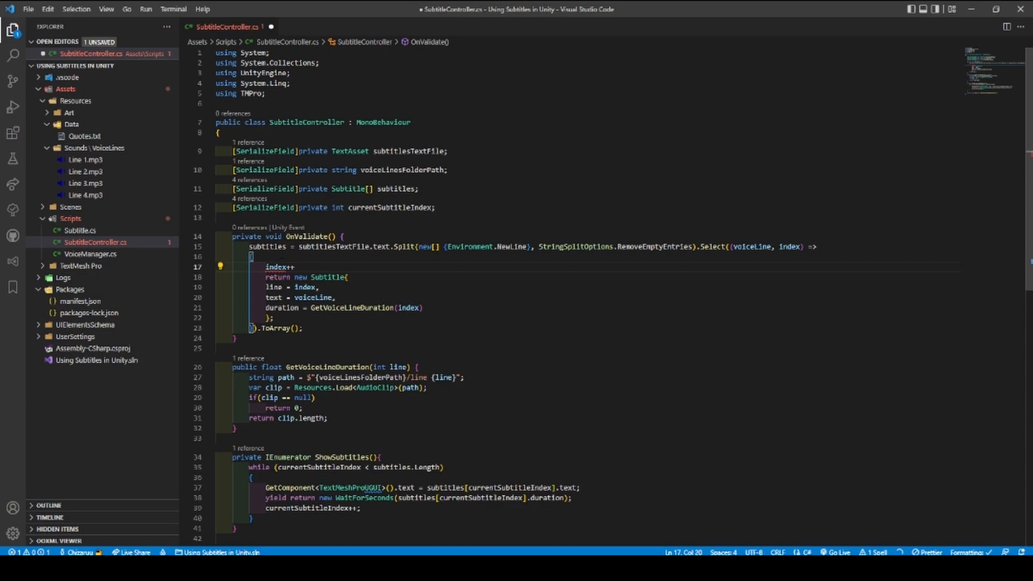
pyautogui.write(';')
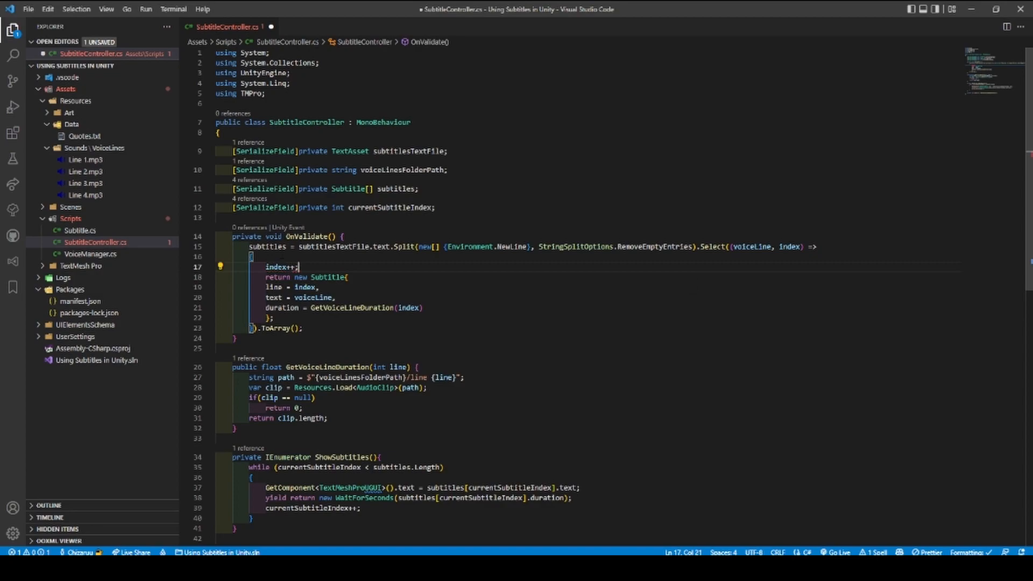
pyautogui.press('Ctrl+S')
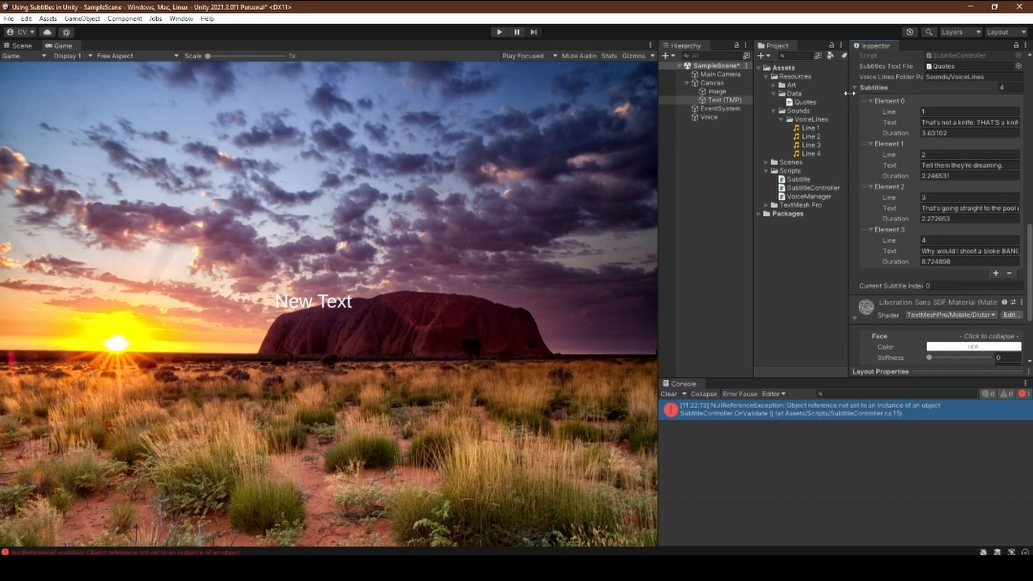
pyautogui.moveTo(841, 101)
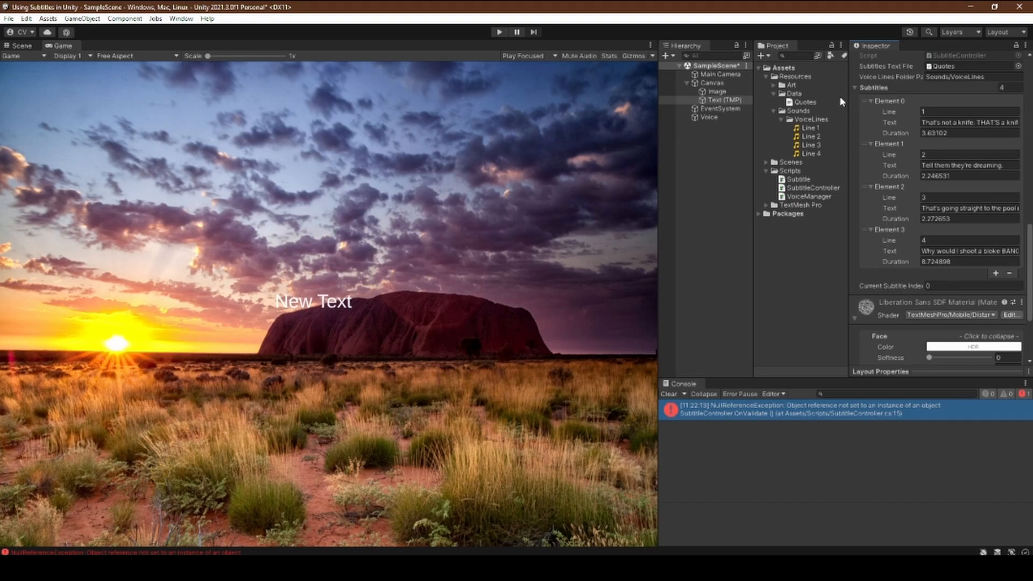
pyautogui.moveTo(857, 108)
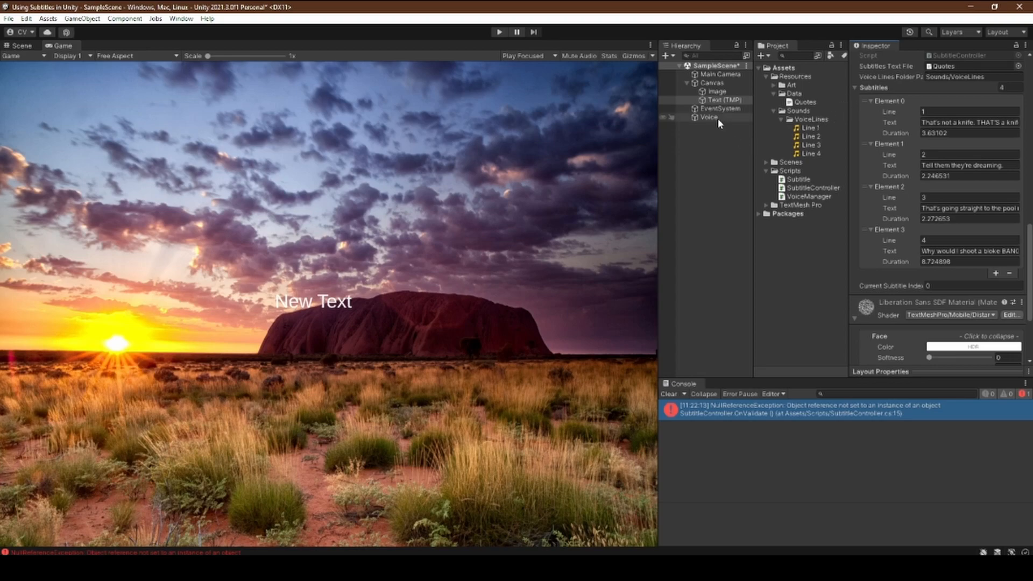
# - Select the Voice object to view its Voice Manager with clips Line 1–4
pyautogui.click(708, 116)
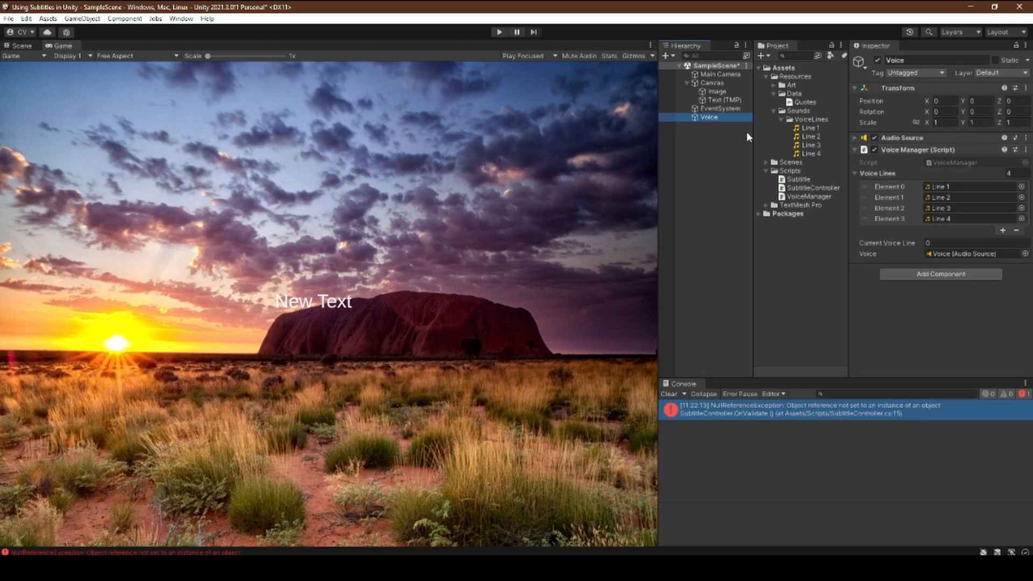
pyautogui.moveTo(918, 239)
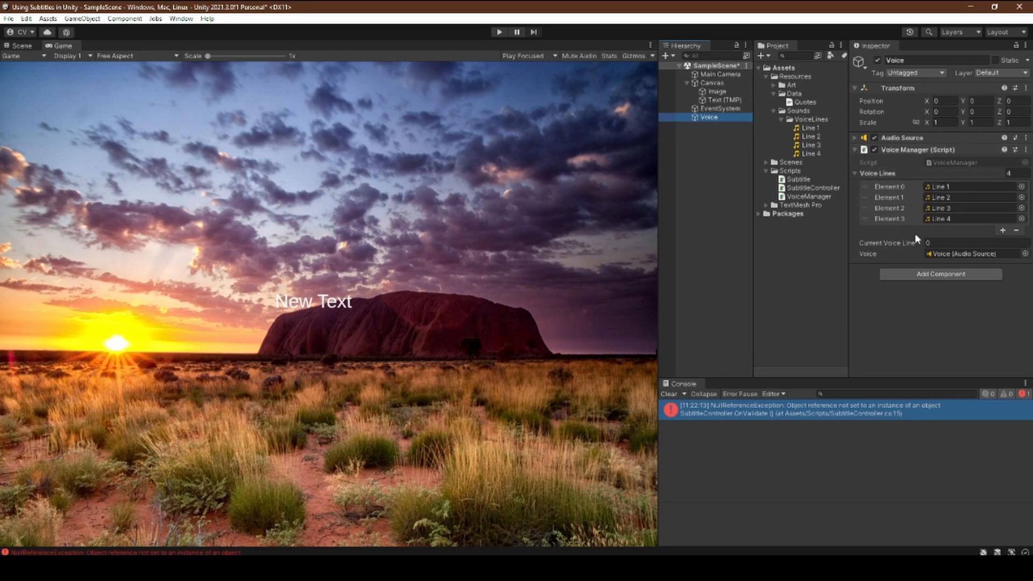
pyautogui.moveTo(759, 197)
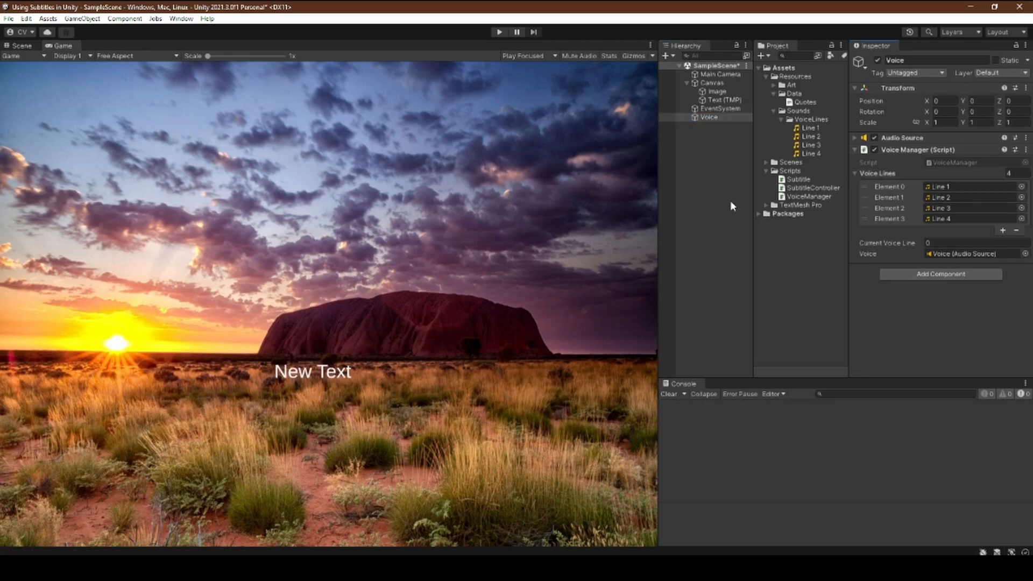
pyautogui.click(500, 31)
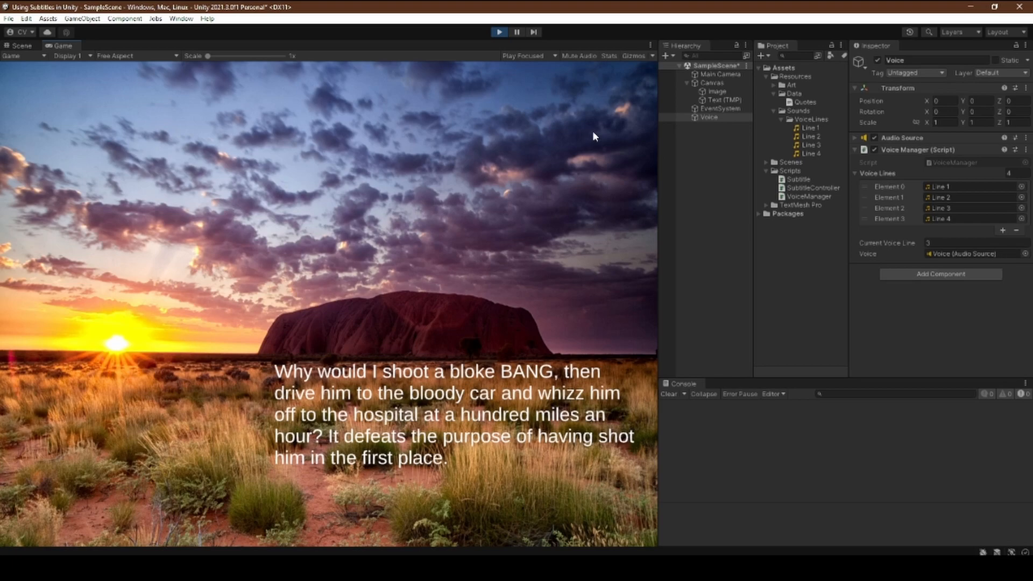
pyautogui.click(499, 32)
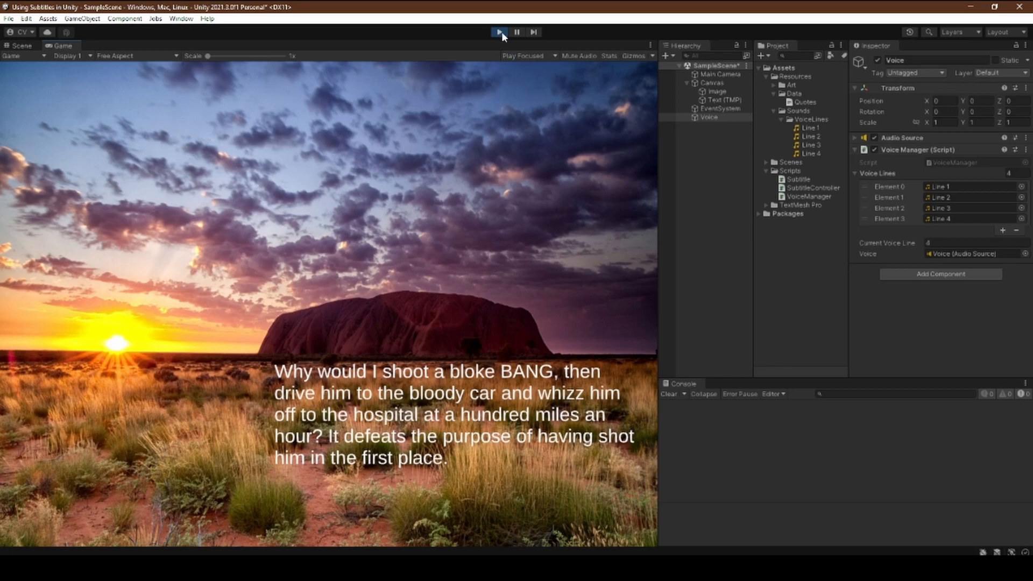
pyautogui.click(500, 31)
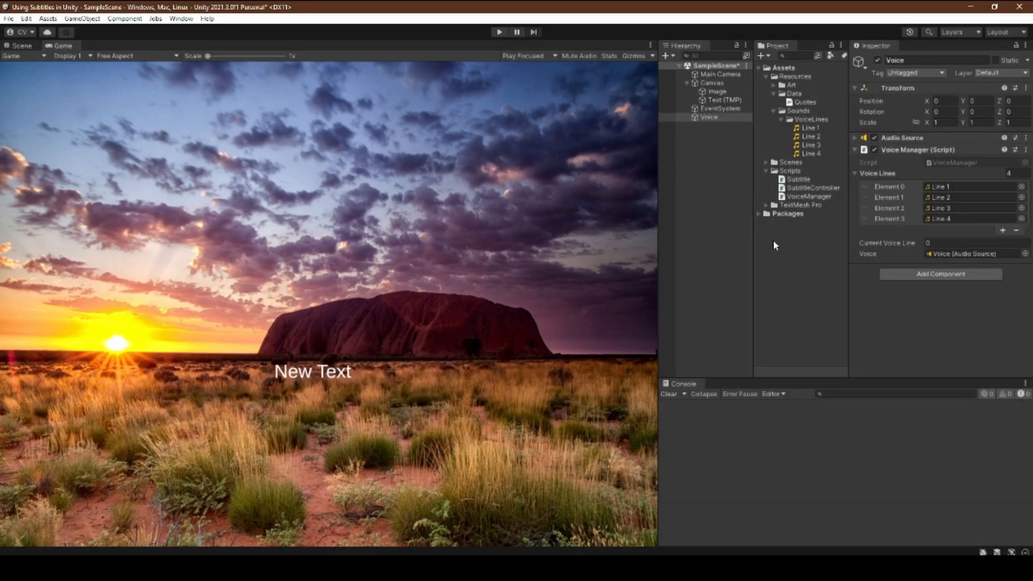
pyautogui.moveTo(846, 289)
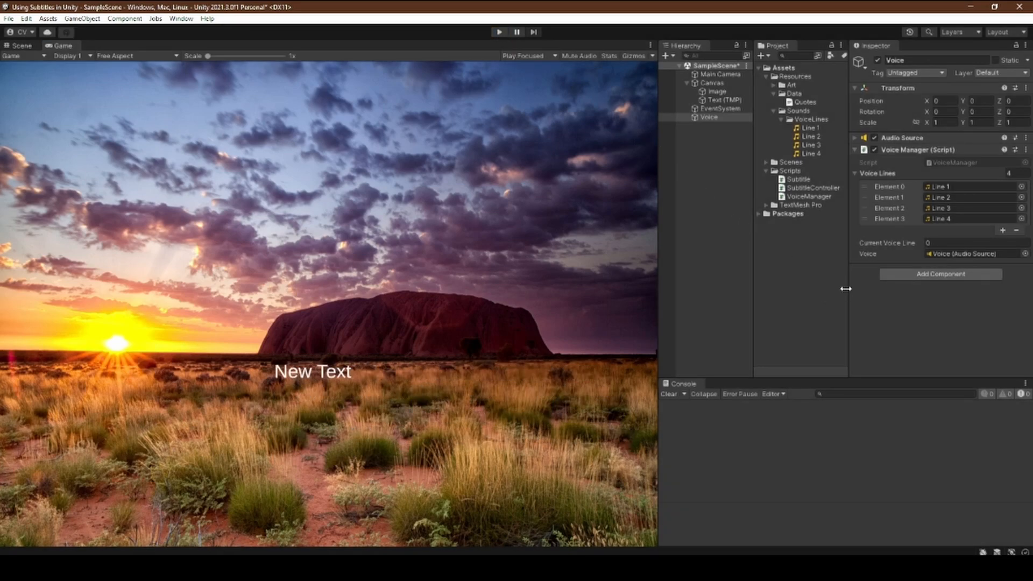
pyautogui.moveTo(867, 292)
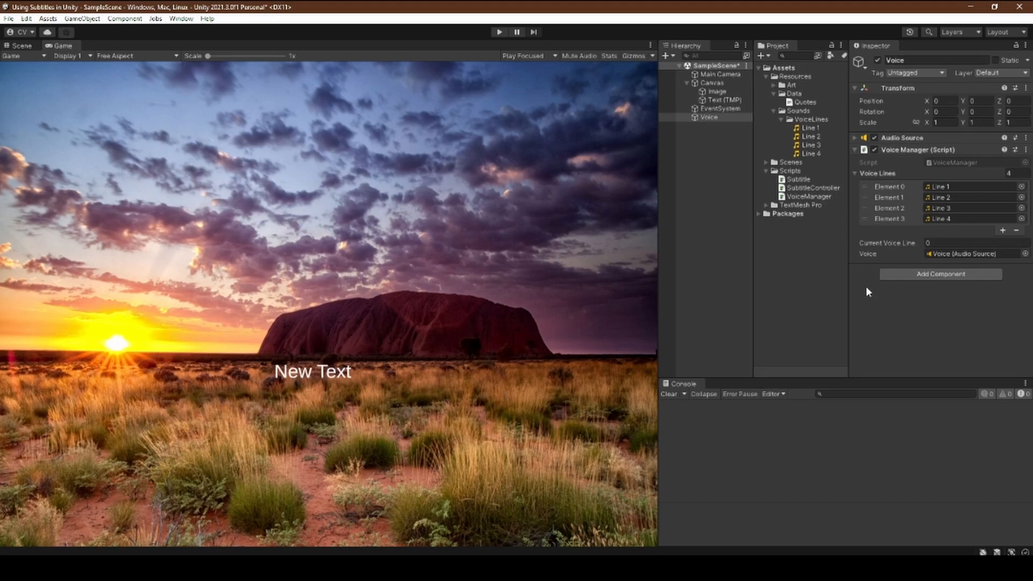
pyautogui.moveTo(863, 292)
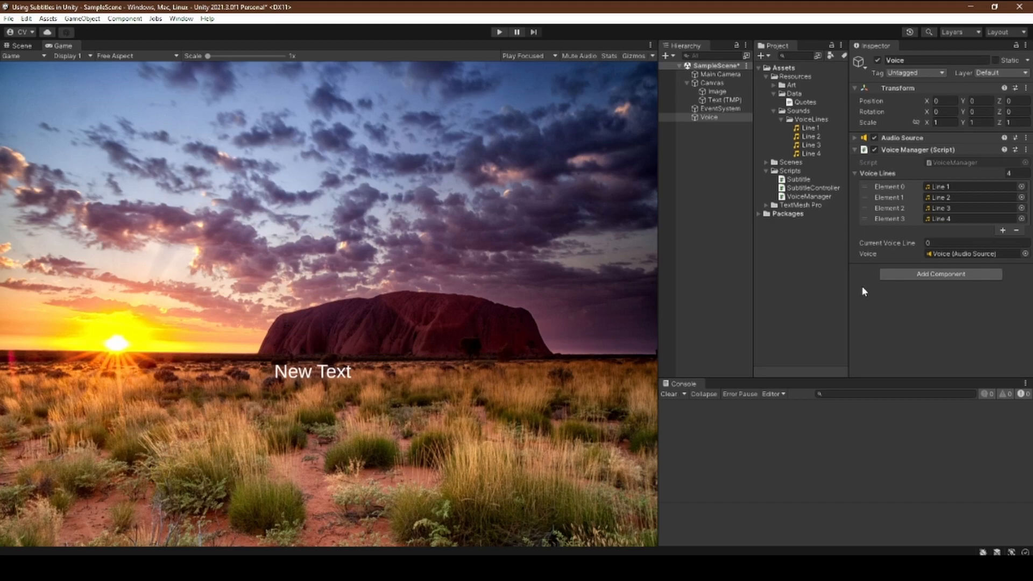